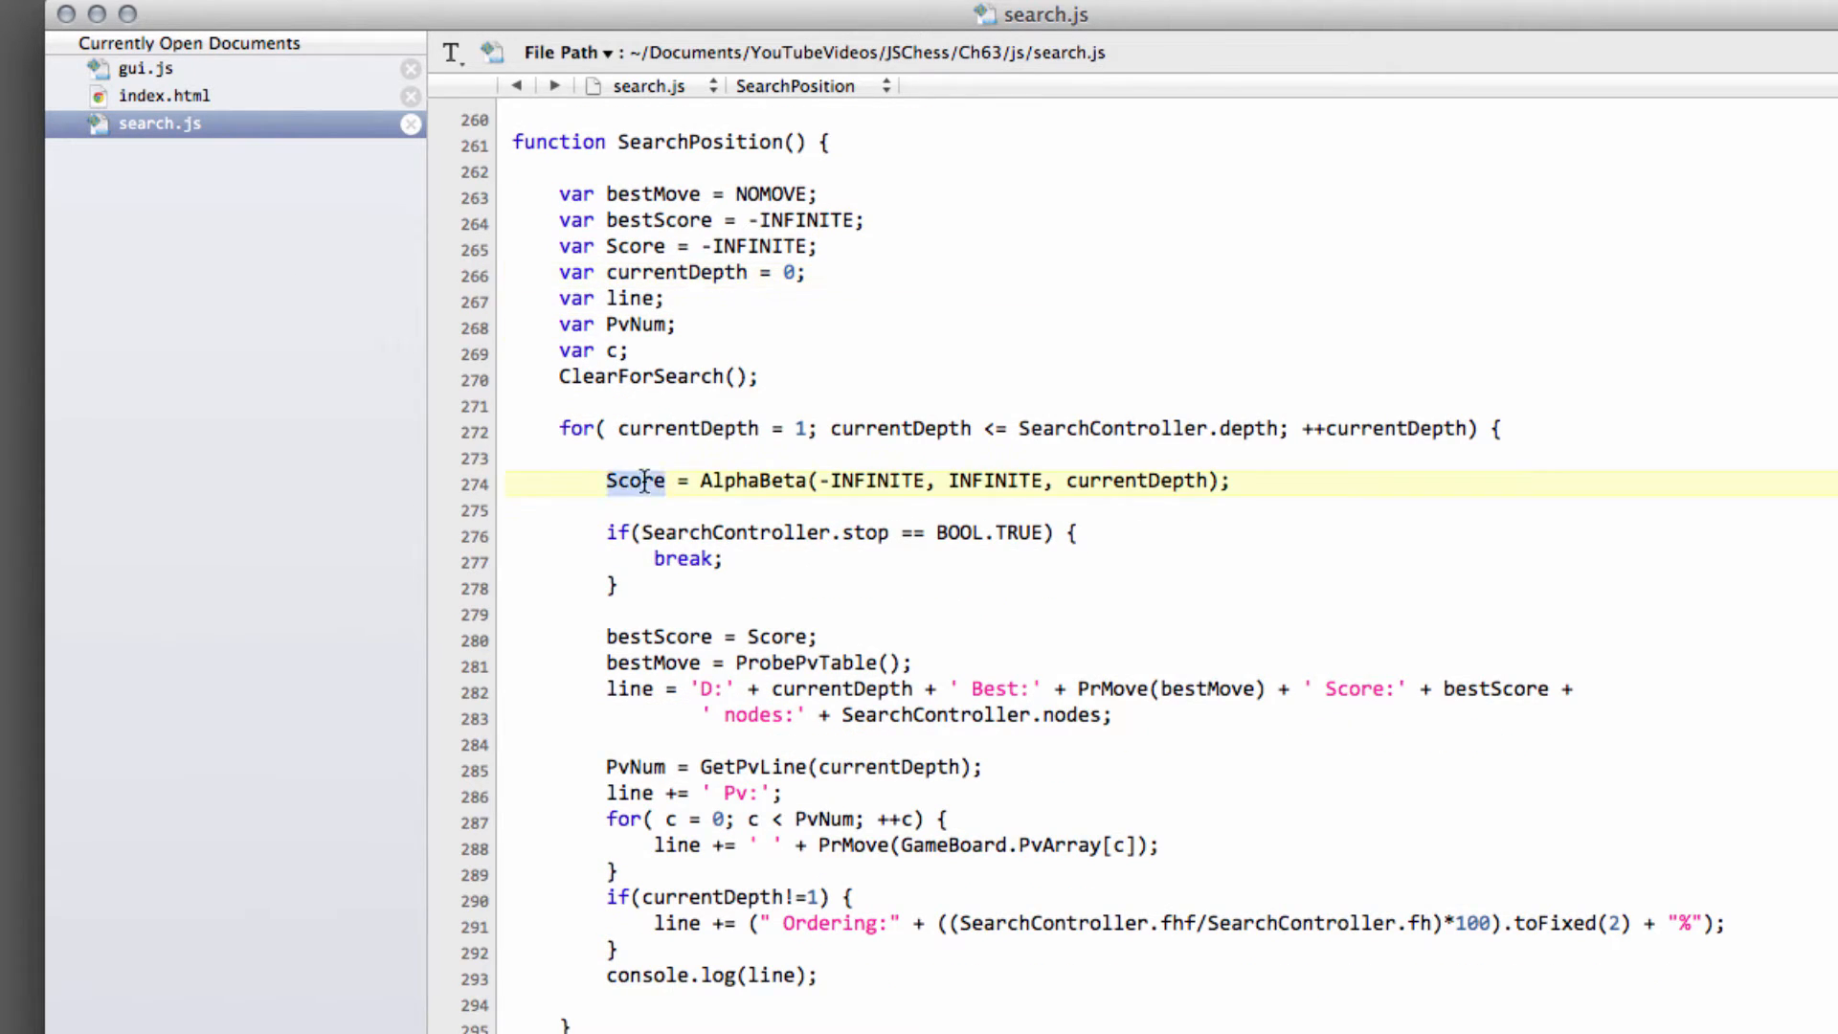
# - Select the search stop check in SearchPosition and scroll down through search.js
pyautogui.moveTo(606, 481); pyautogui.dragTo(1207, 480)
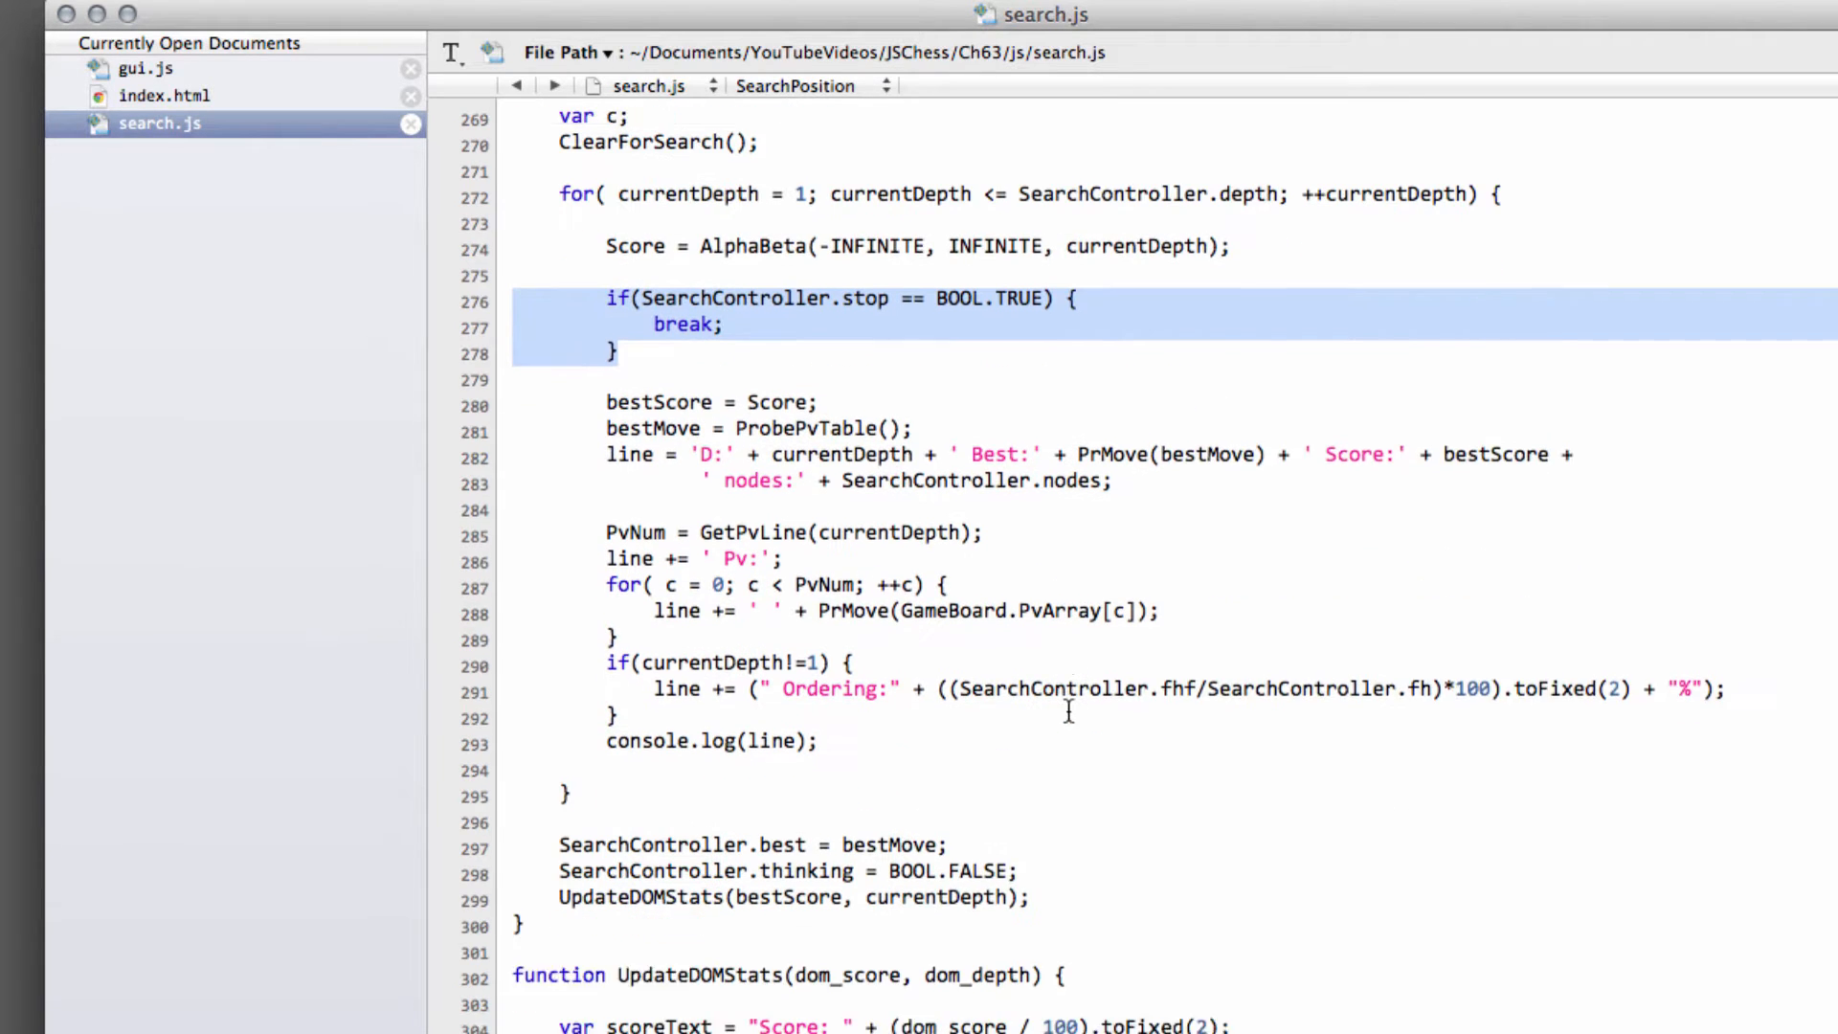
pyautogui.scroll(-3)
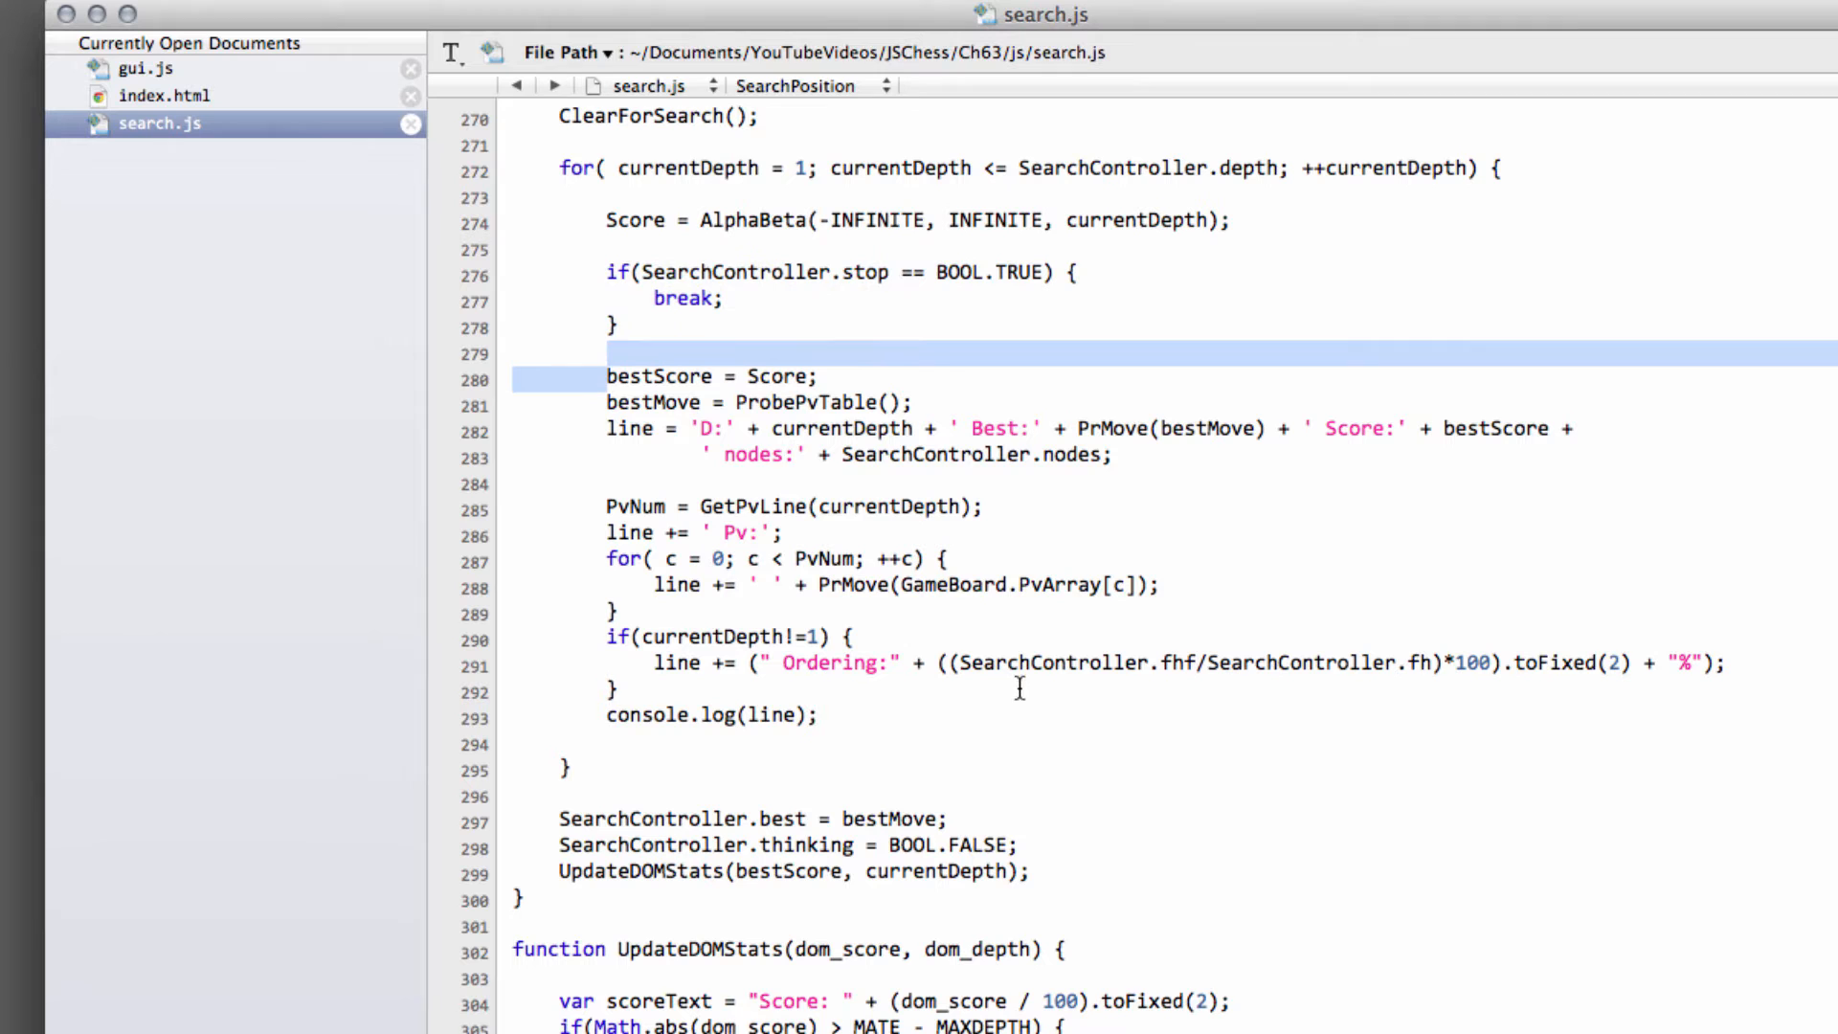
pyautogui.scroll(-3)
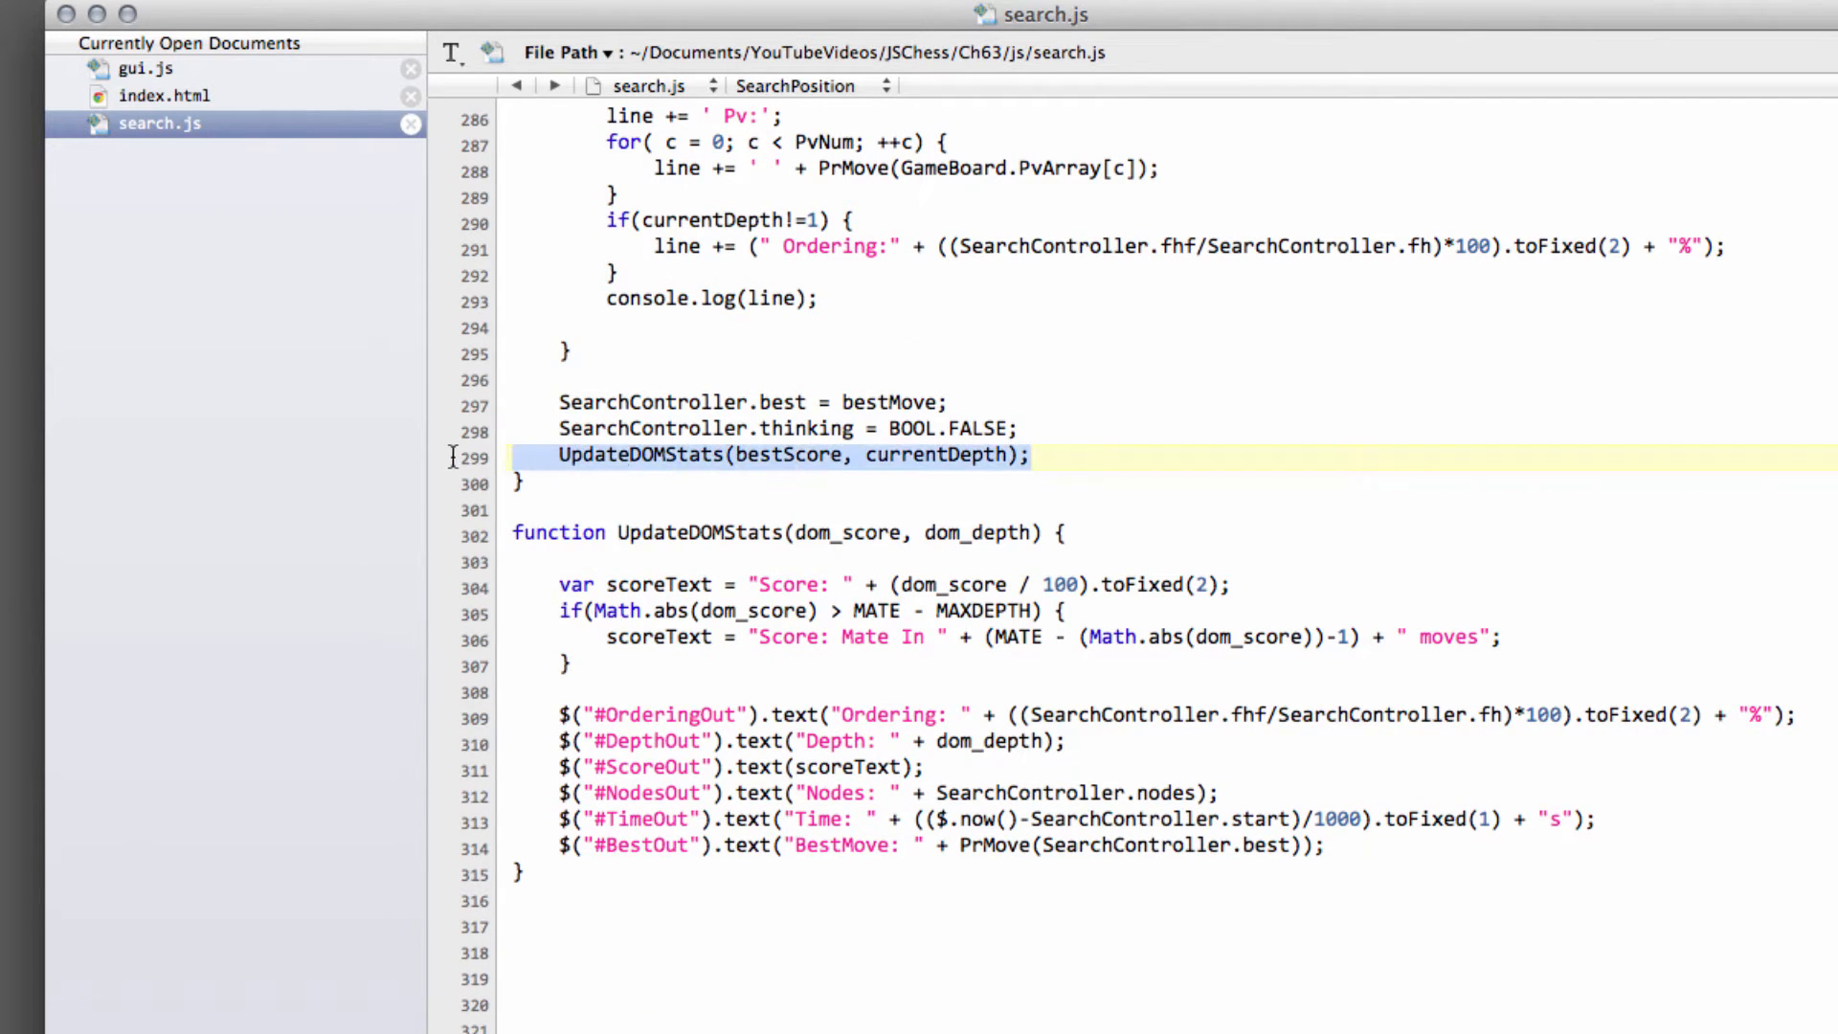
pyautogui.scroll(-3)
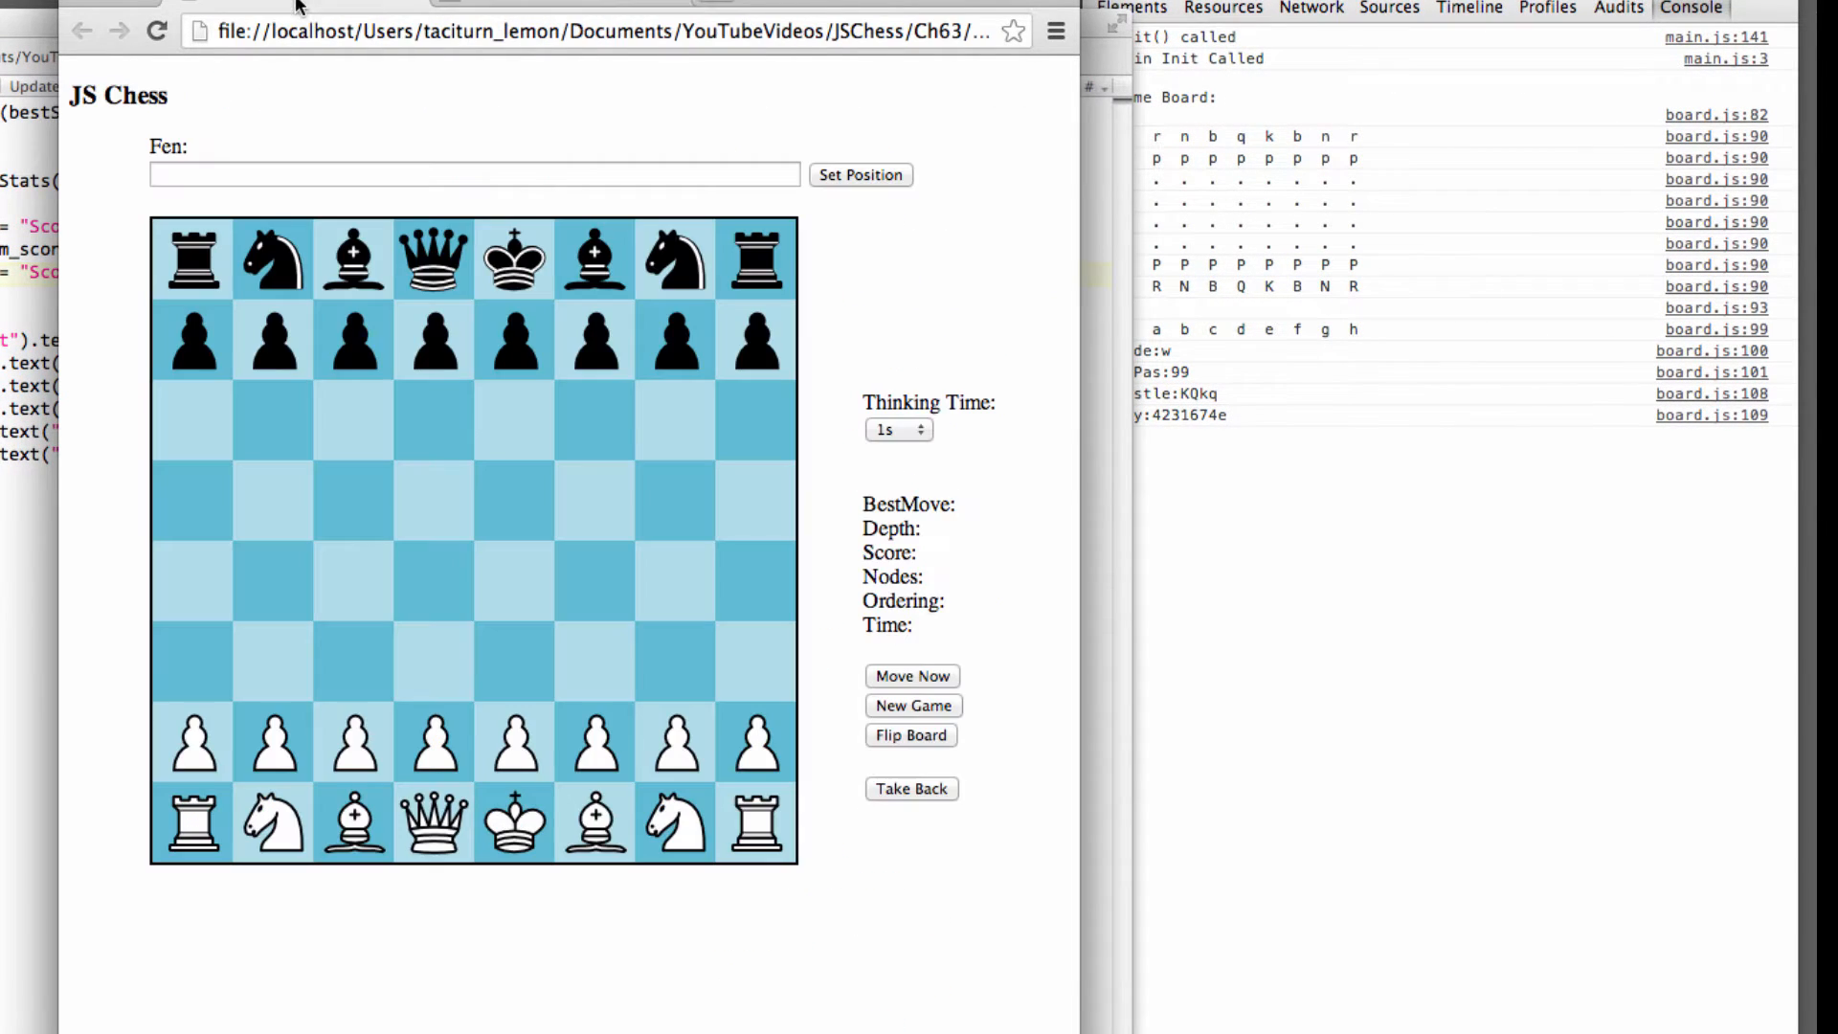
# - Test the mate FEN with 4-second thinking time, then highlight -1 in the mate score
pyautogui.write('2rr3k/pp3pp1/1nnqbN1p/3pN3/2pP4/2P3Q1/PPB4P/R4RK1 w - -')
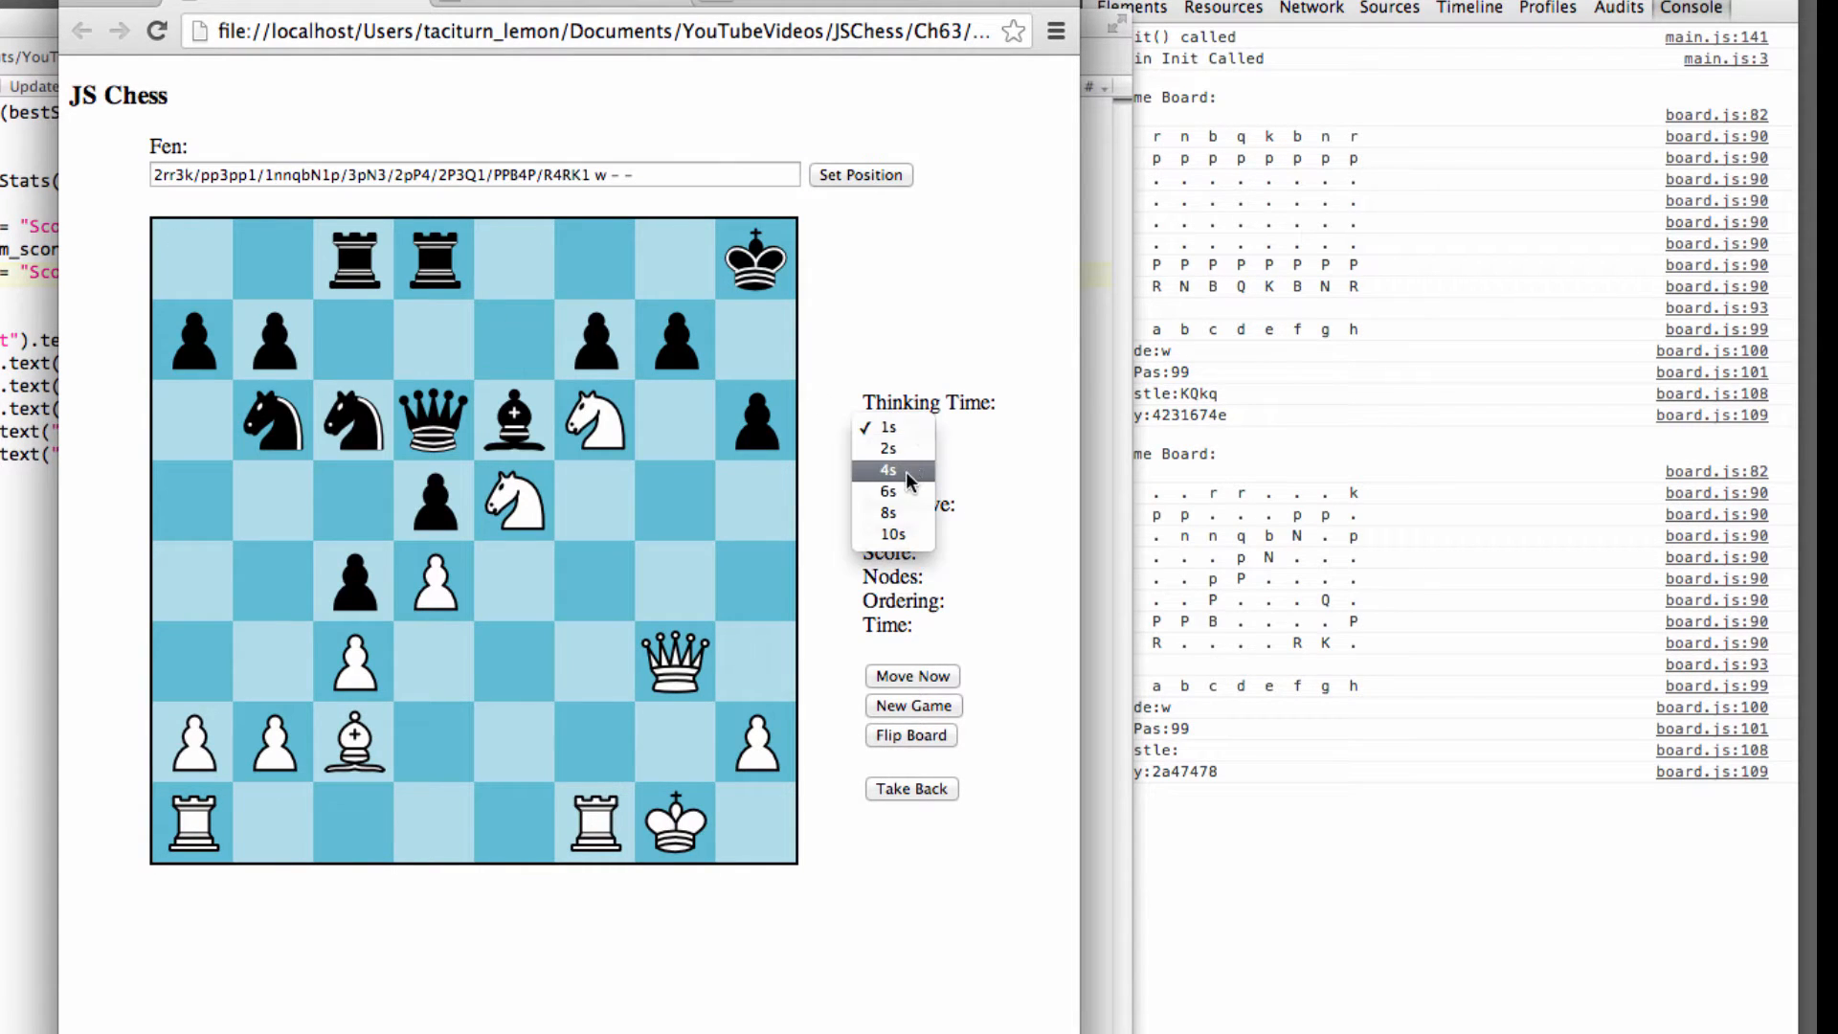
pyautogui.click(888, 469)
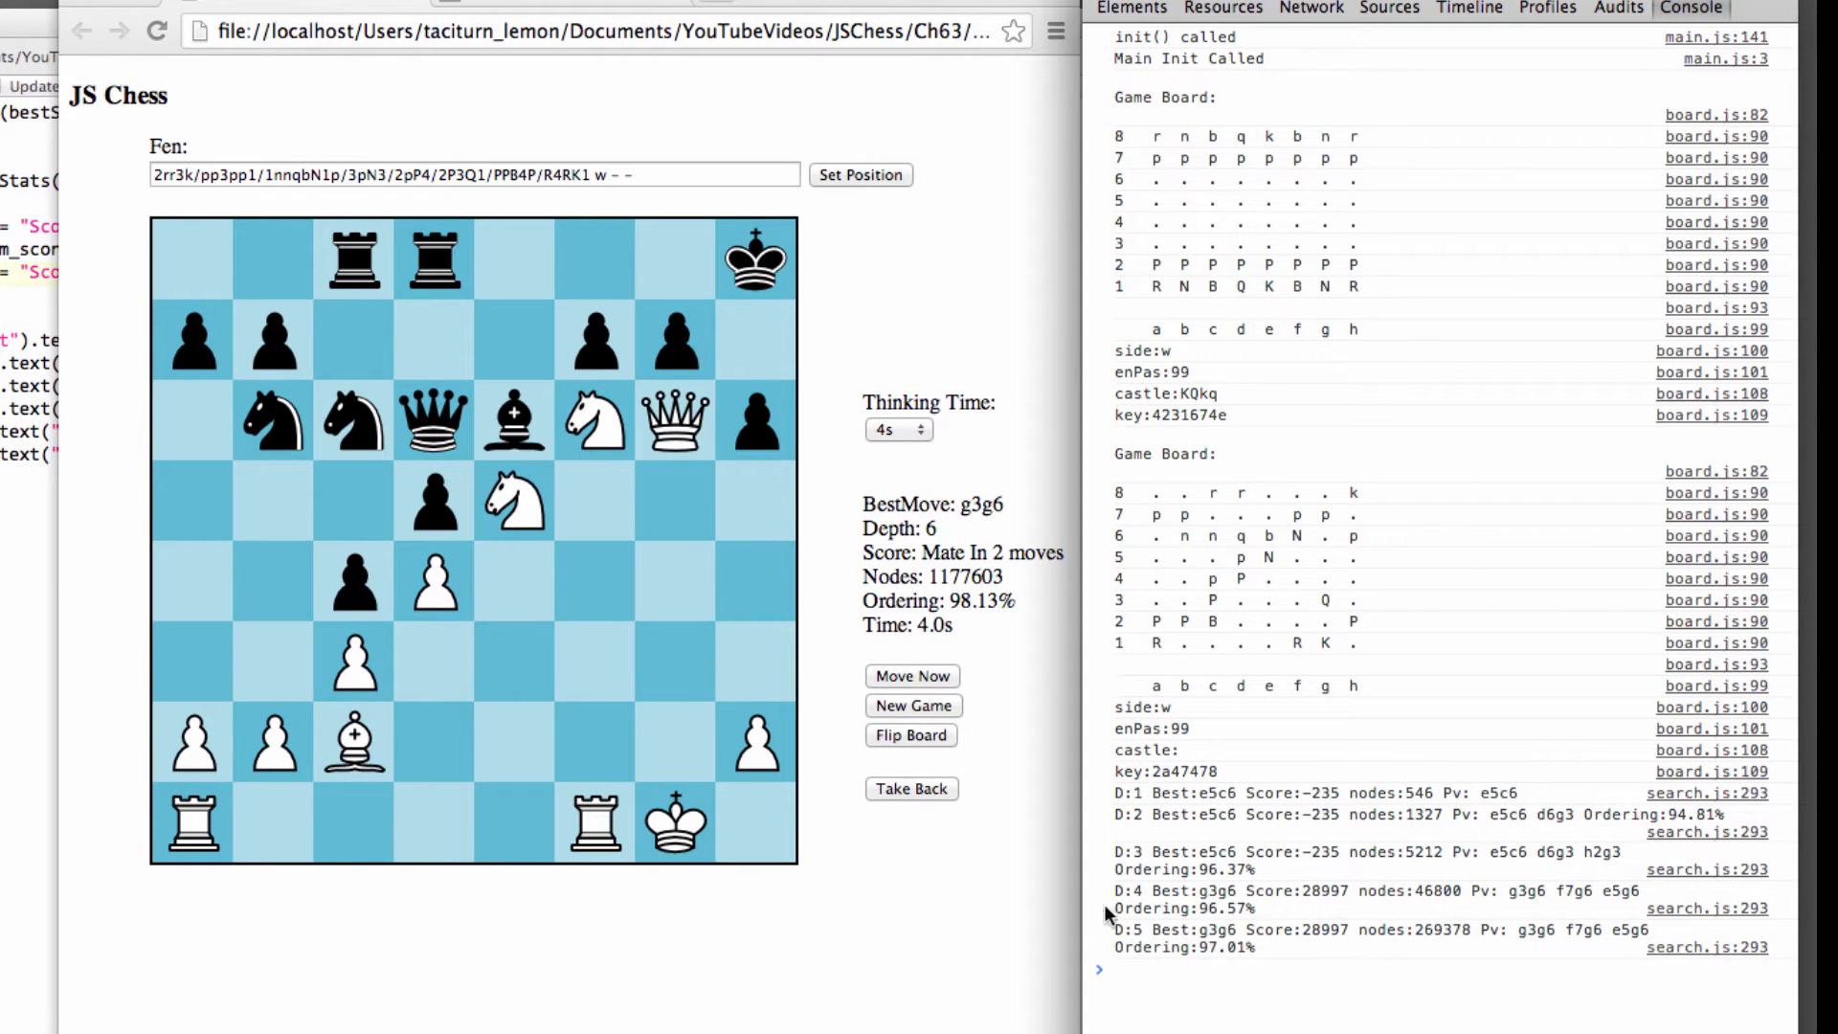
pyautogui.moveTo(930, 601)
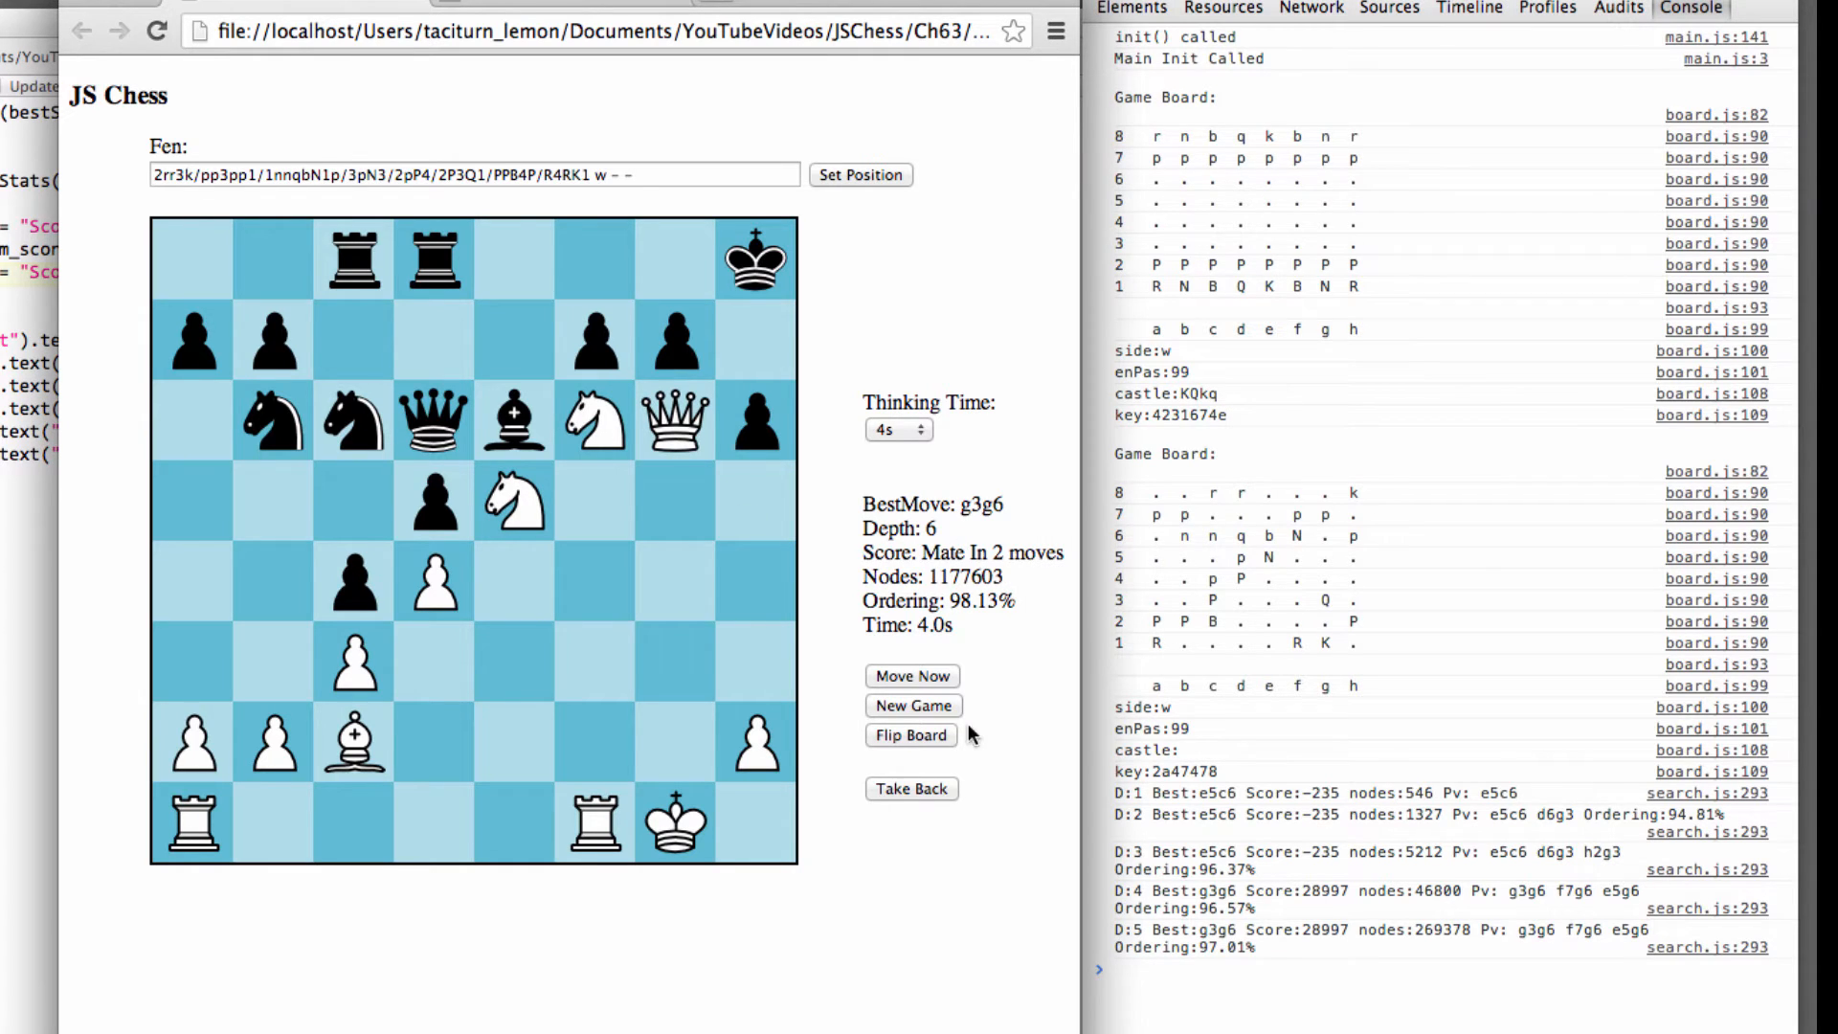
pyautogui.doubleClick(998, 552)
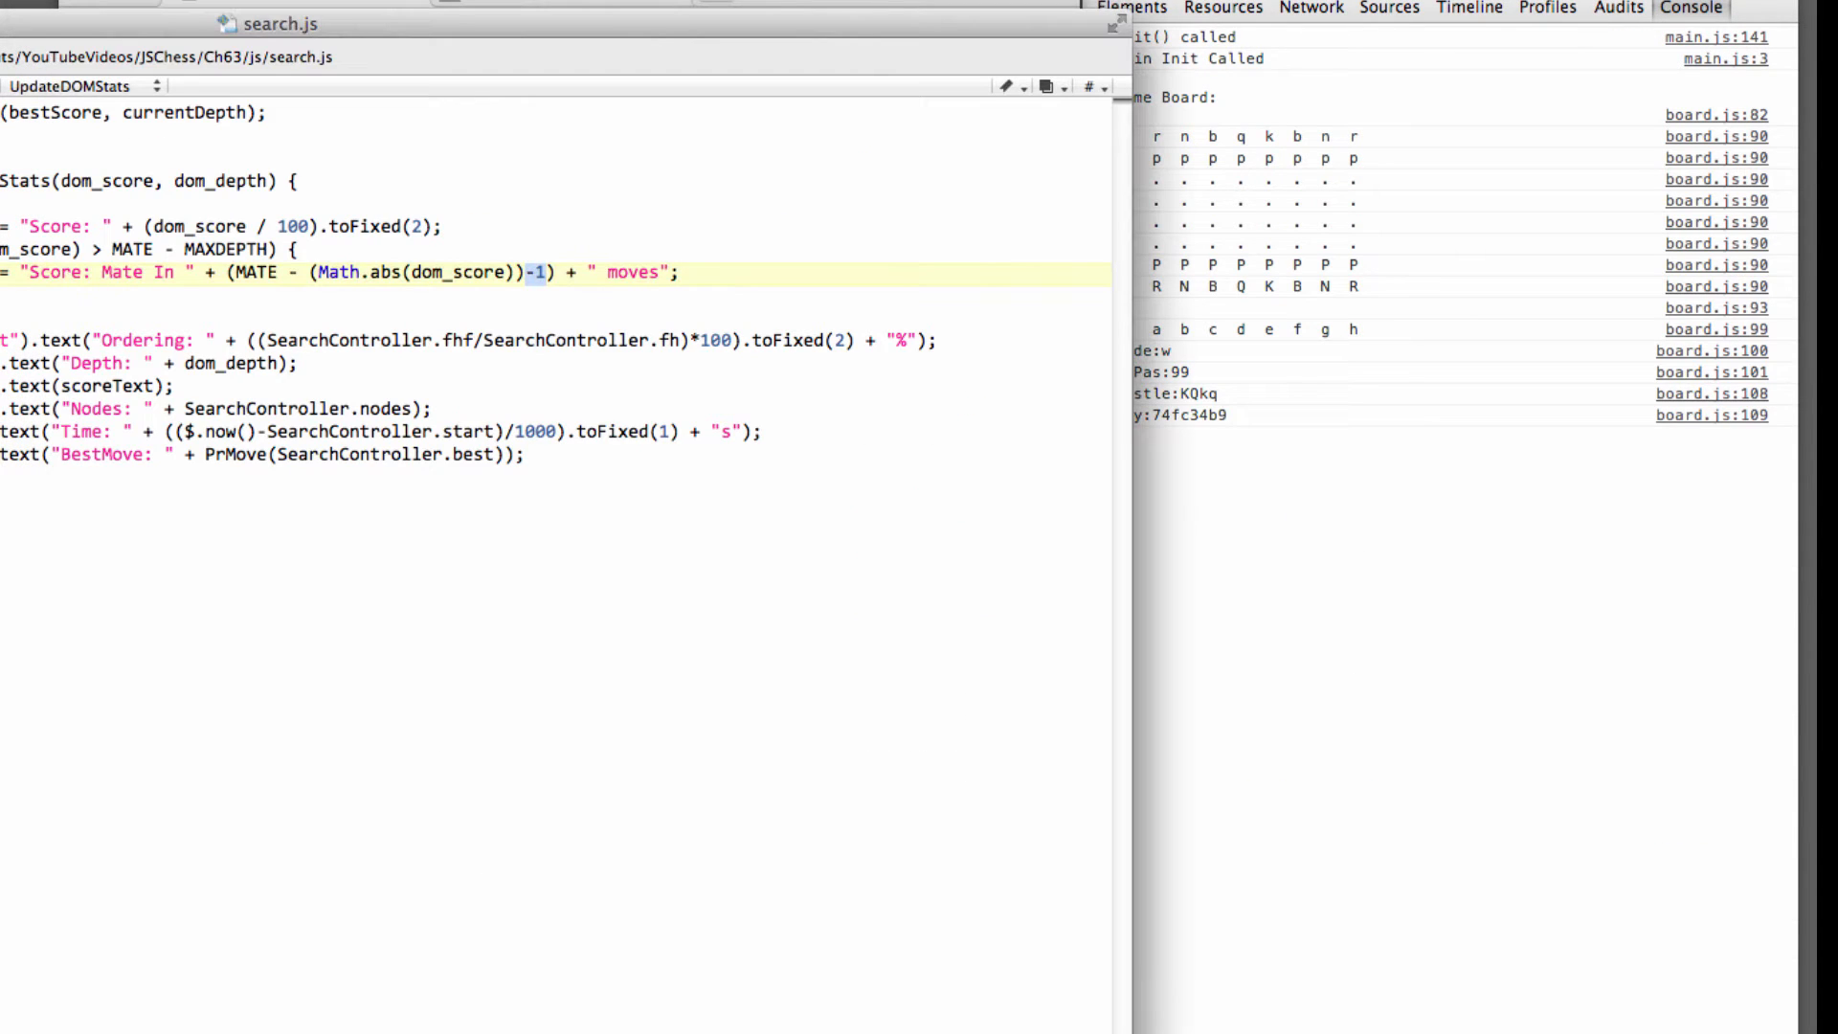
pyautogui.moveTo(1072, 234)
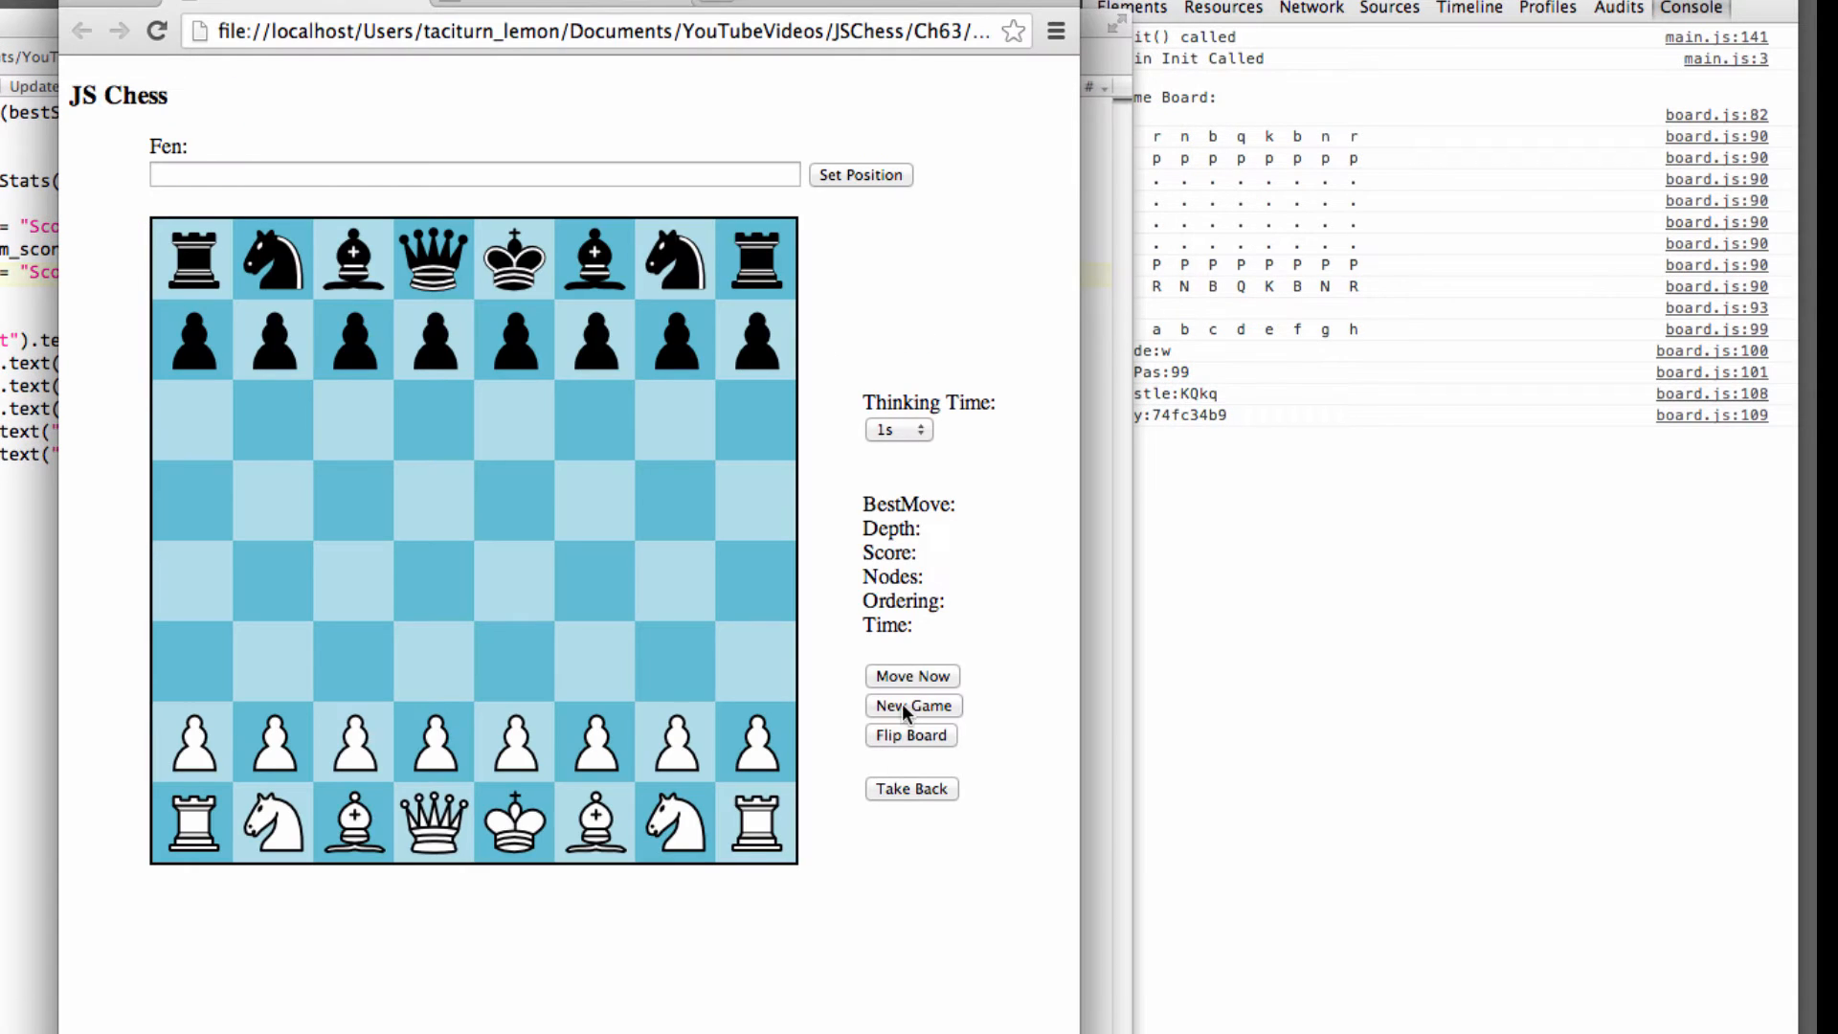
pyautogui.moveTo(907, 795)
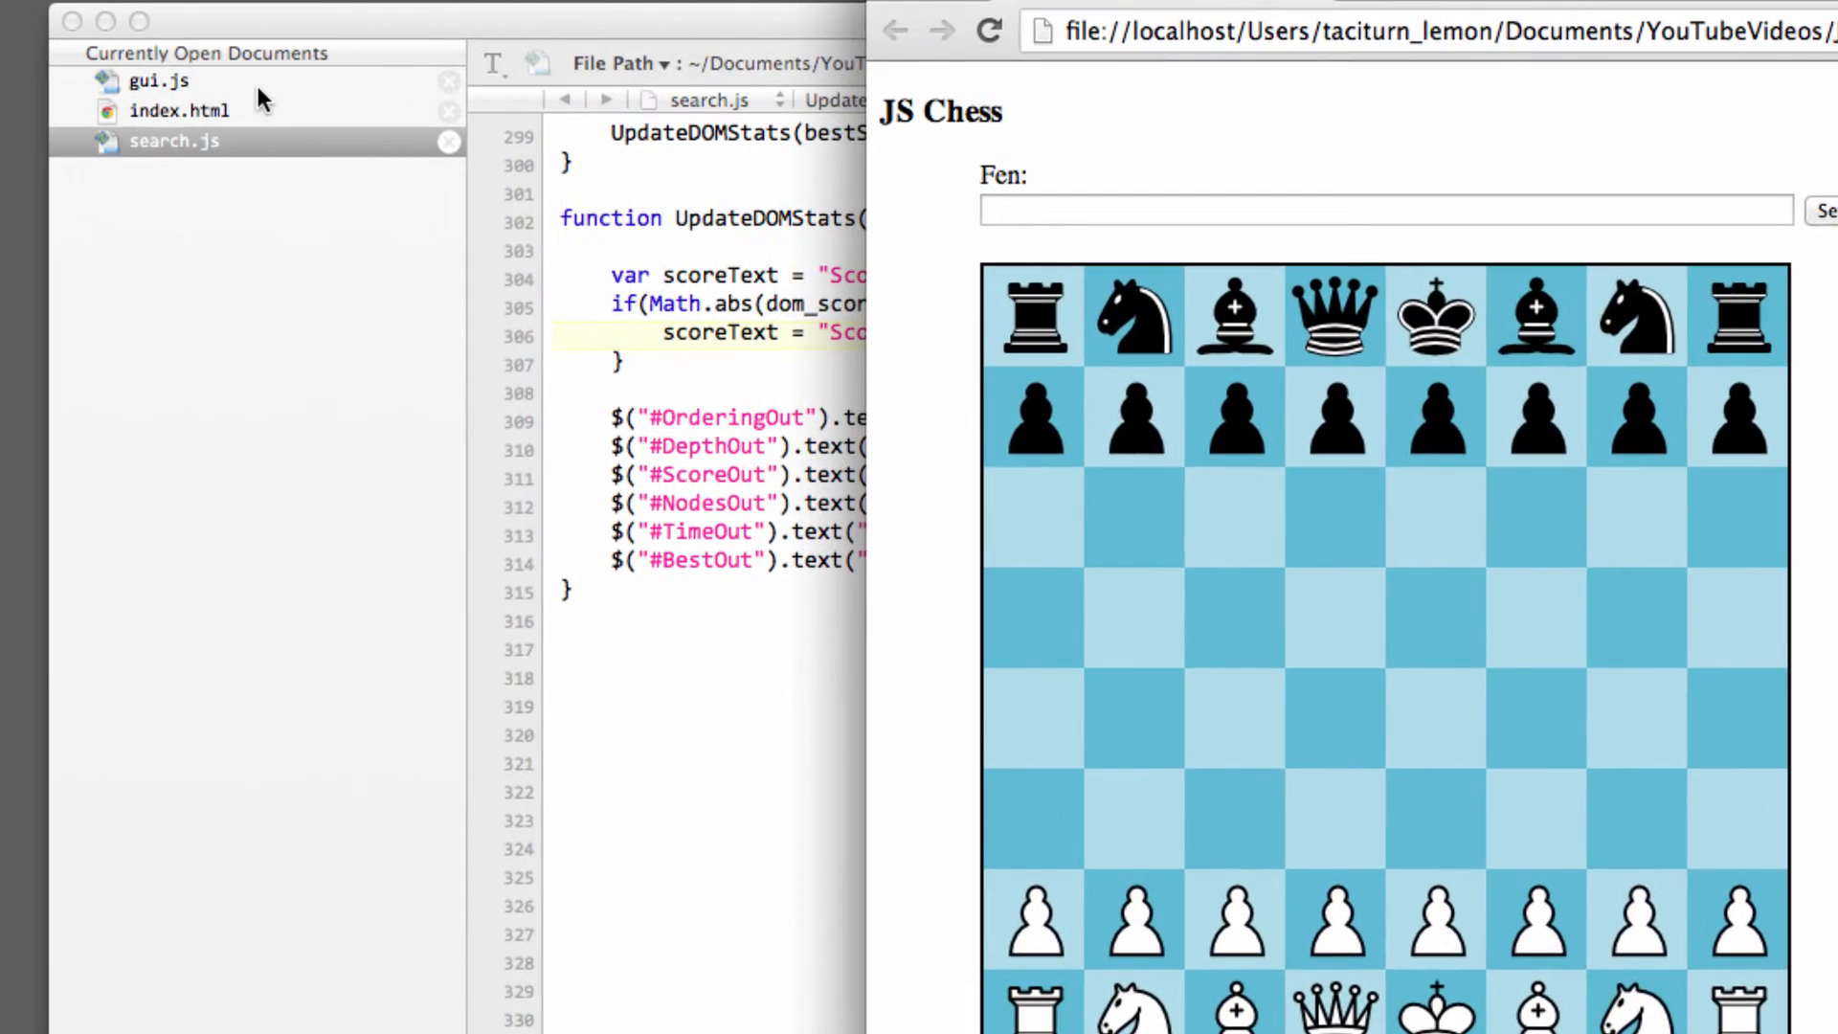
# - Start a $('#TakeButton').click(function()) handler in gui.js
pyautogui.click(158, 79)
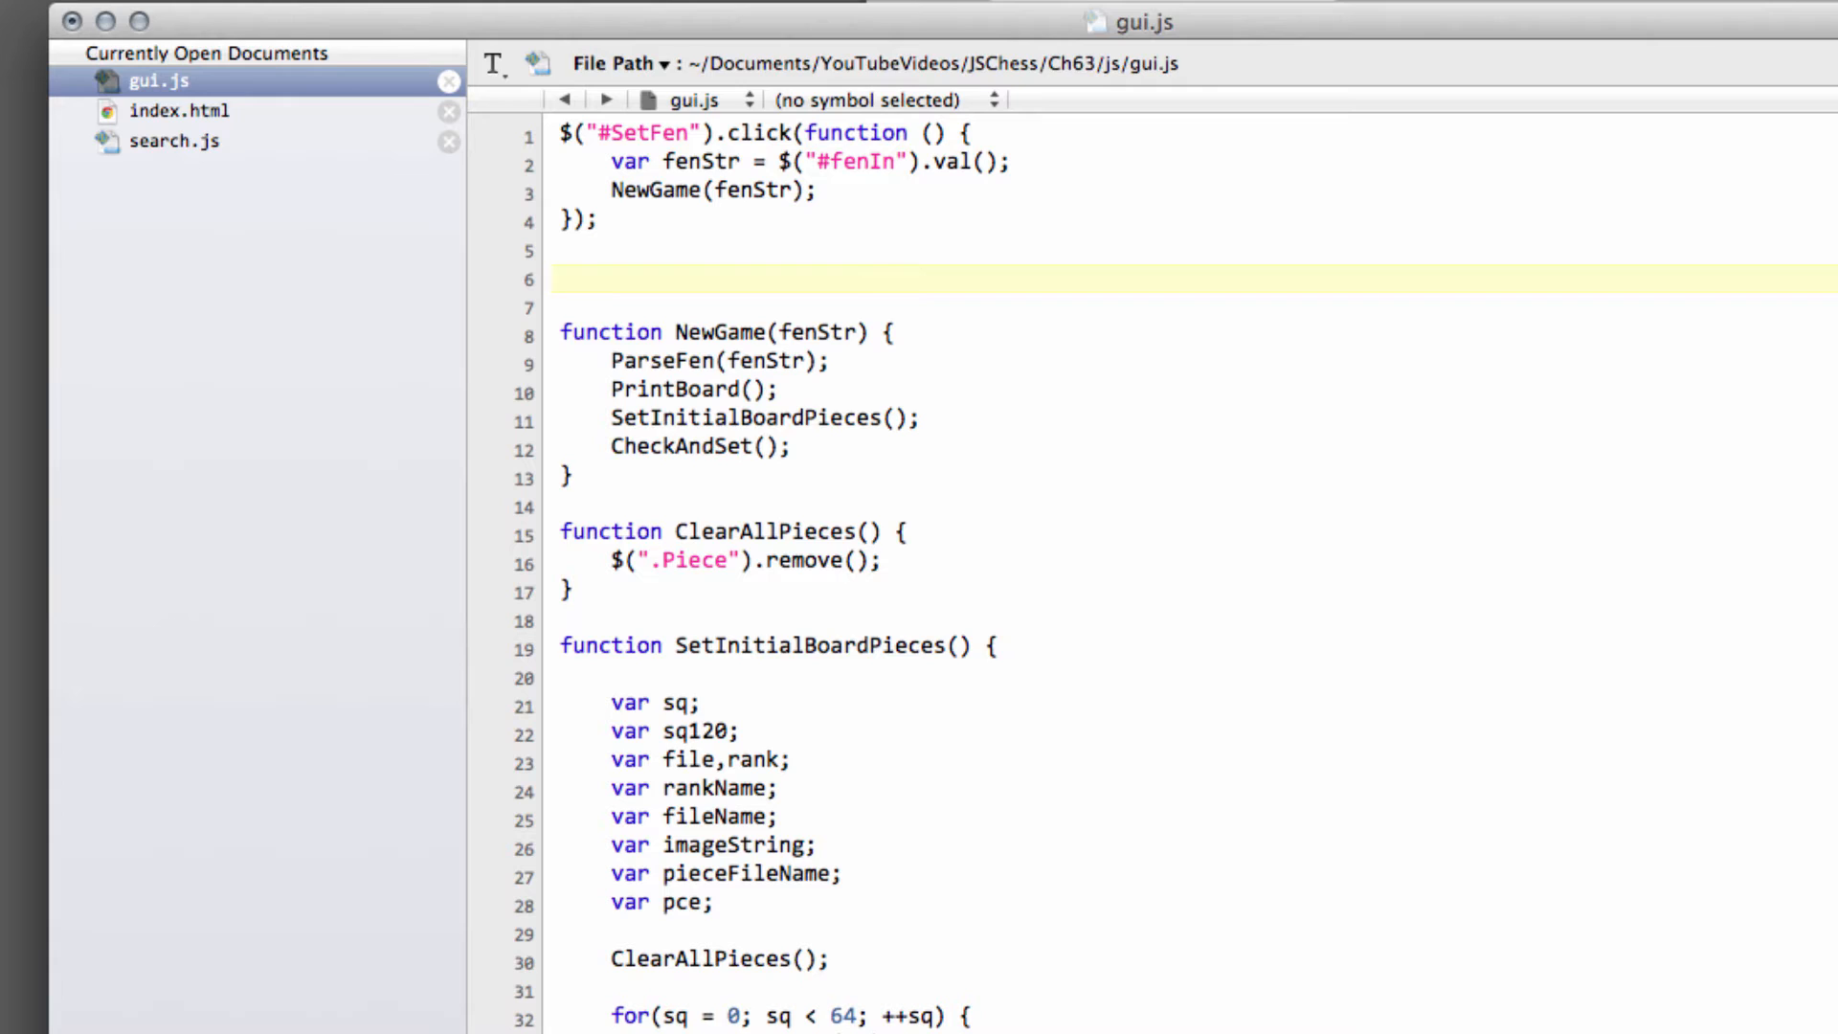
pyautogui.write("$('")
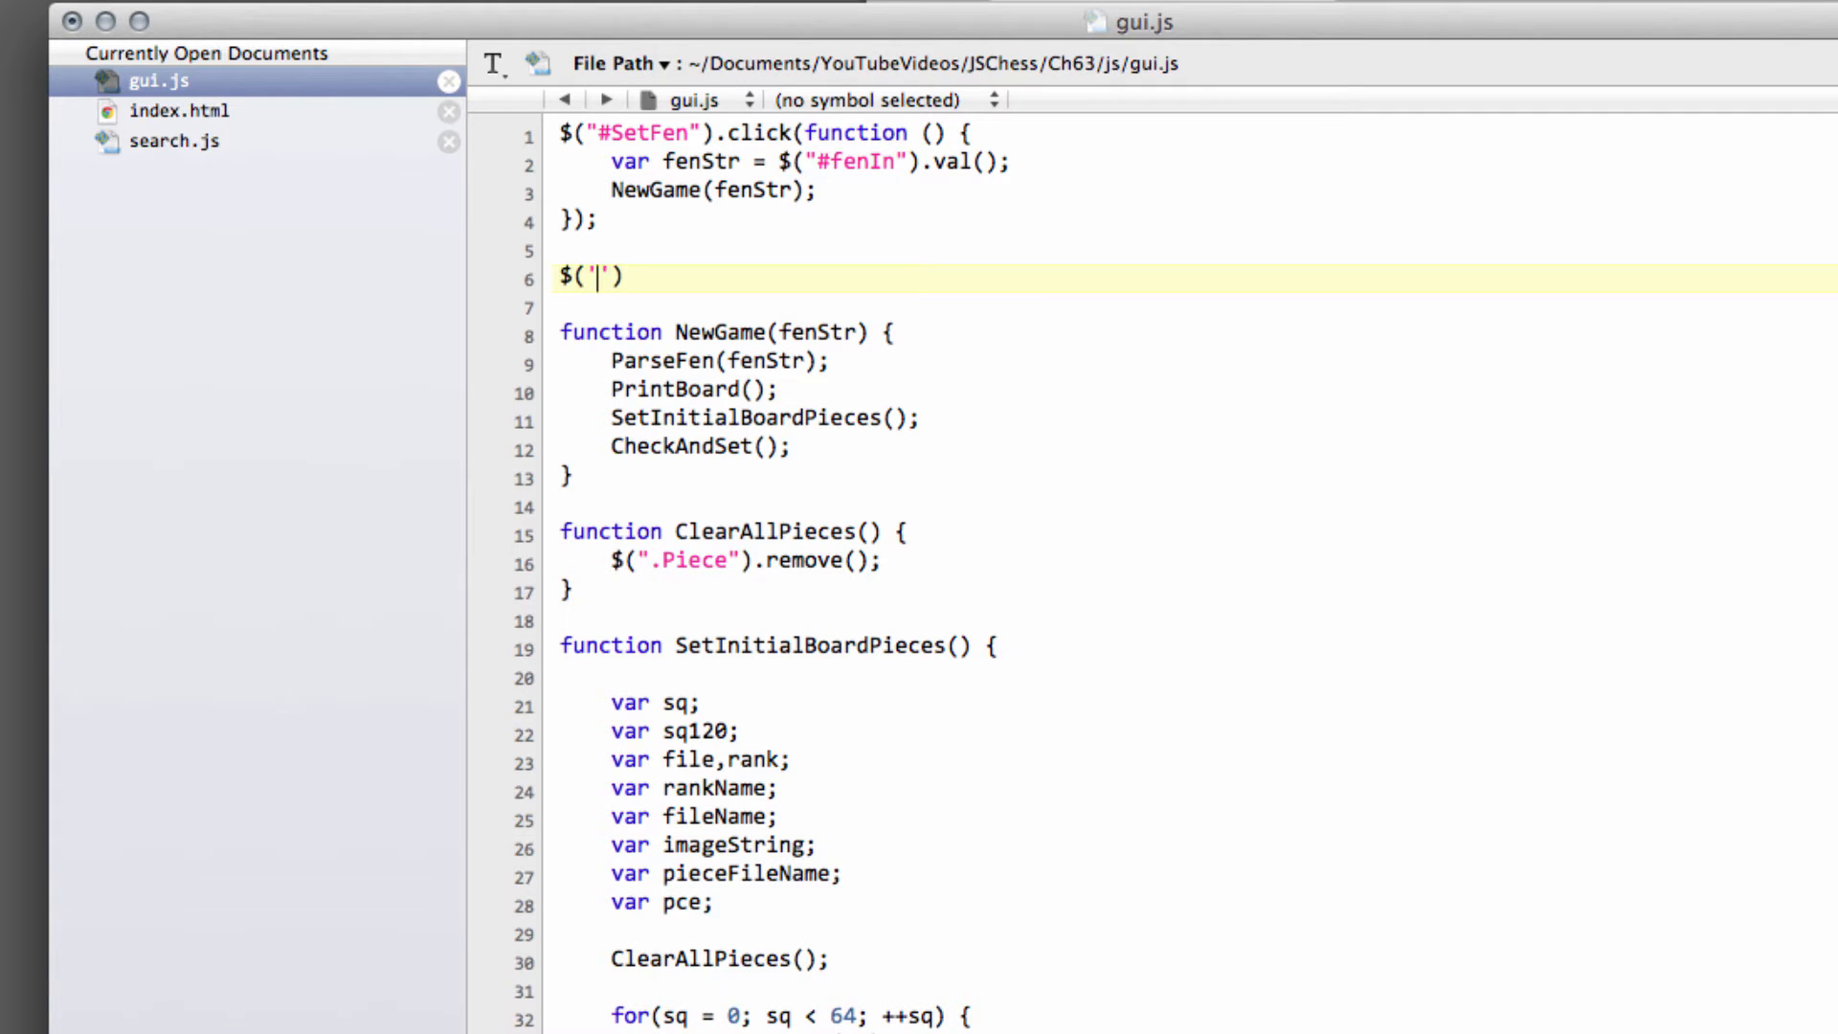
pyautogui.write('#')
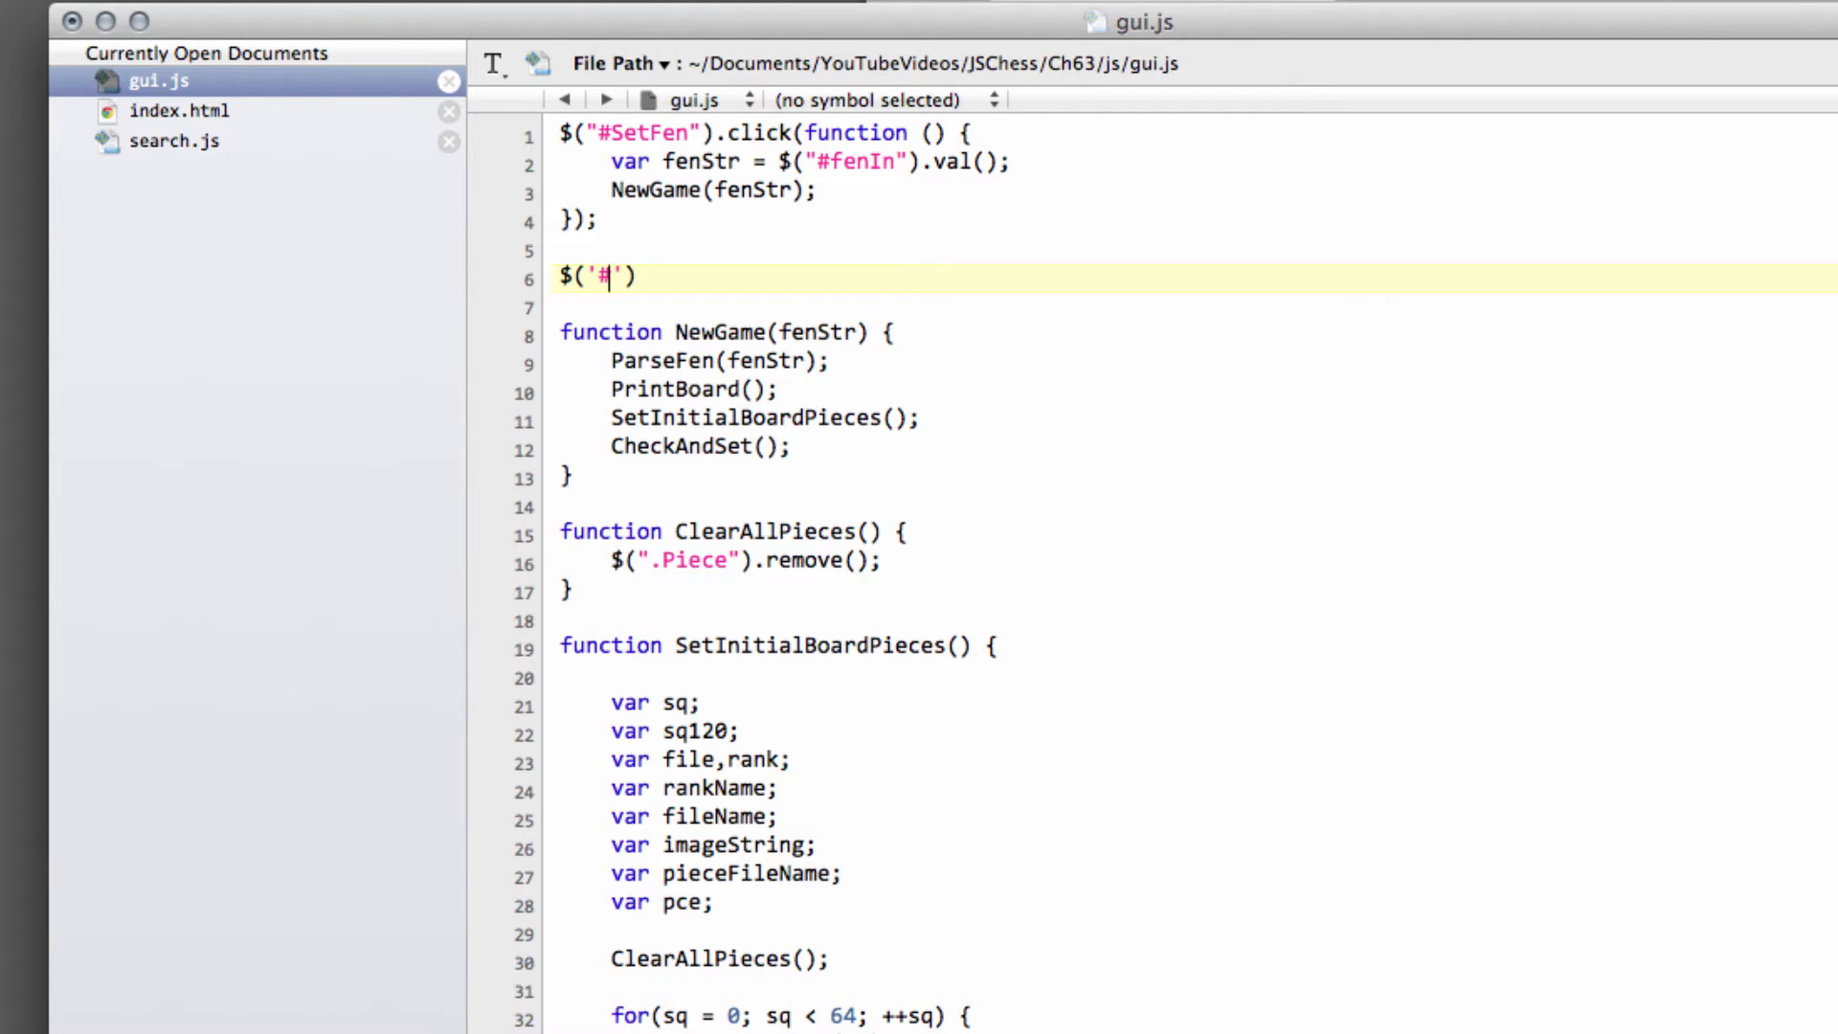
pyautogui.write('TakeButton')
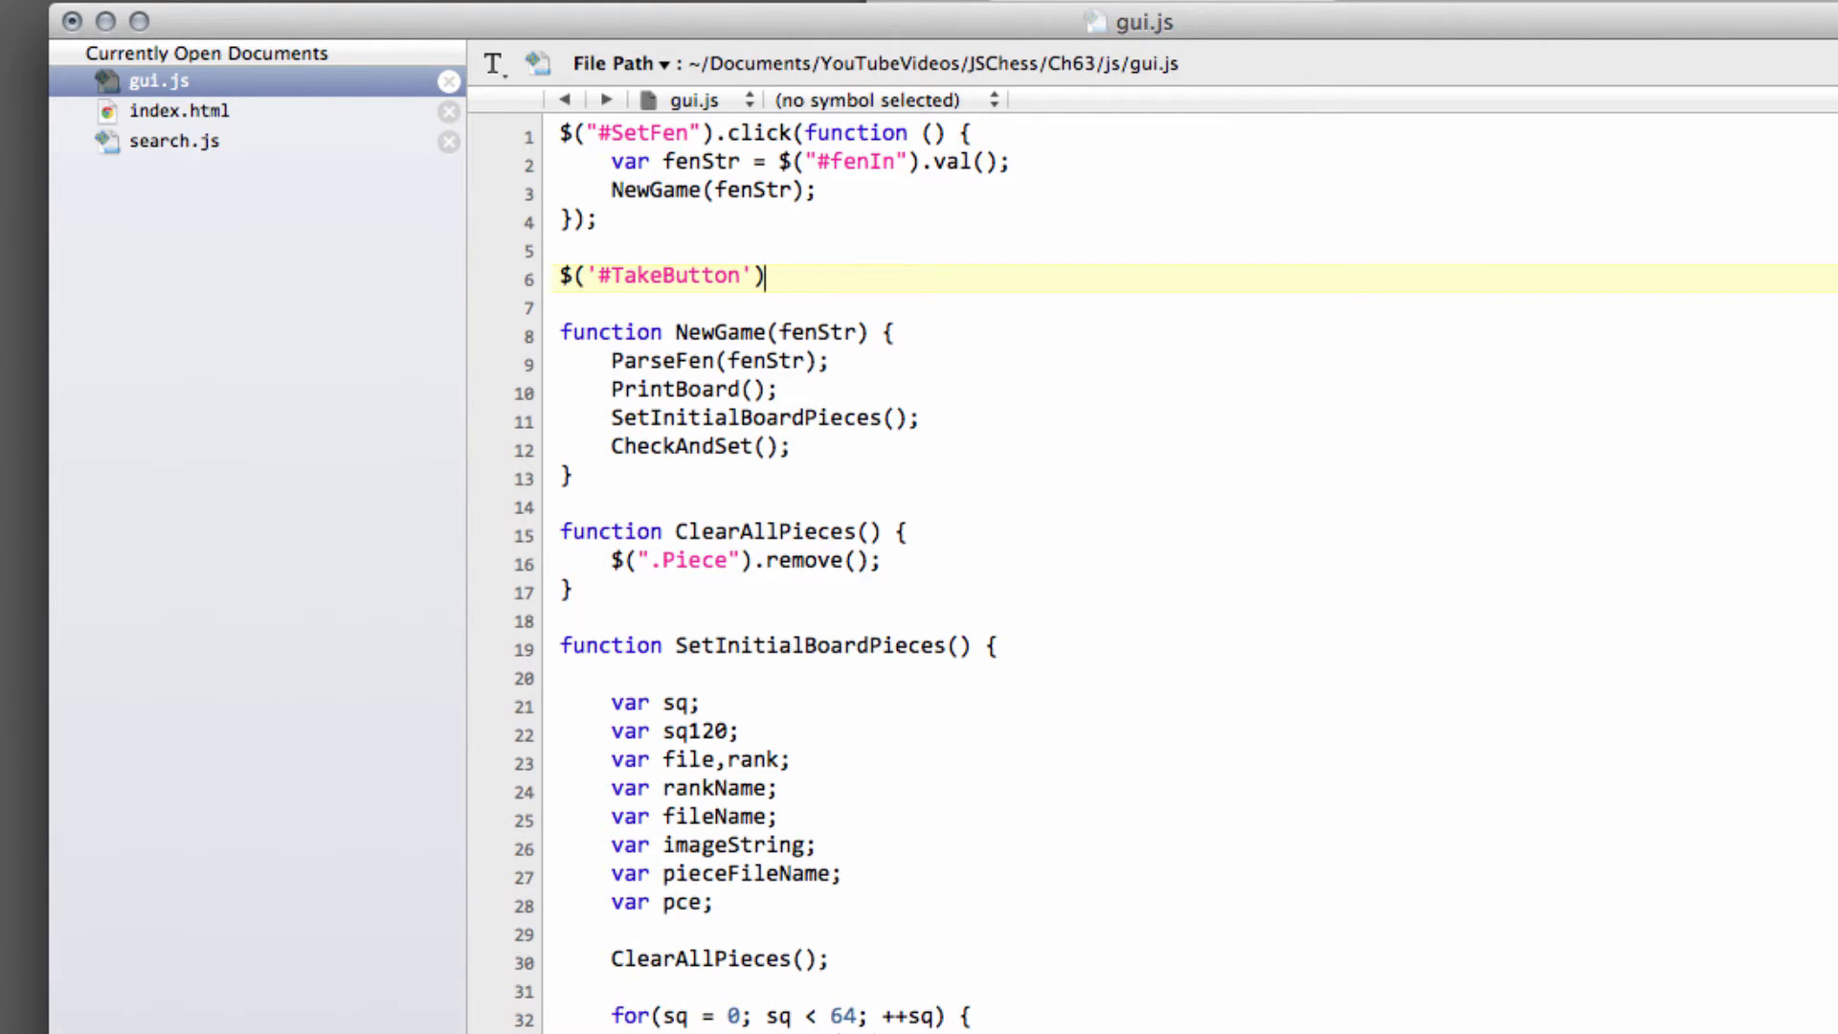
pyautogui.write('.click')
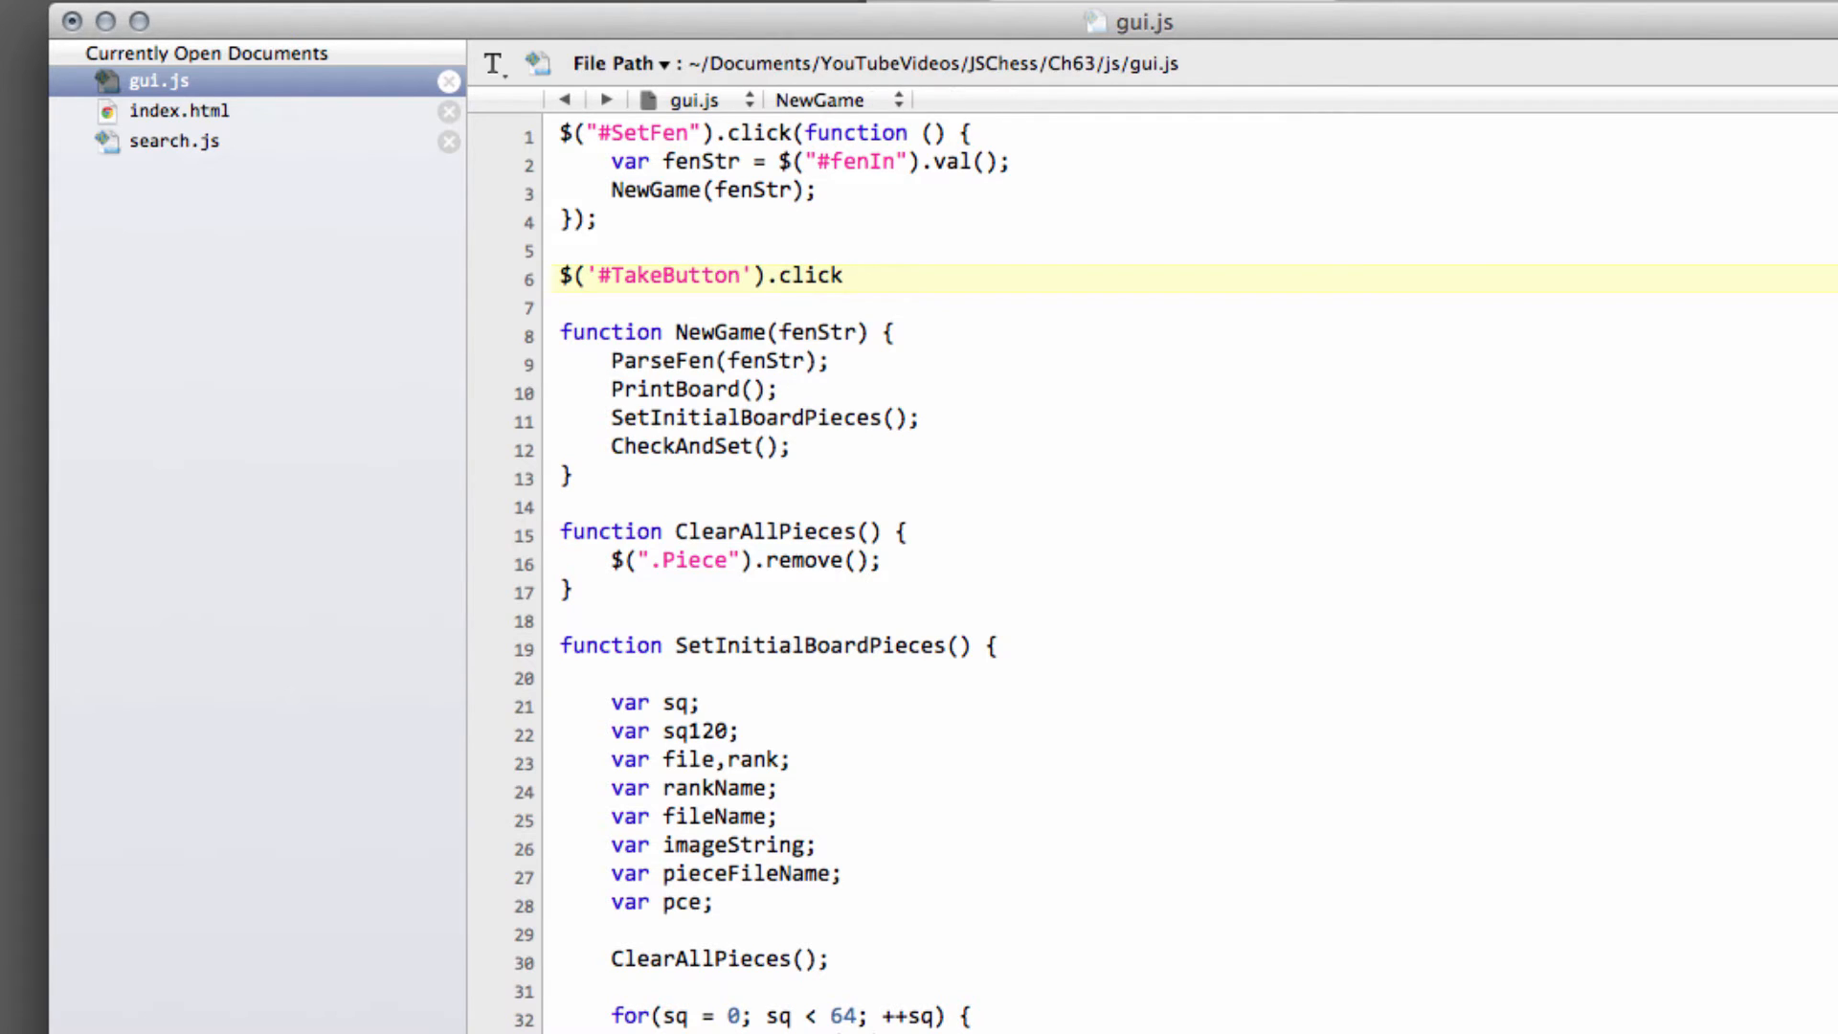
pyautogui.write('()')
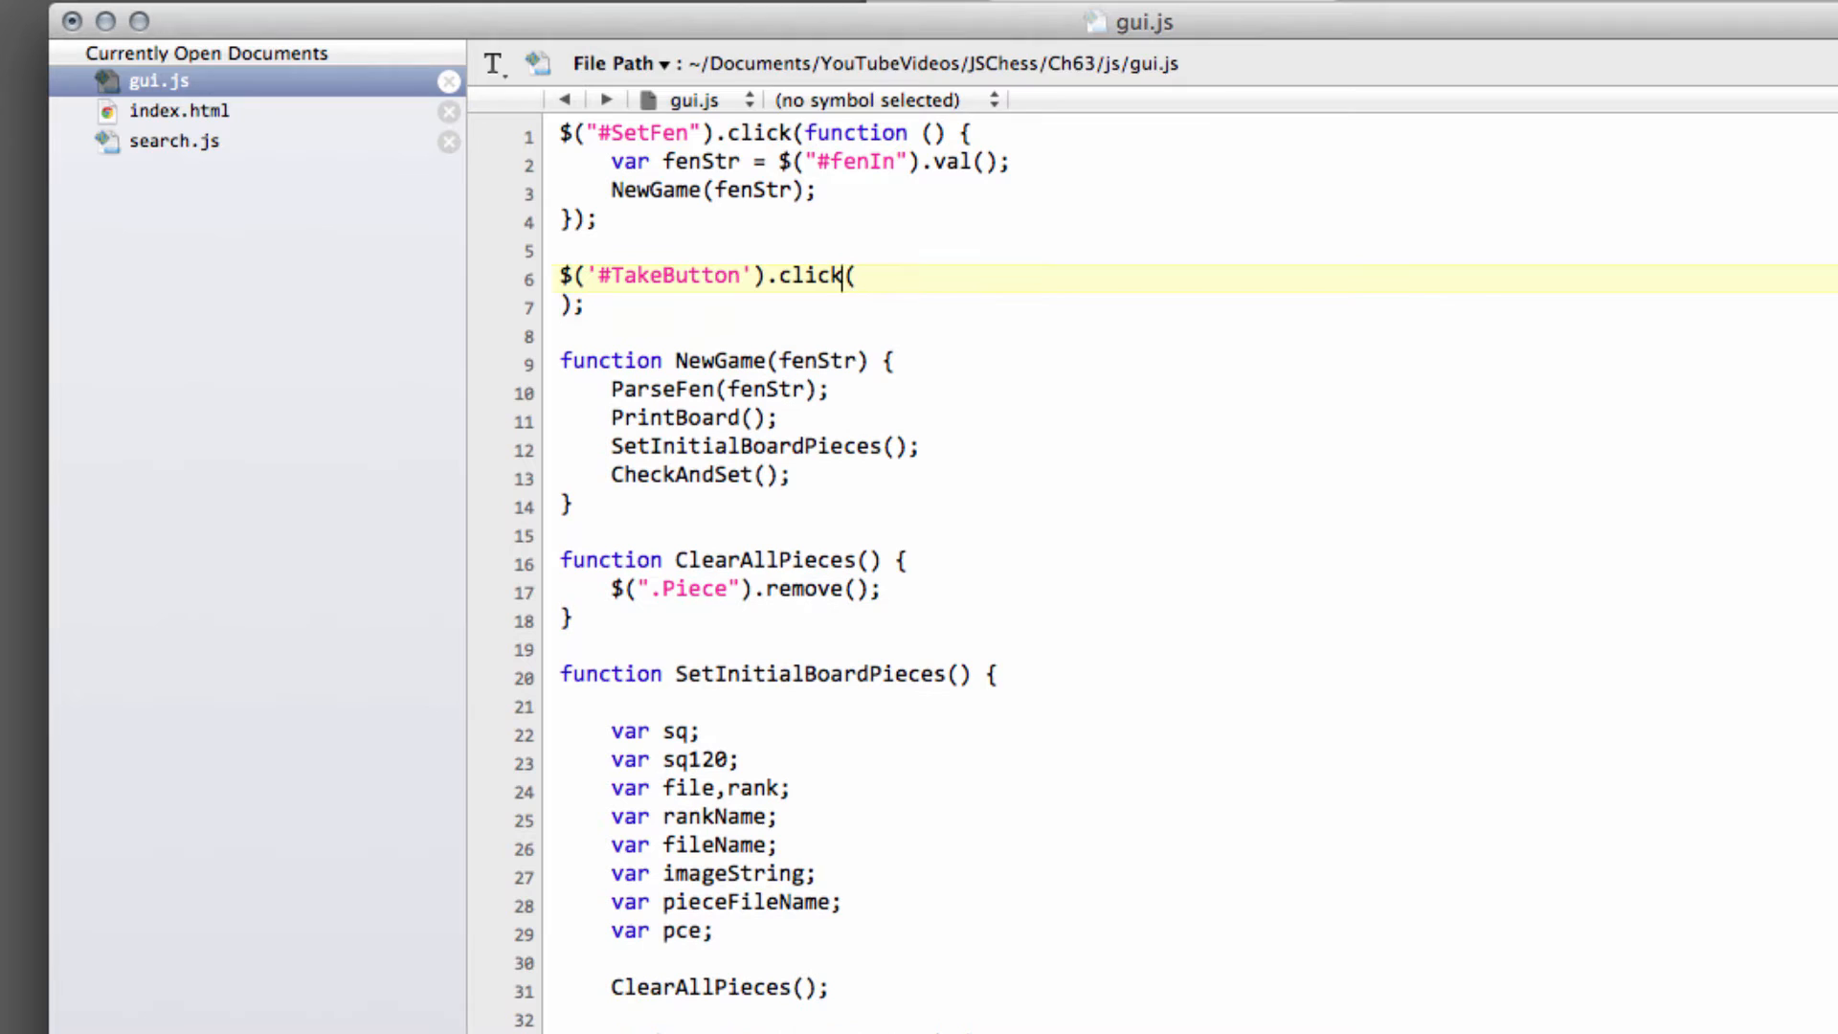
pyautogui.write('function')
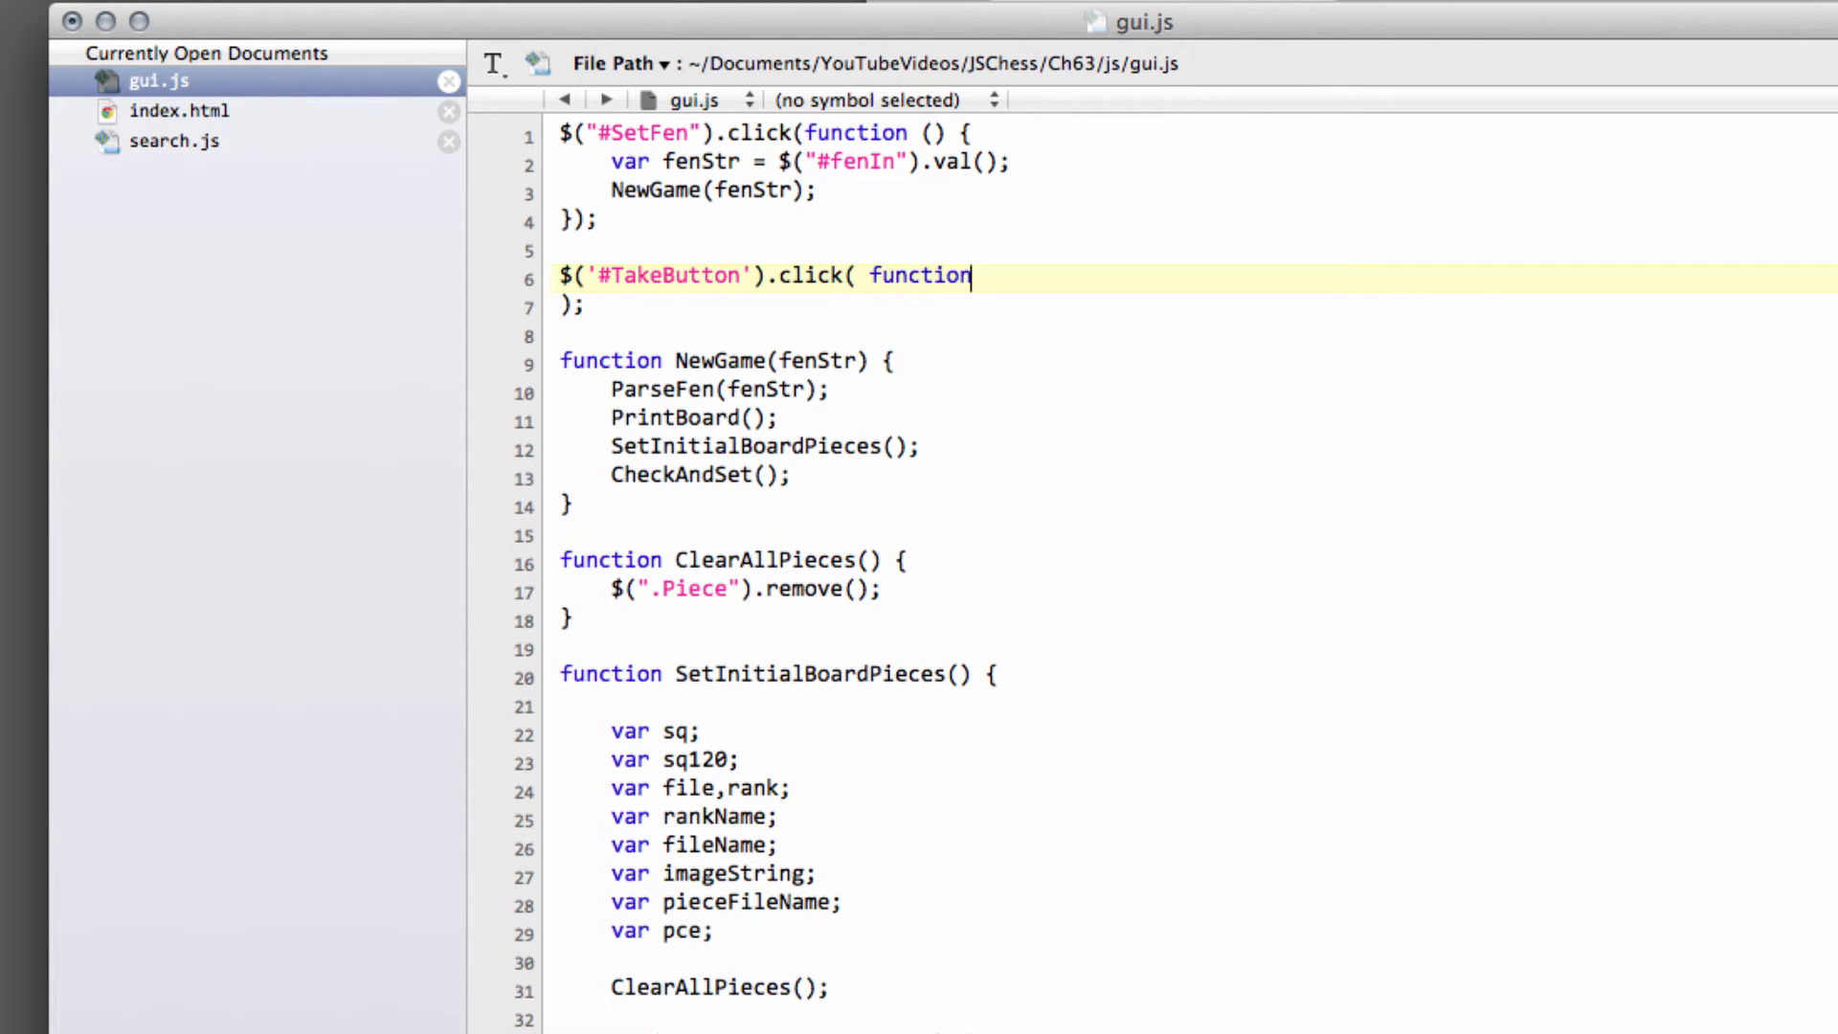
pyautogui.write('() {')
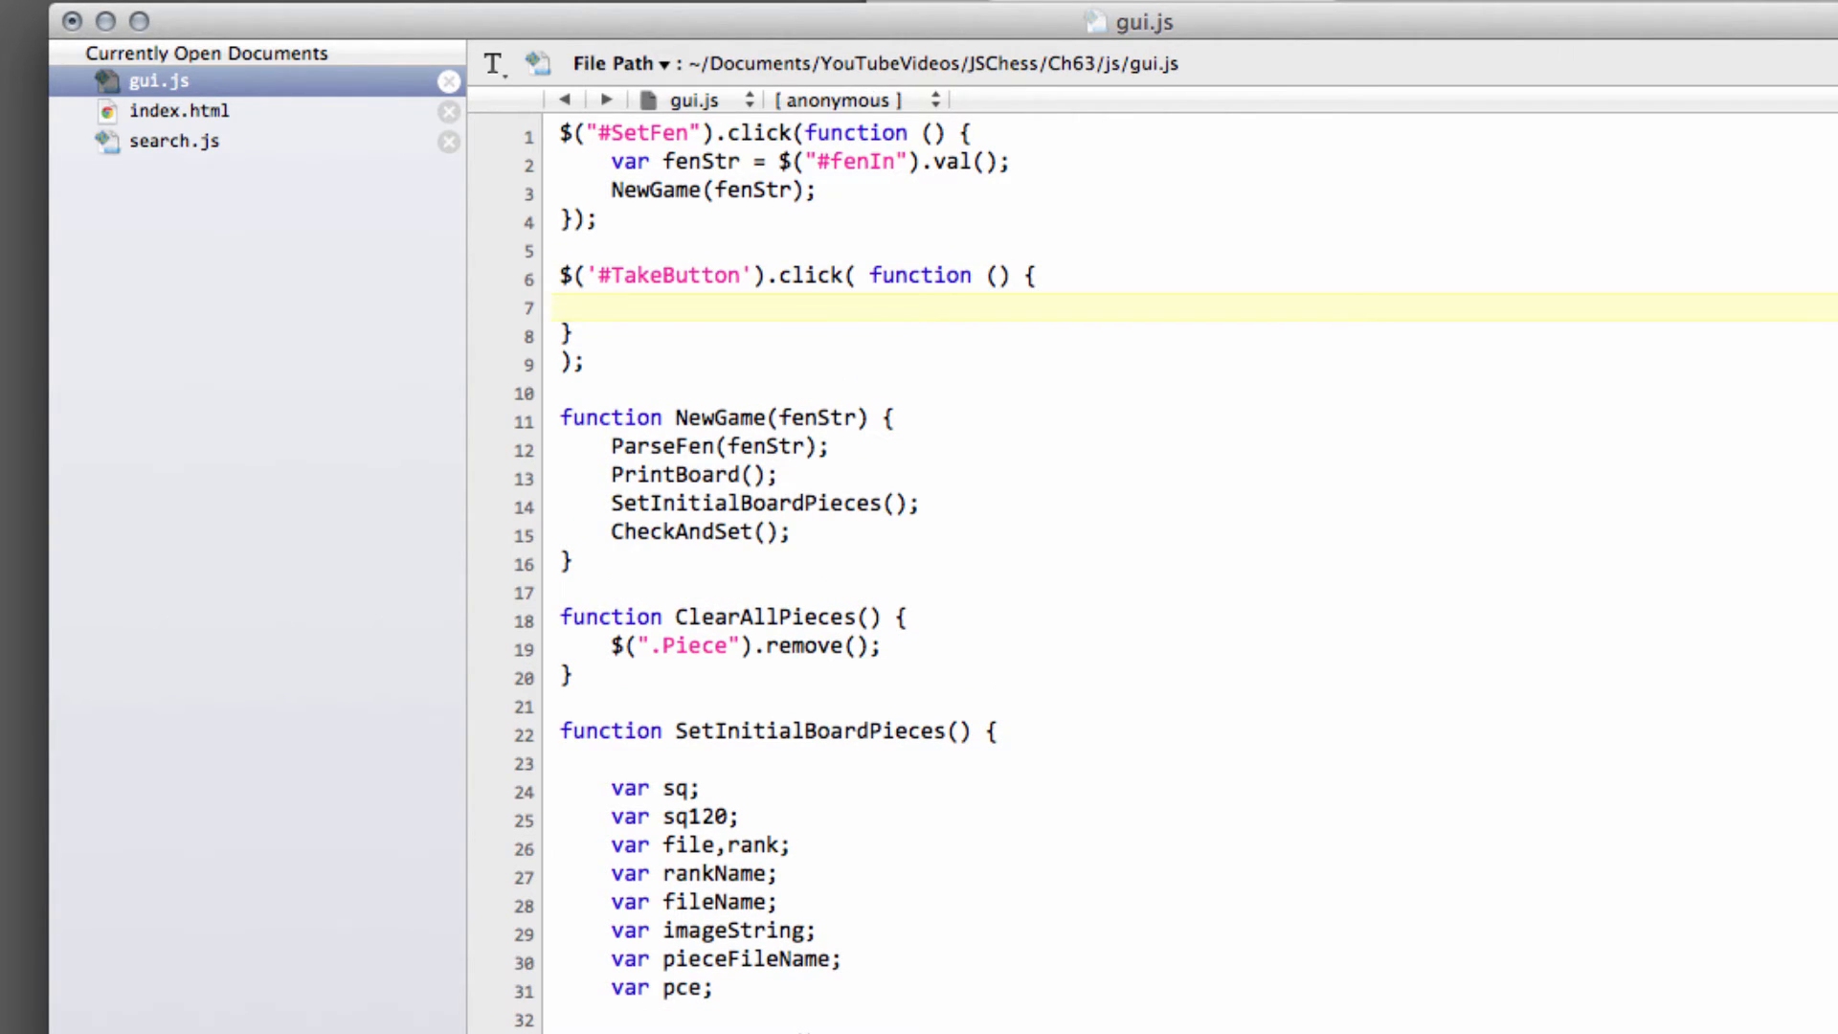
# - Add an if (GameBoard.hisPly > 0) condition inside the TakeButton handler
pyautogui.write('if(G')
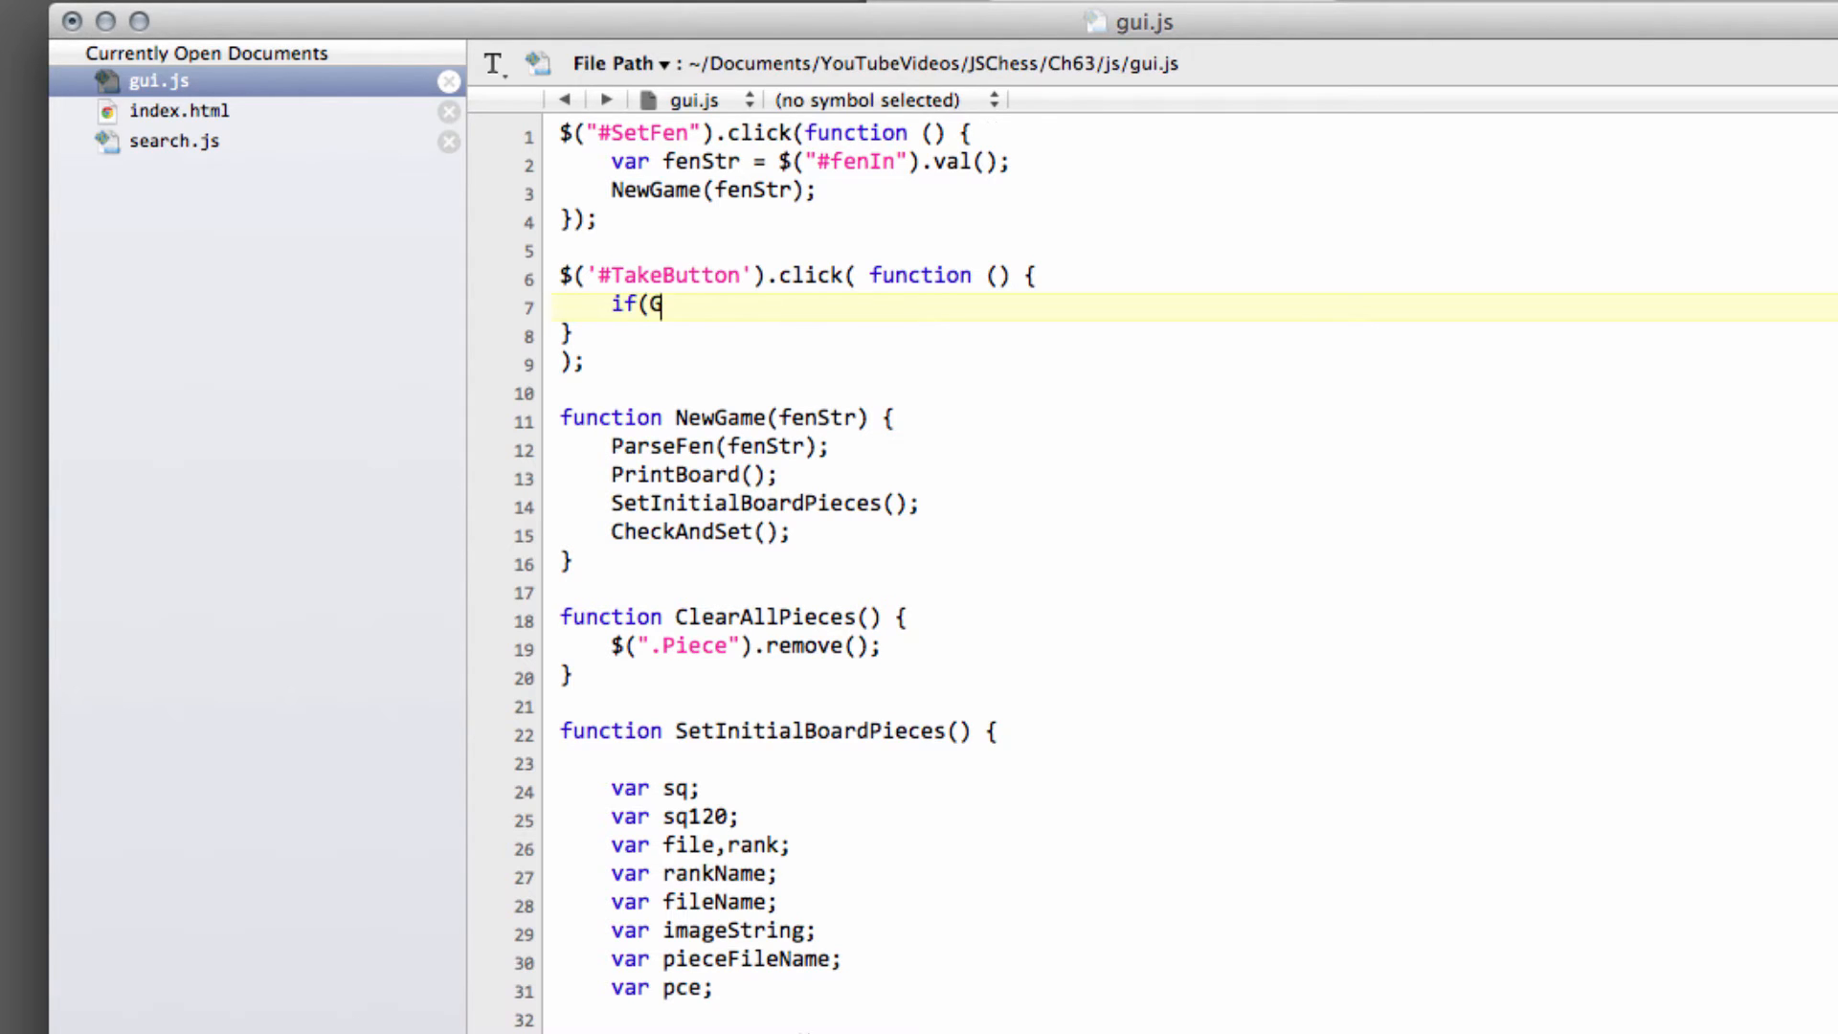
pyautogui.write('ameBaord')
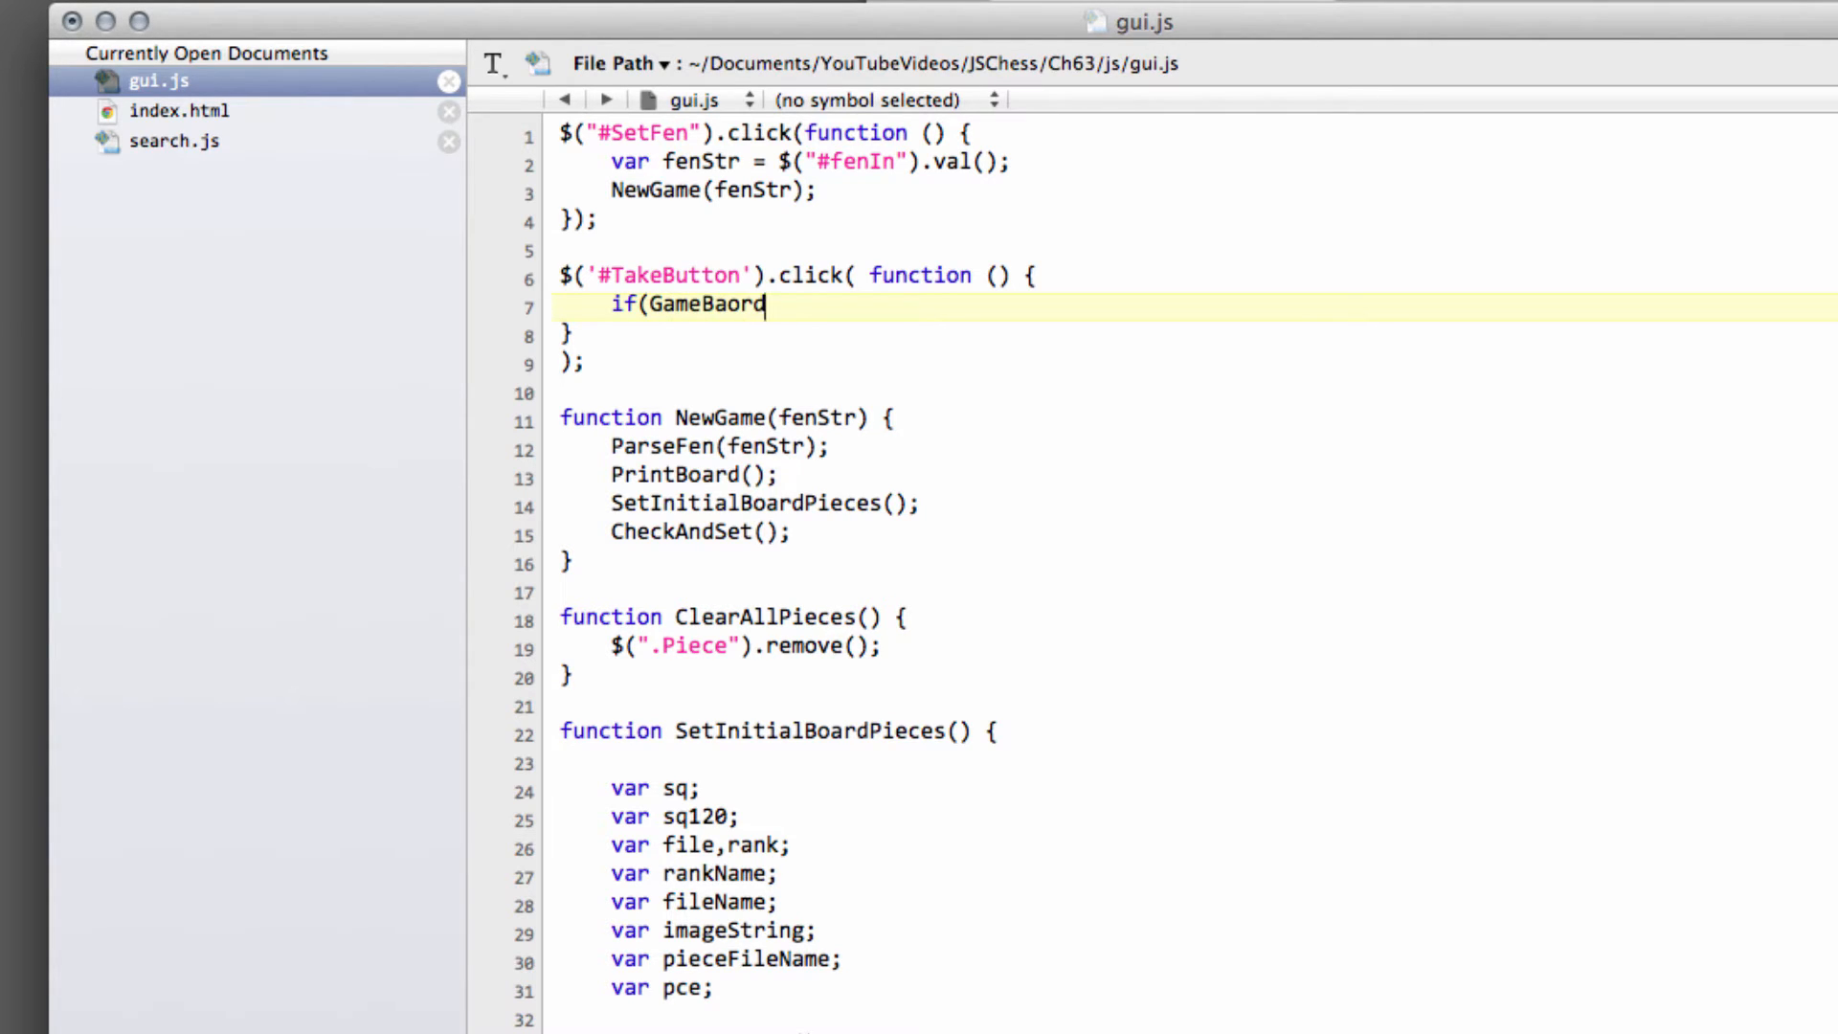
pyautogui.press('backspace')
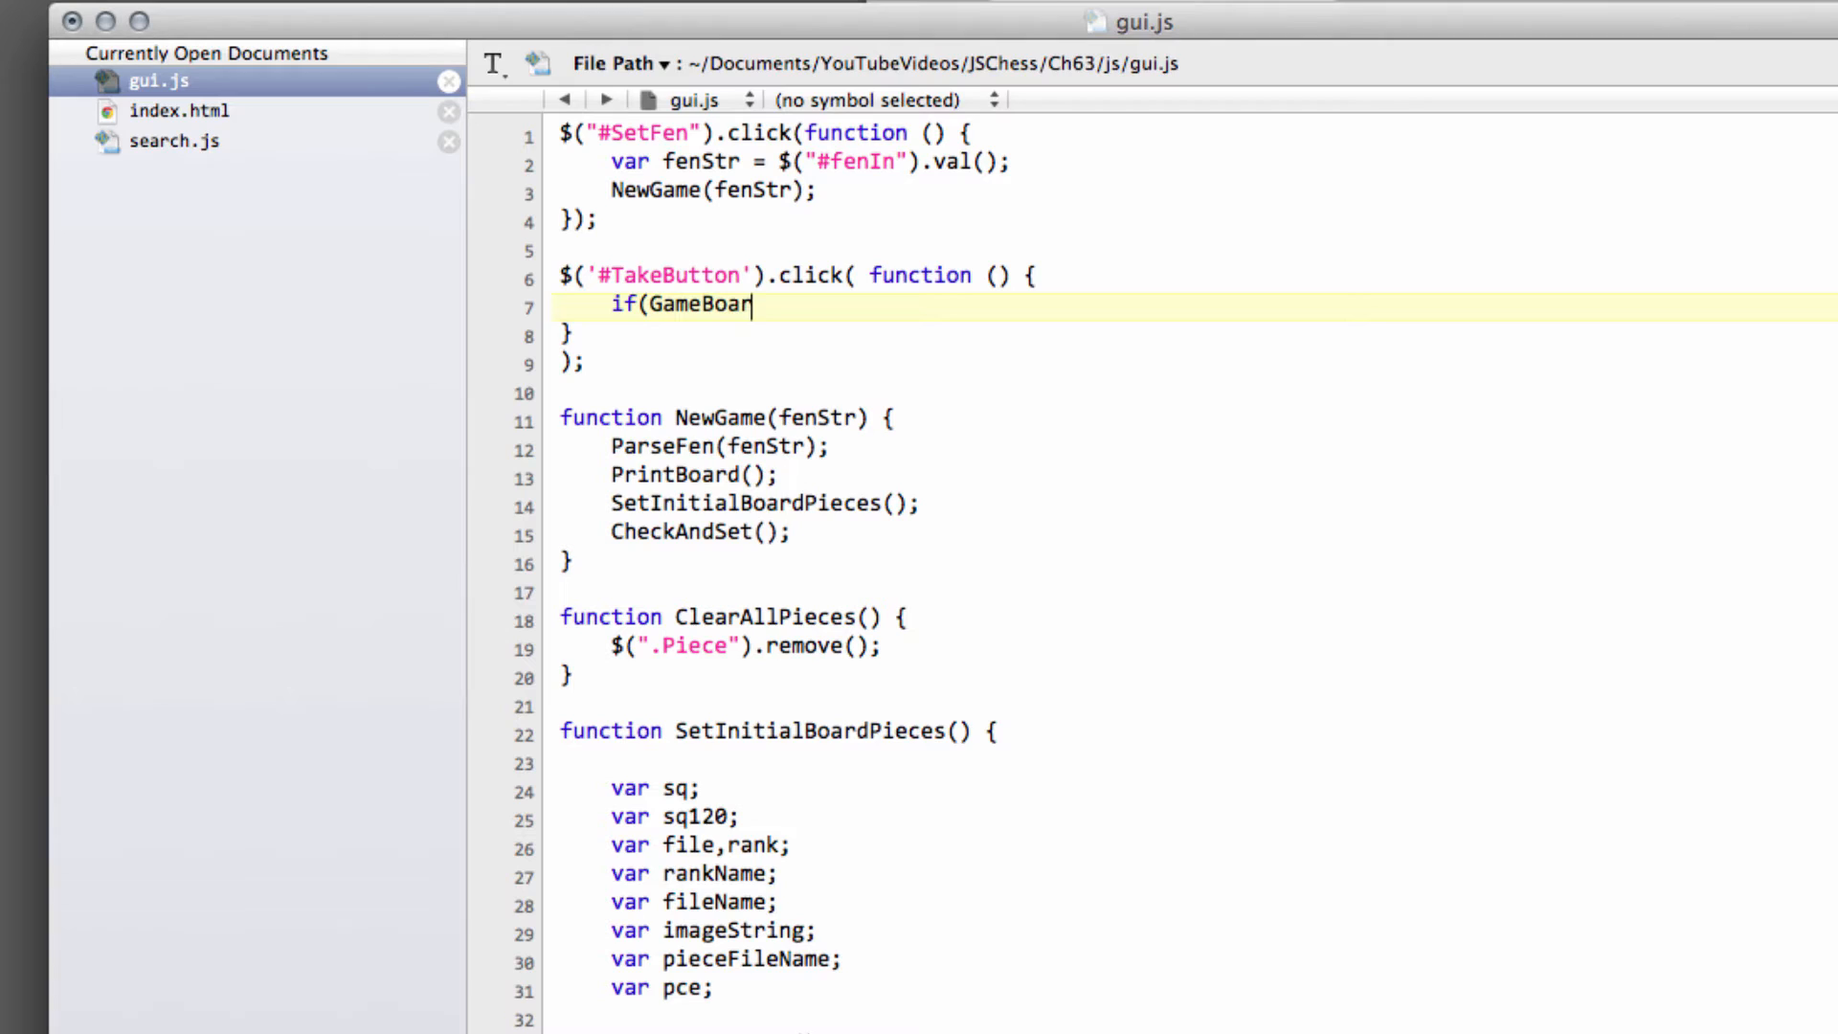
pyautogui.write('d')
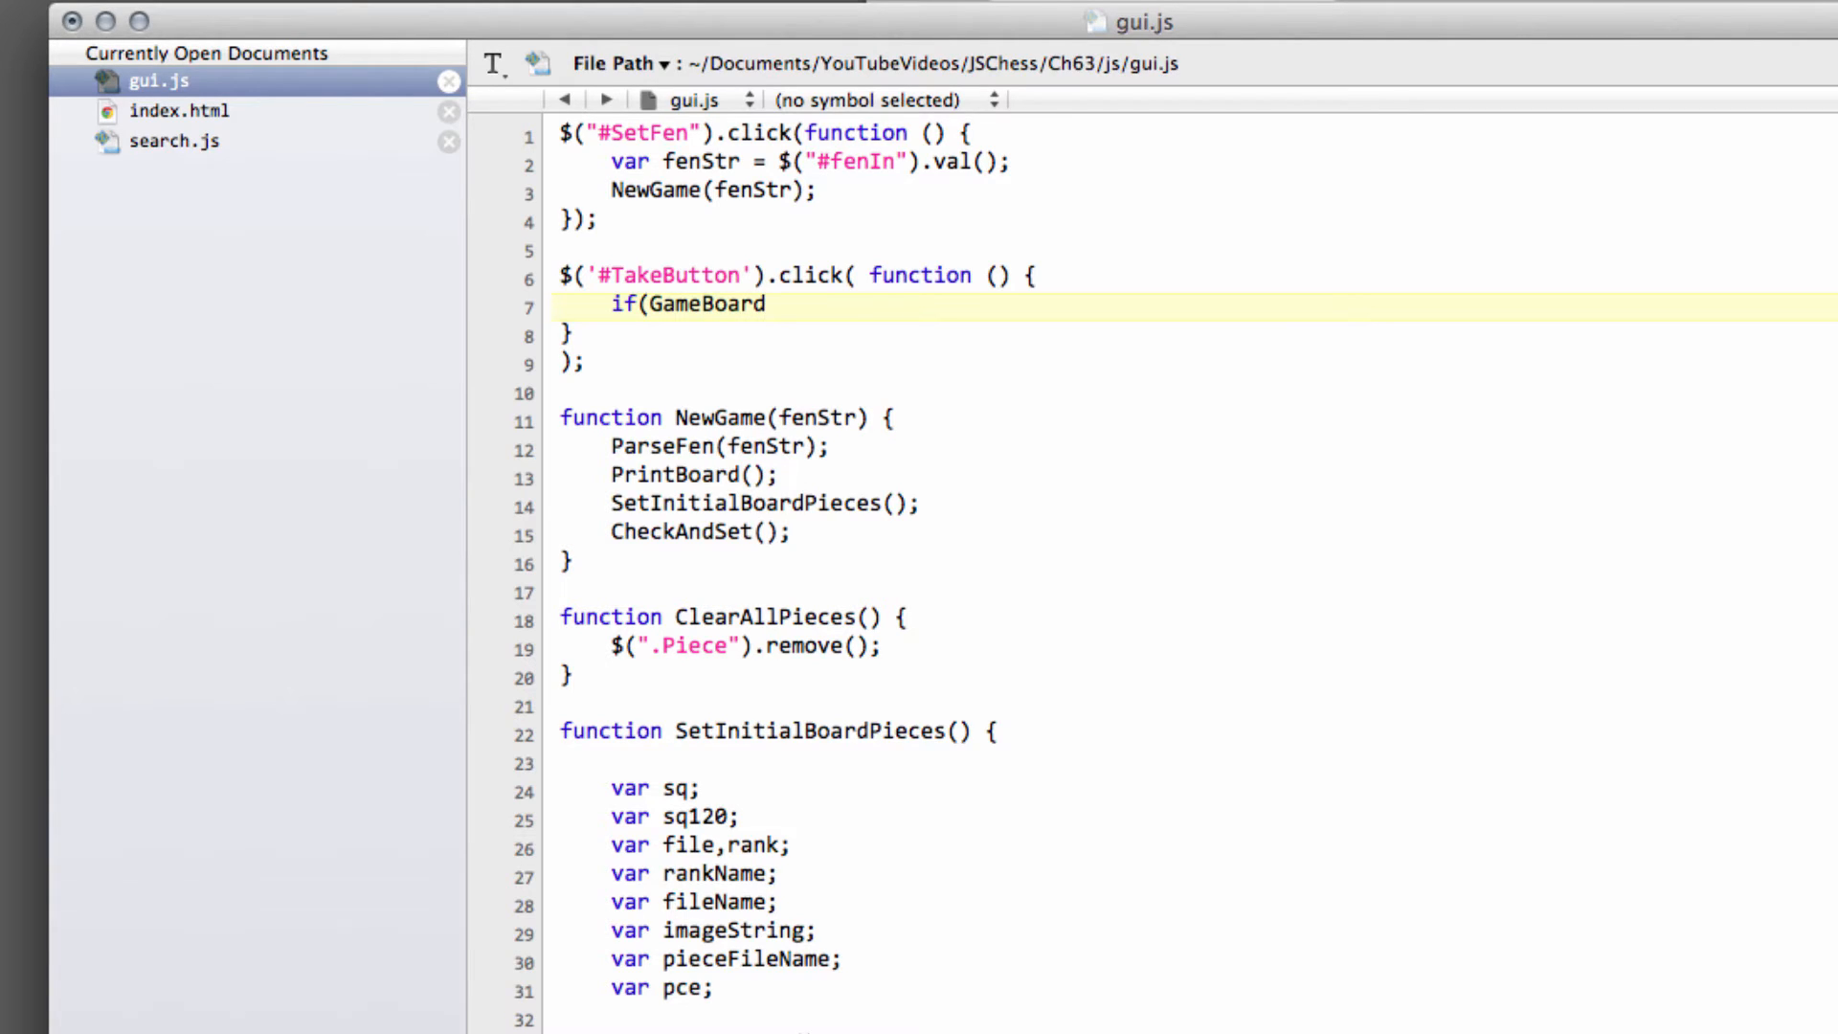
pyautogui.write('.hisPly')
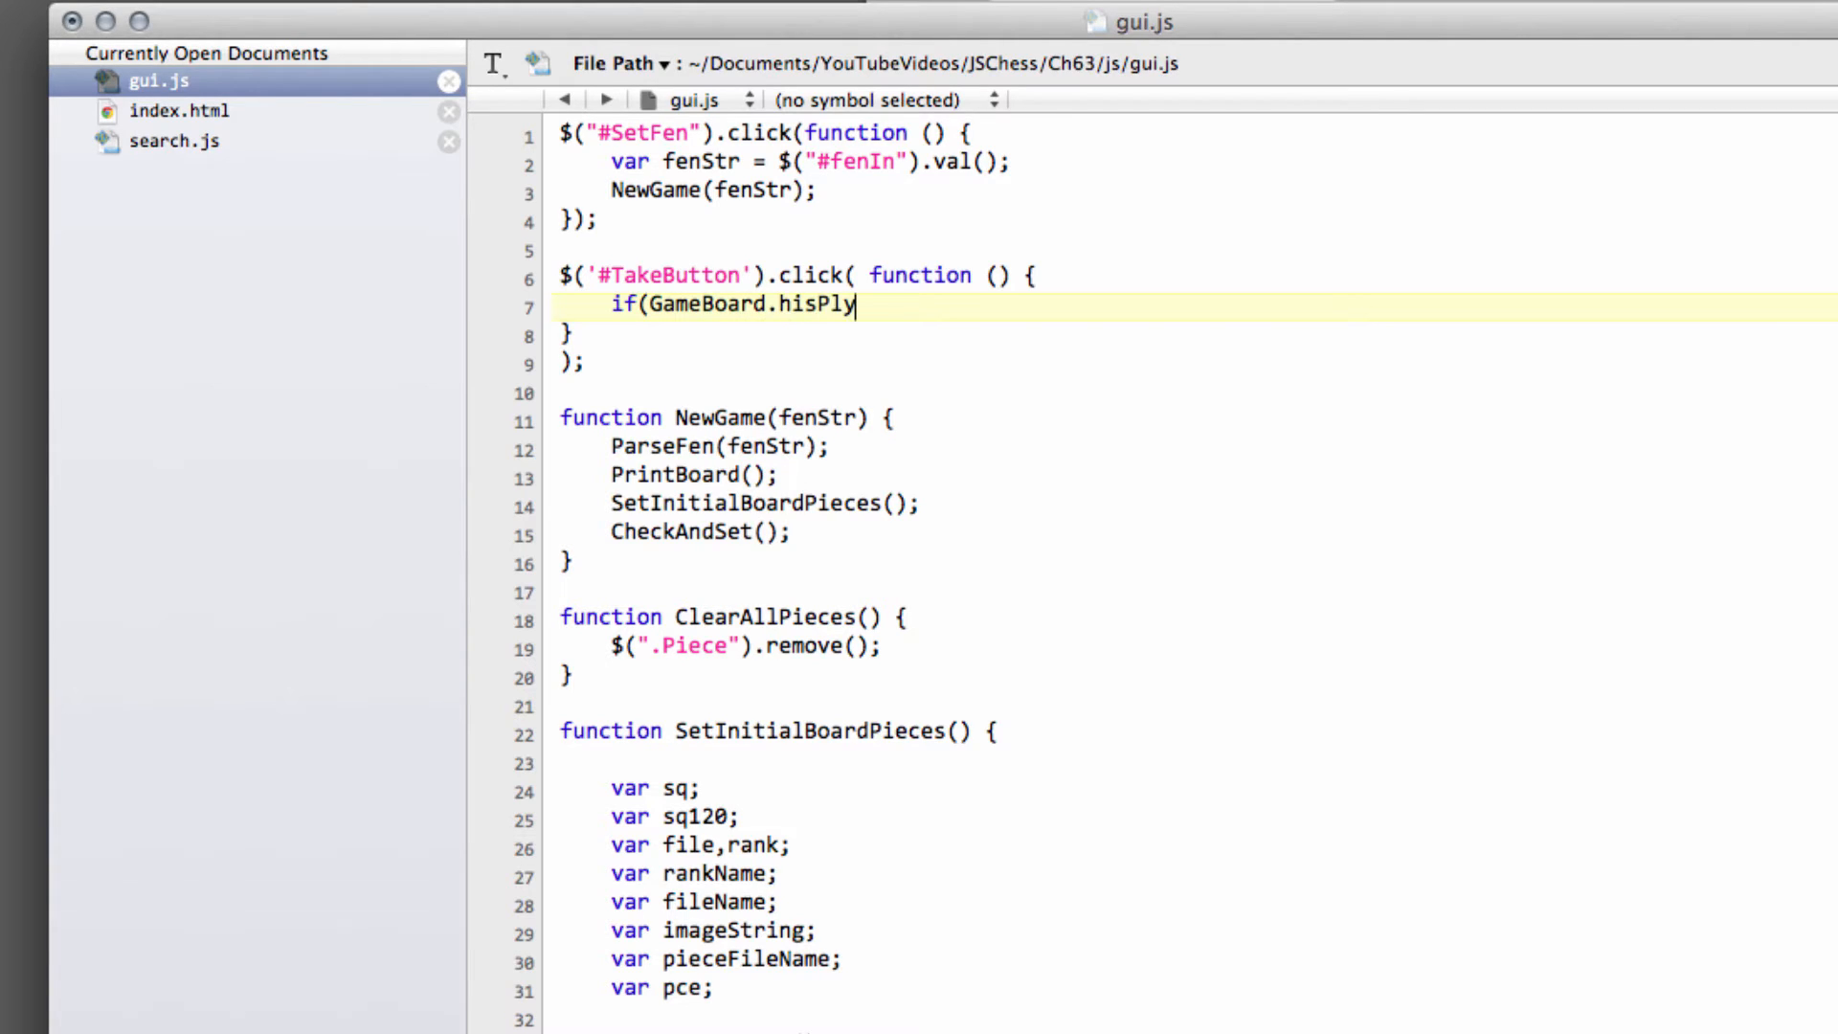
pyautogui.write('> 0) {')
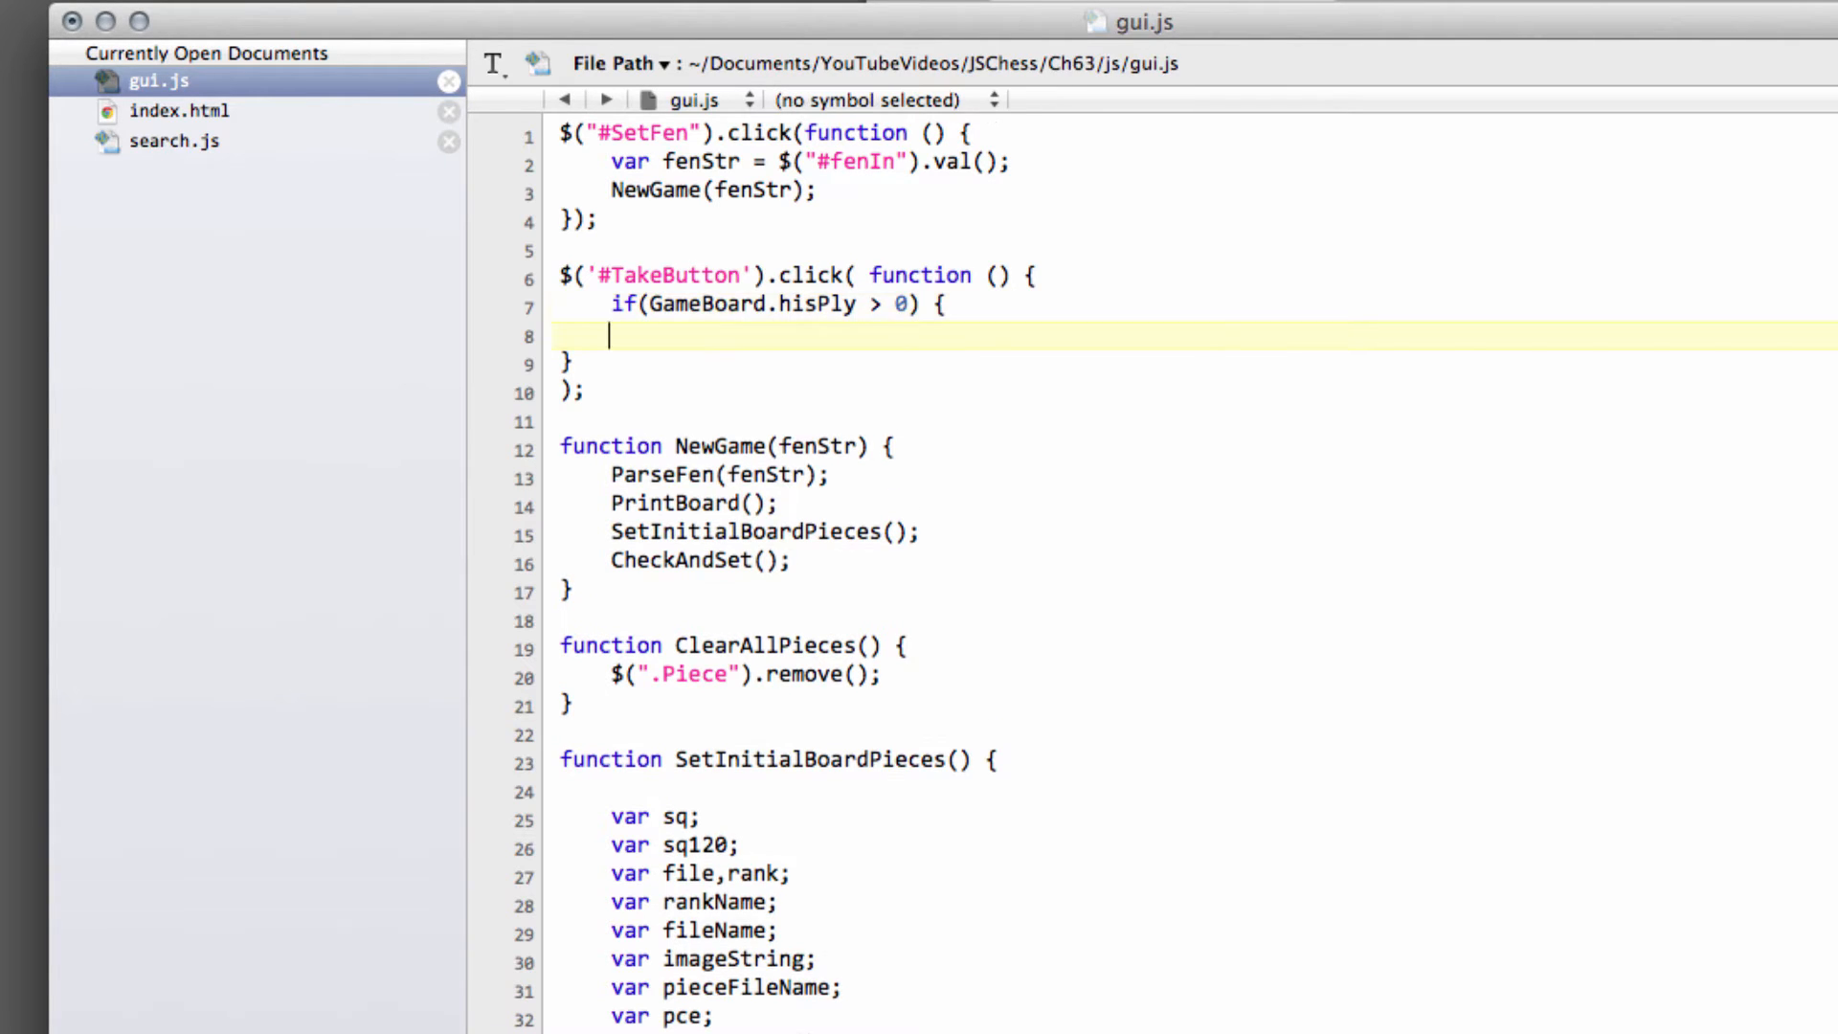
pyautogui.write('}')
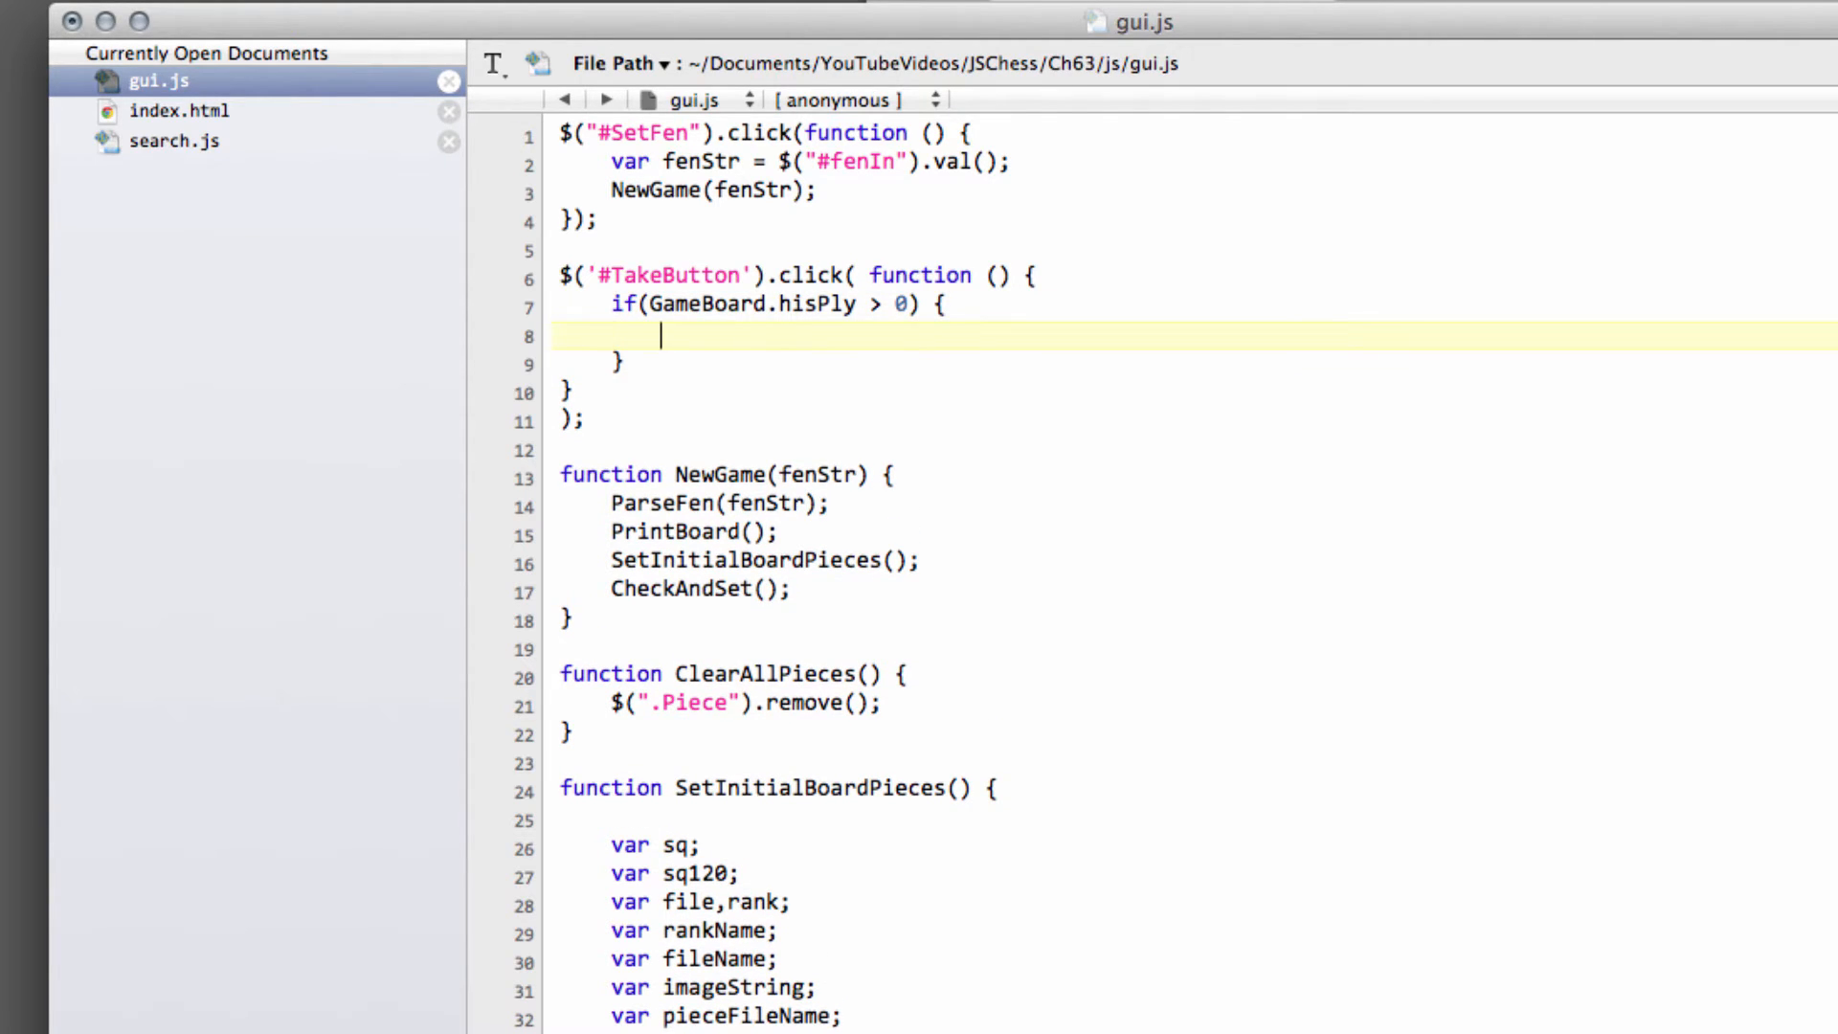
# - Inside the if block, call TakeMove(); and set GameBoard.ply = 0;
pyautogui.write('Tae')
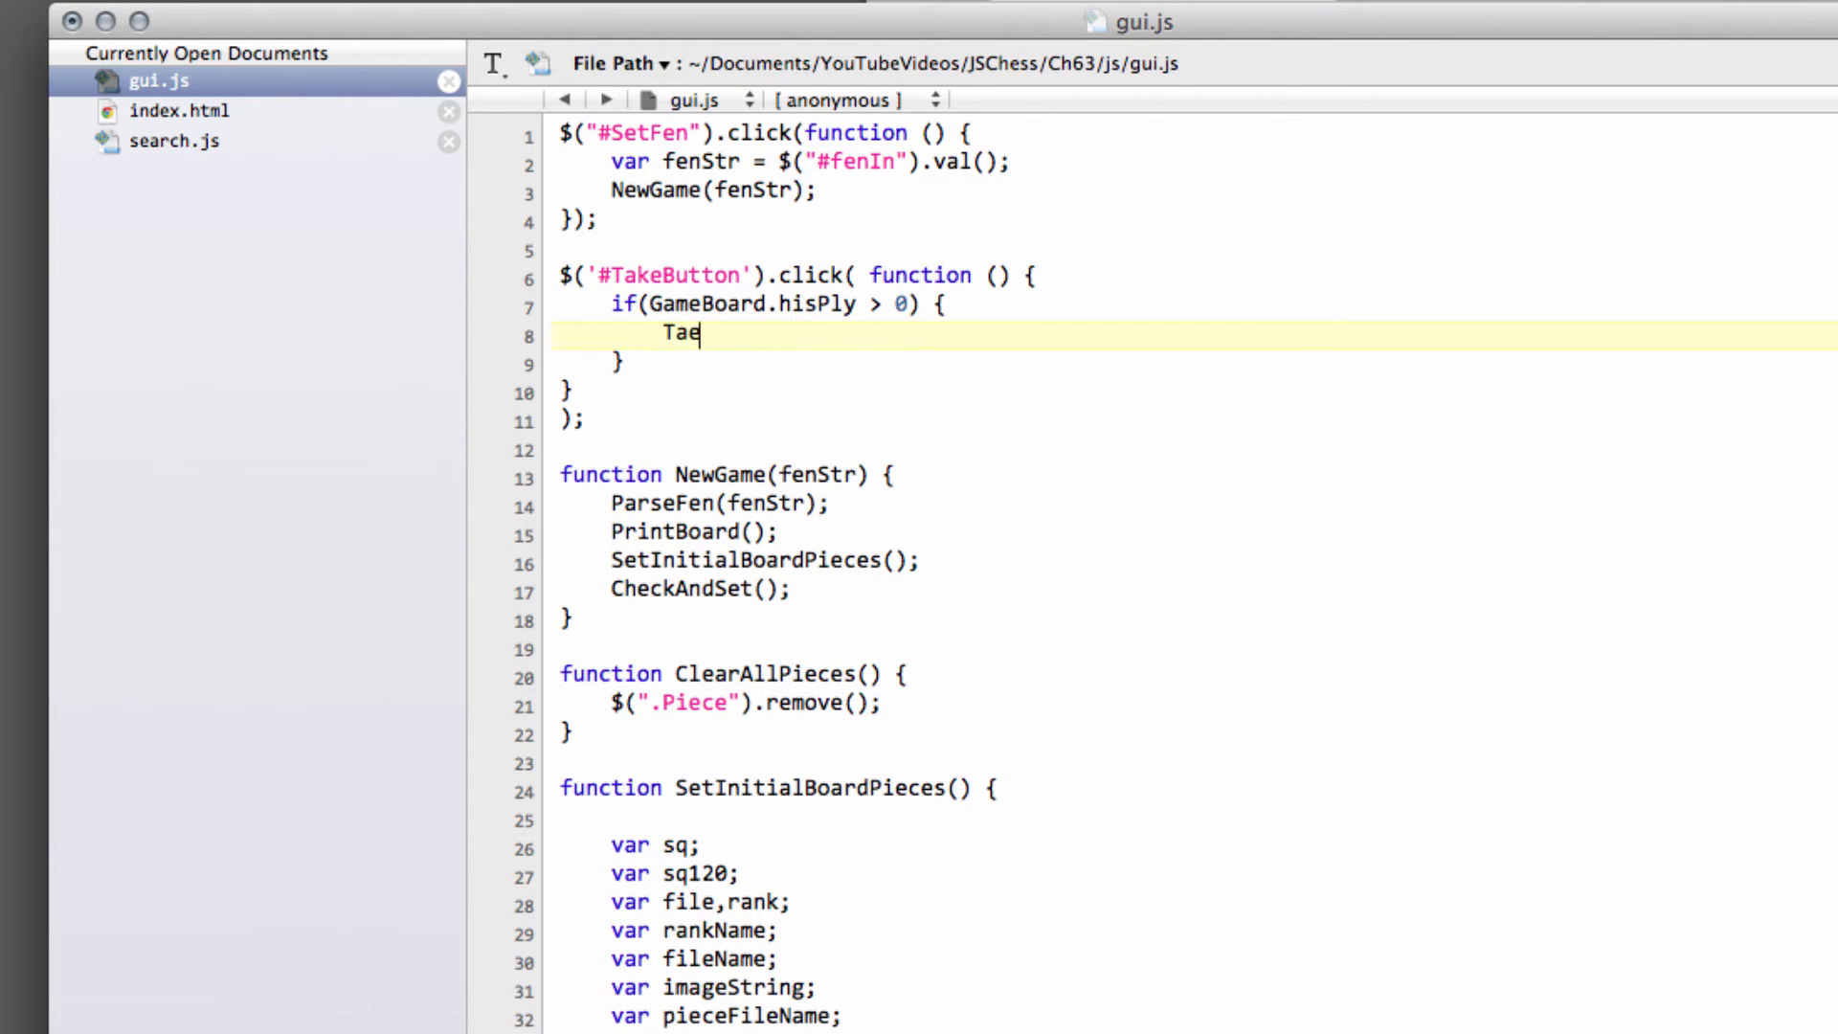
pyautogui.write('keove')
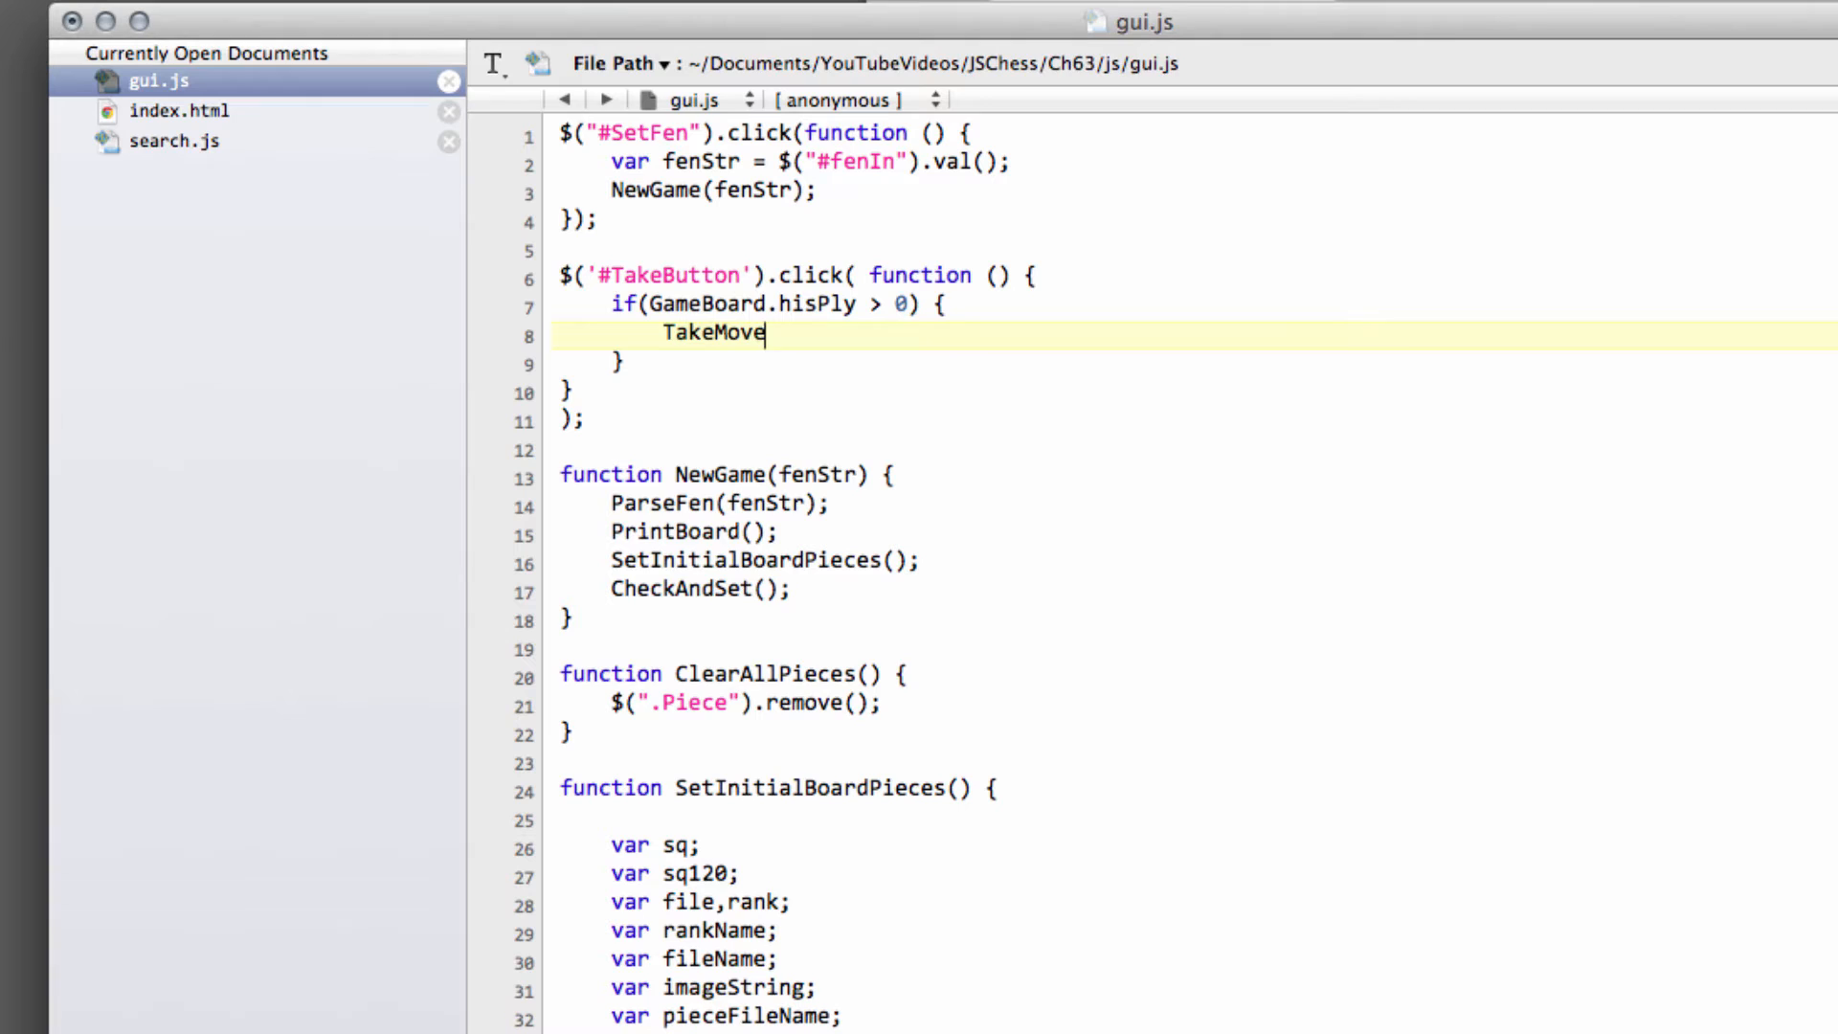
pyautogui.write('();')
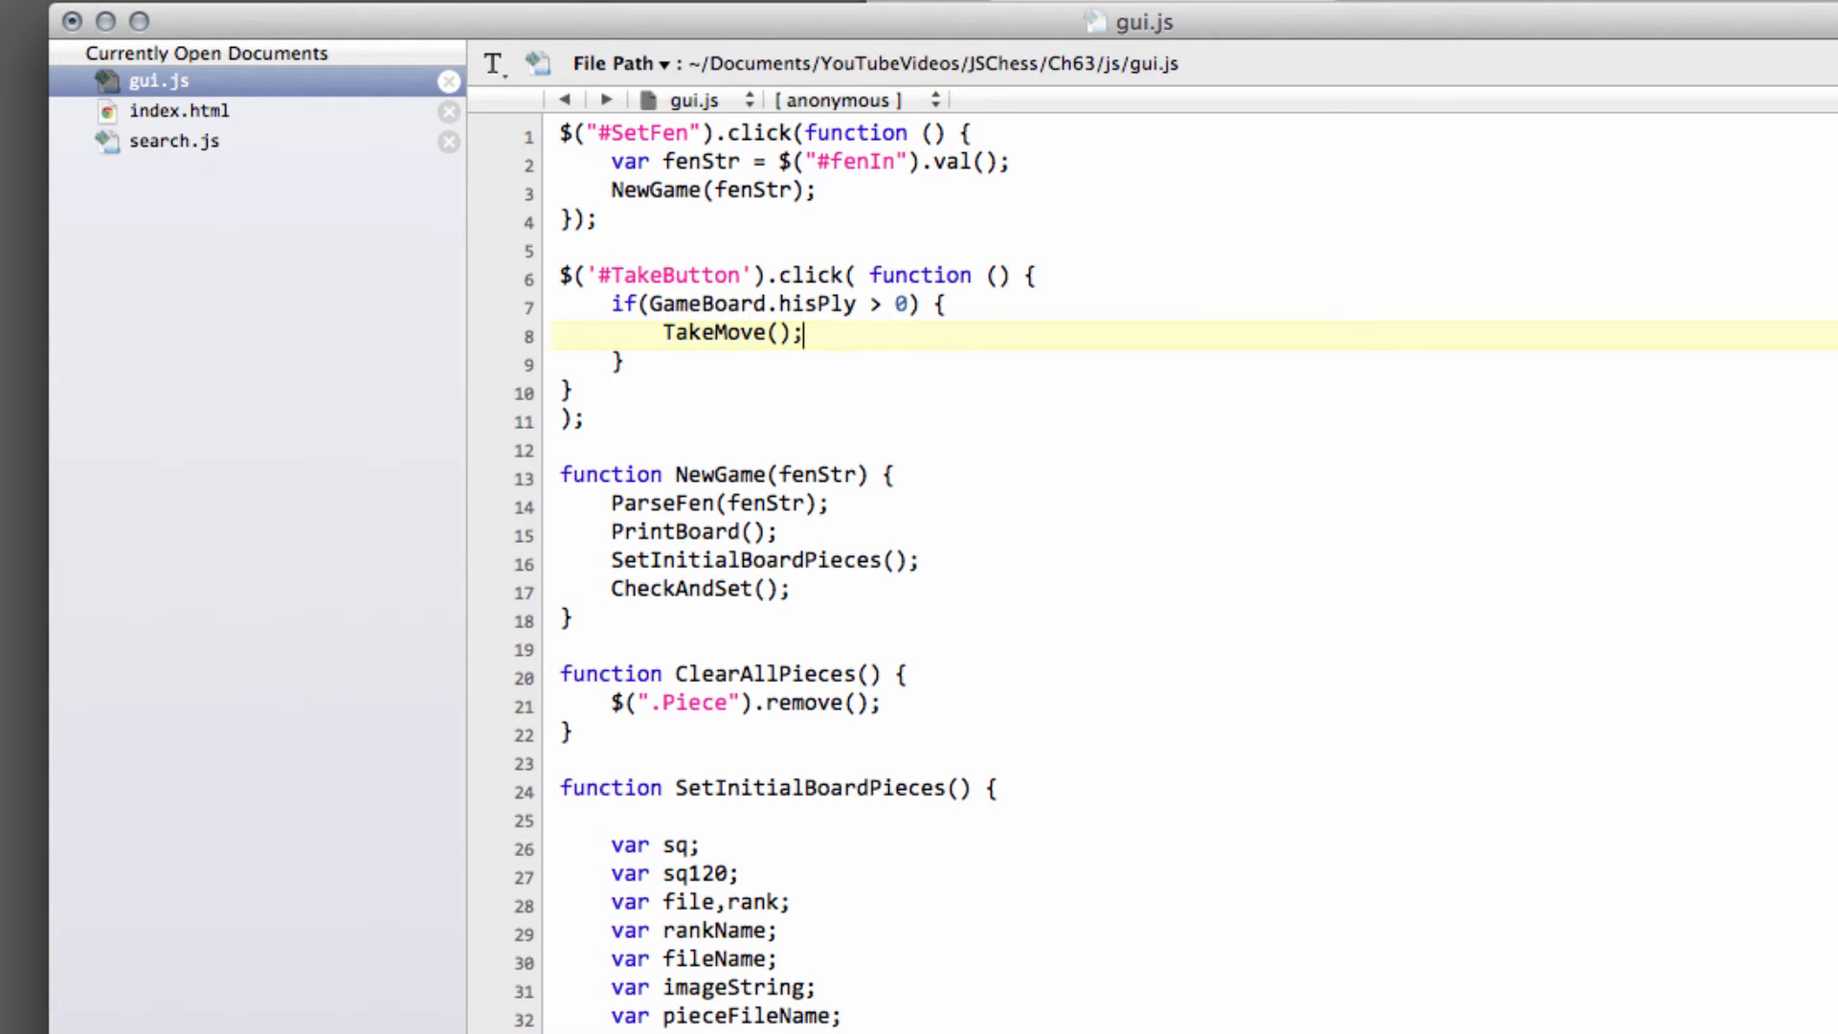
pyautogui.write('Game')
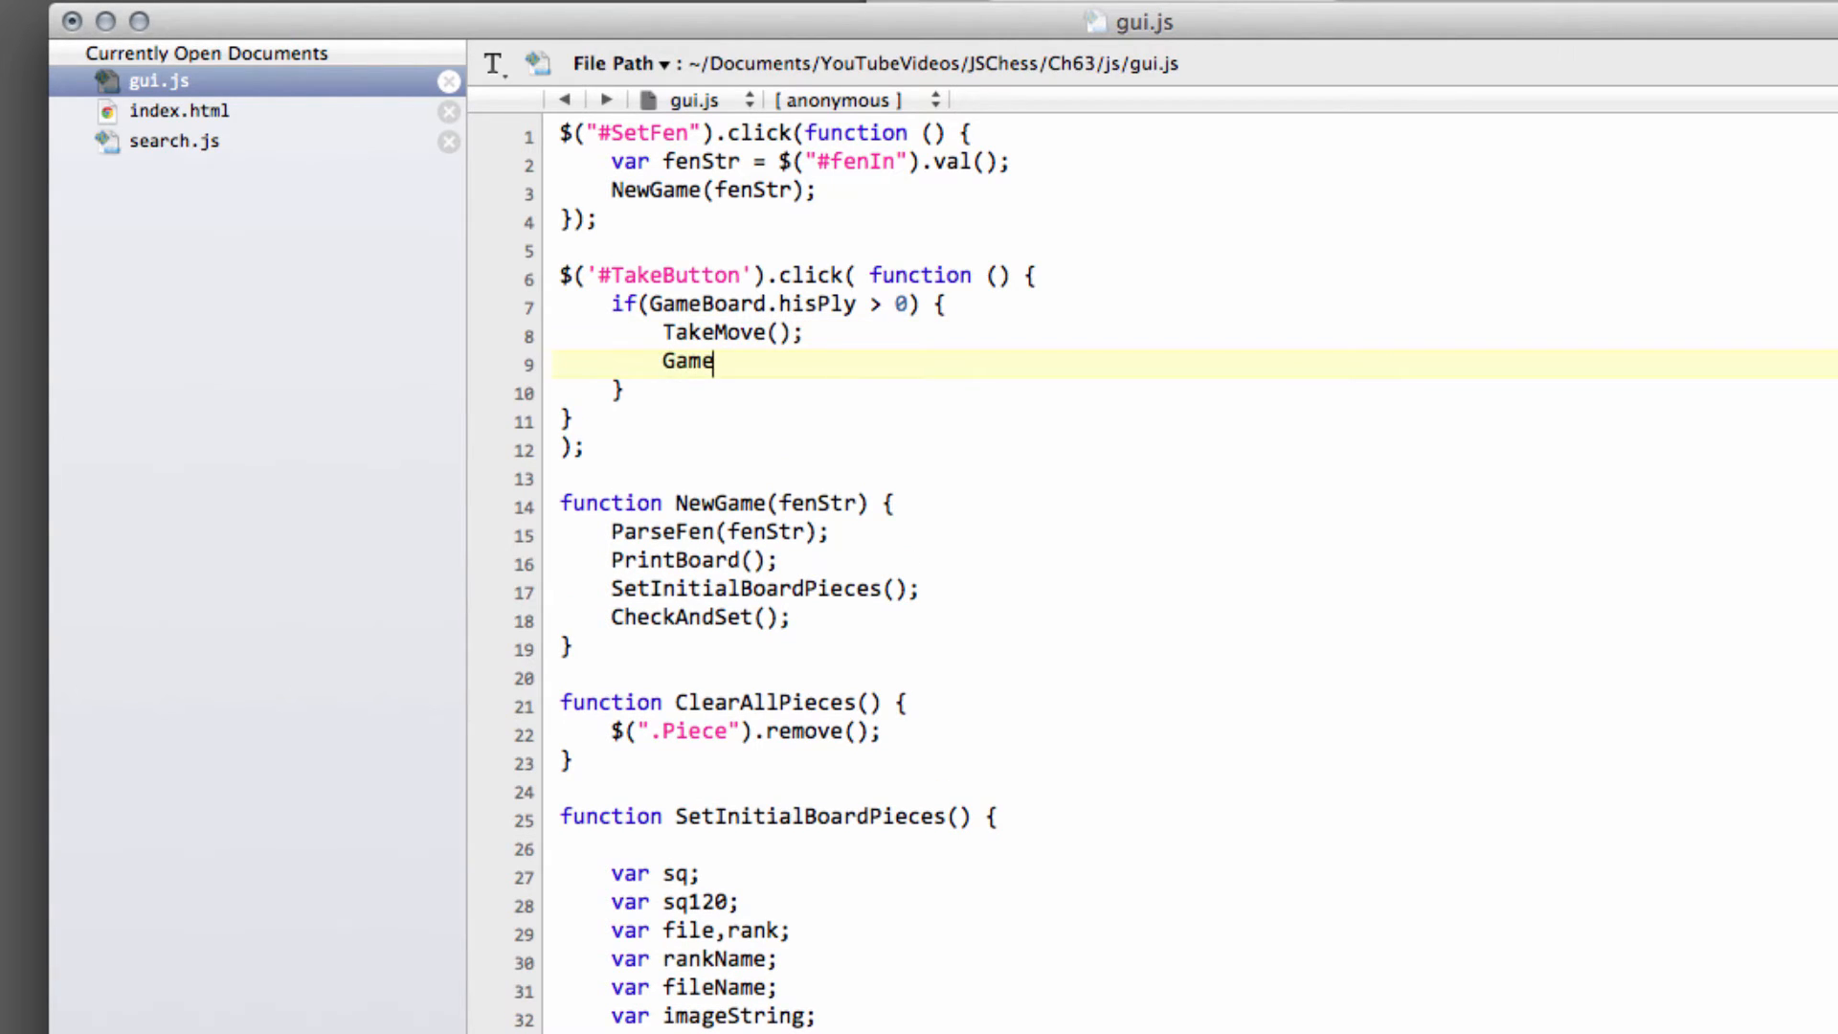
pyautogui.write('Board.ply')
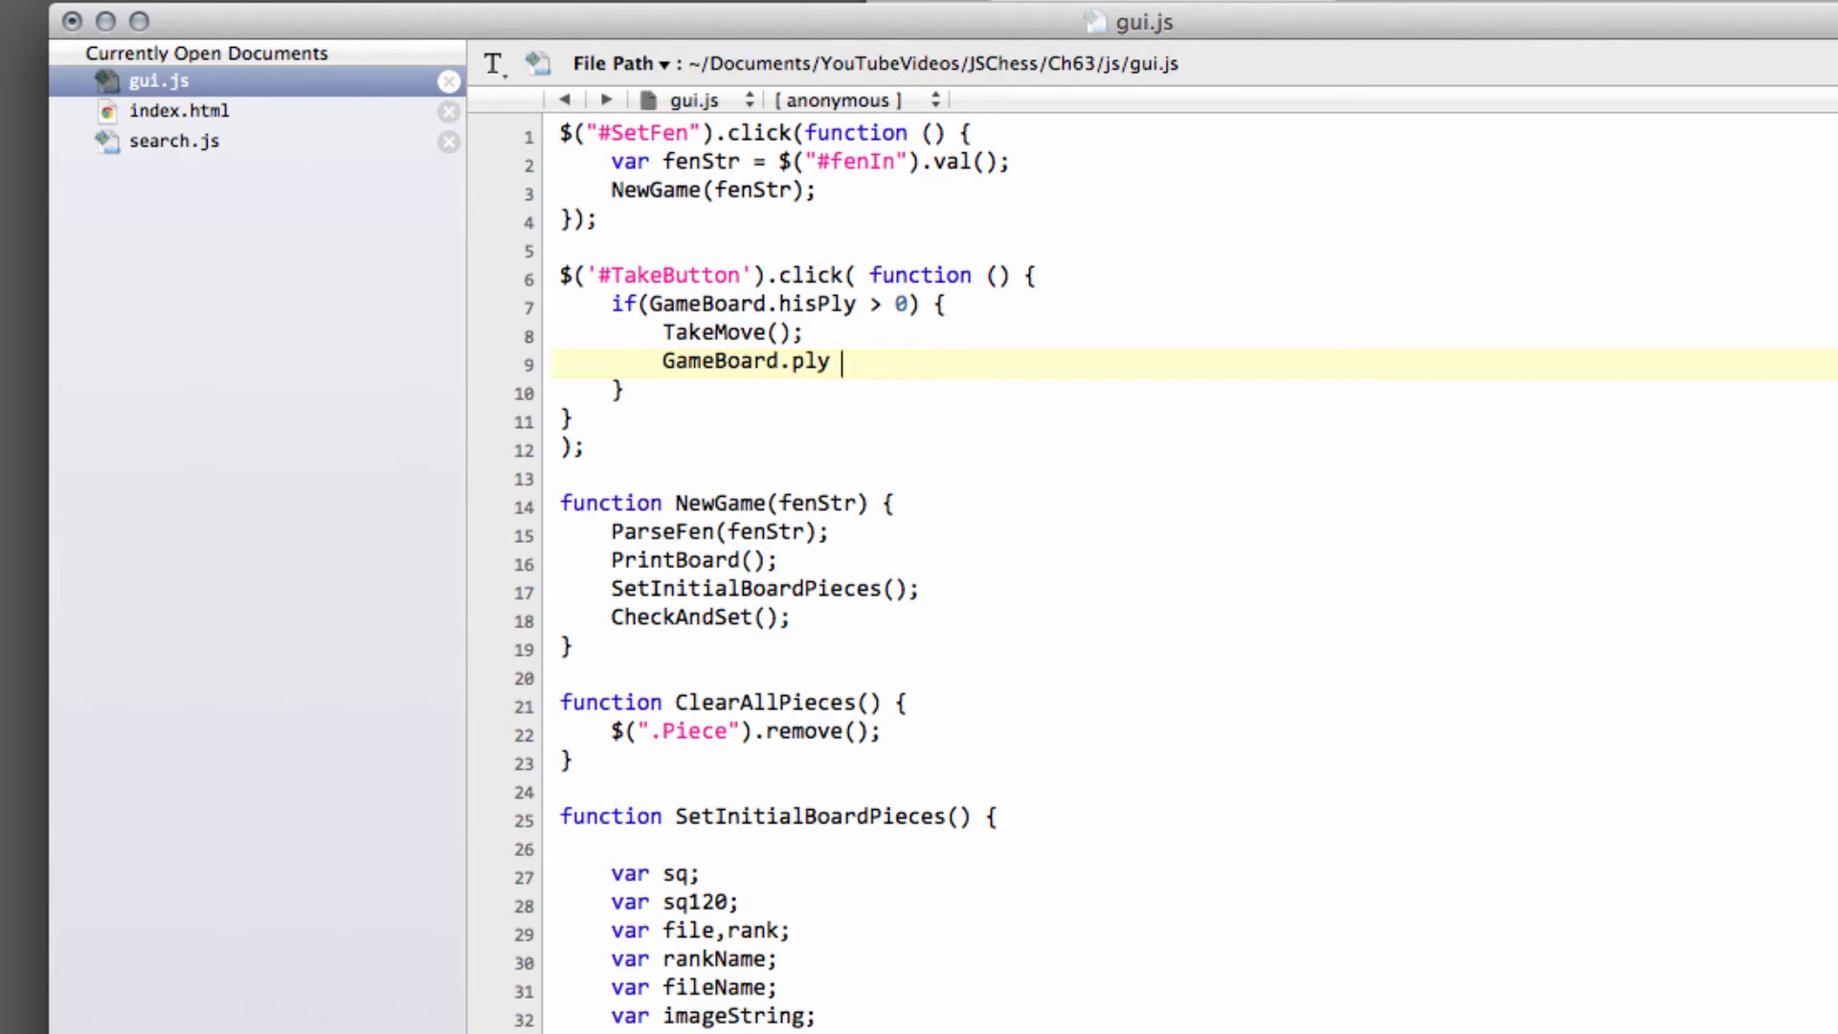
pyautogui.write('= 0;')
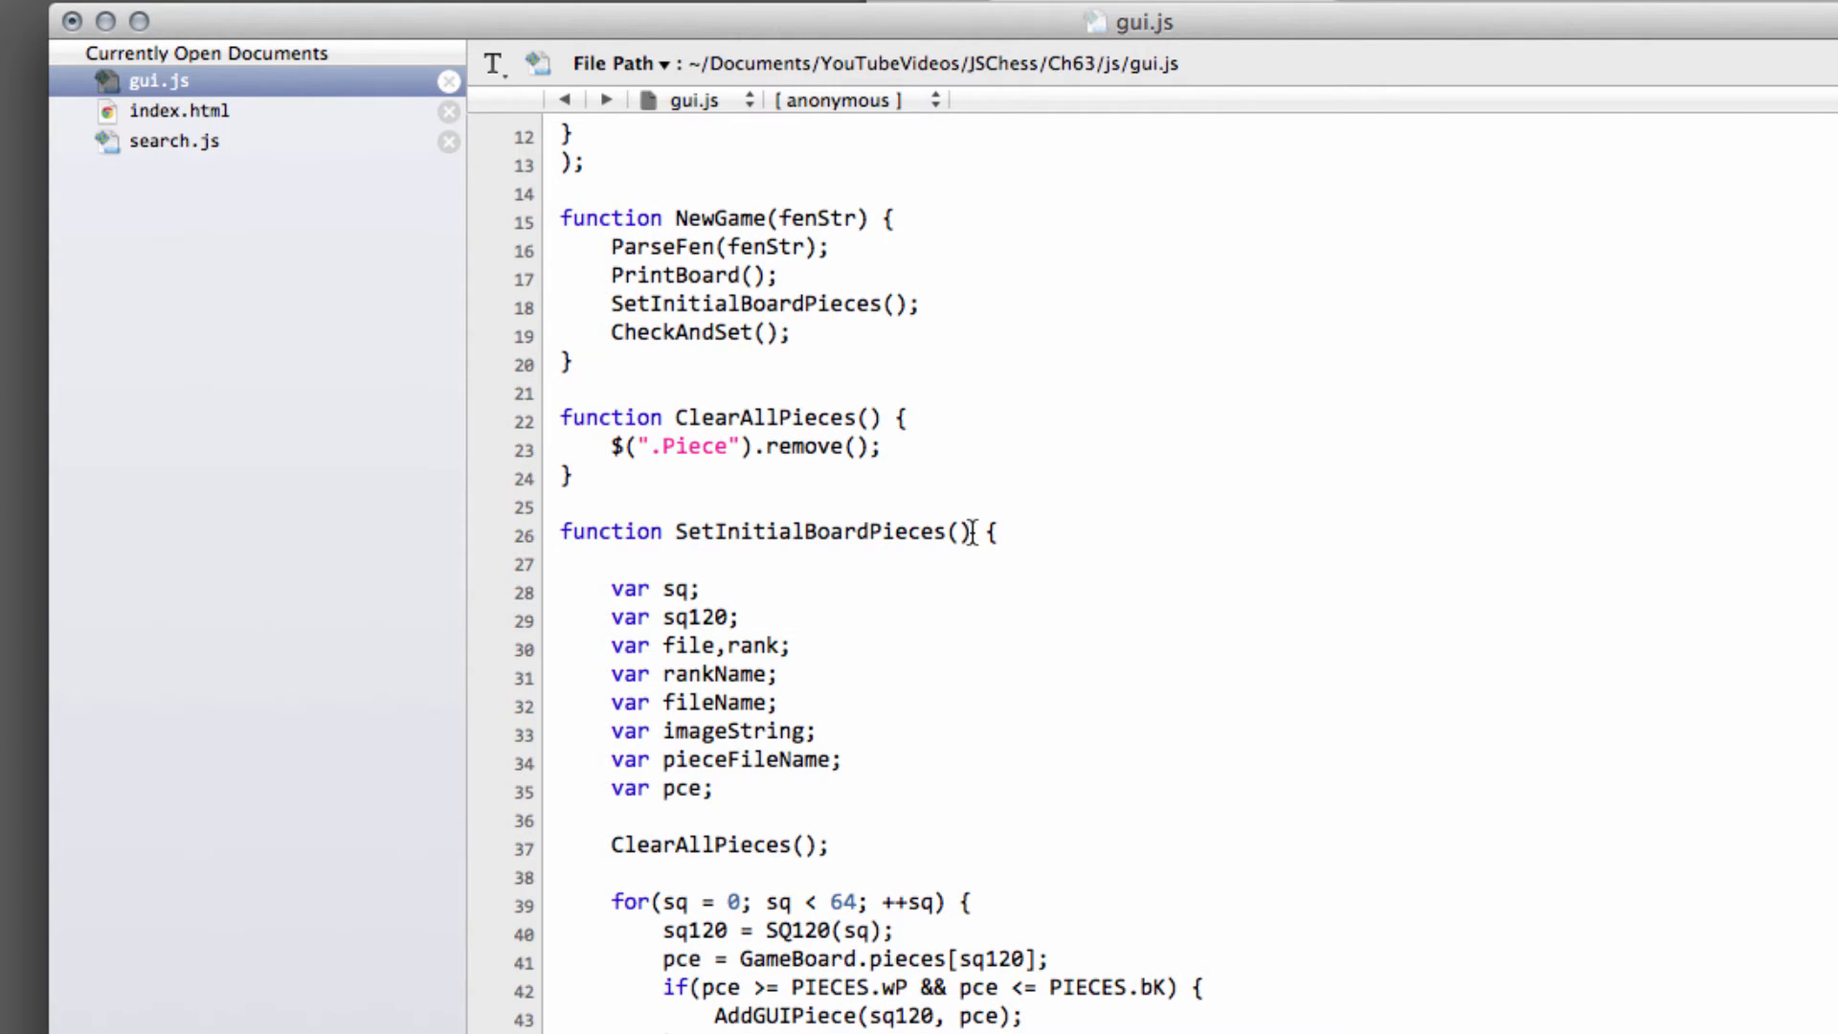
# - Add SetInitialBoardPieces() after GameBoard.ply = 0 and scroll through gui.js
pyautogui.scroll(-3)
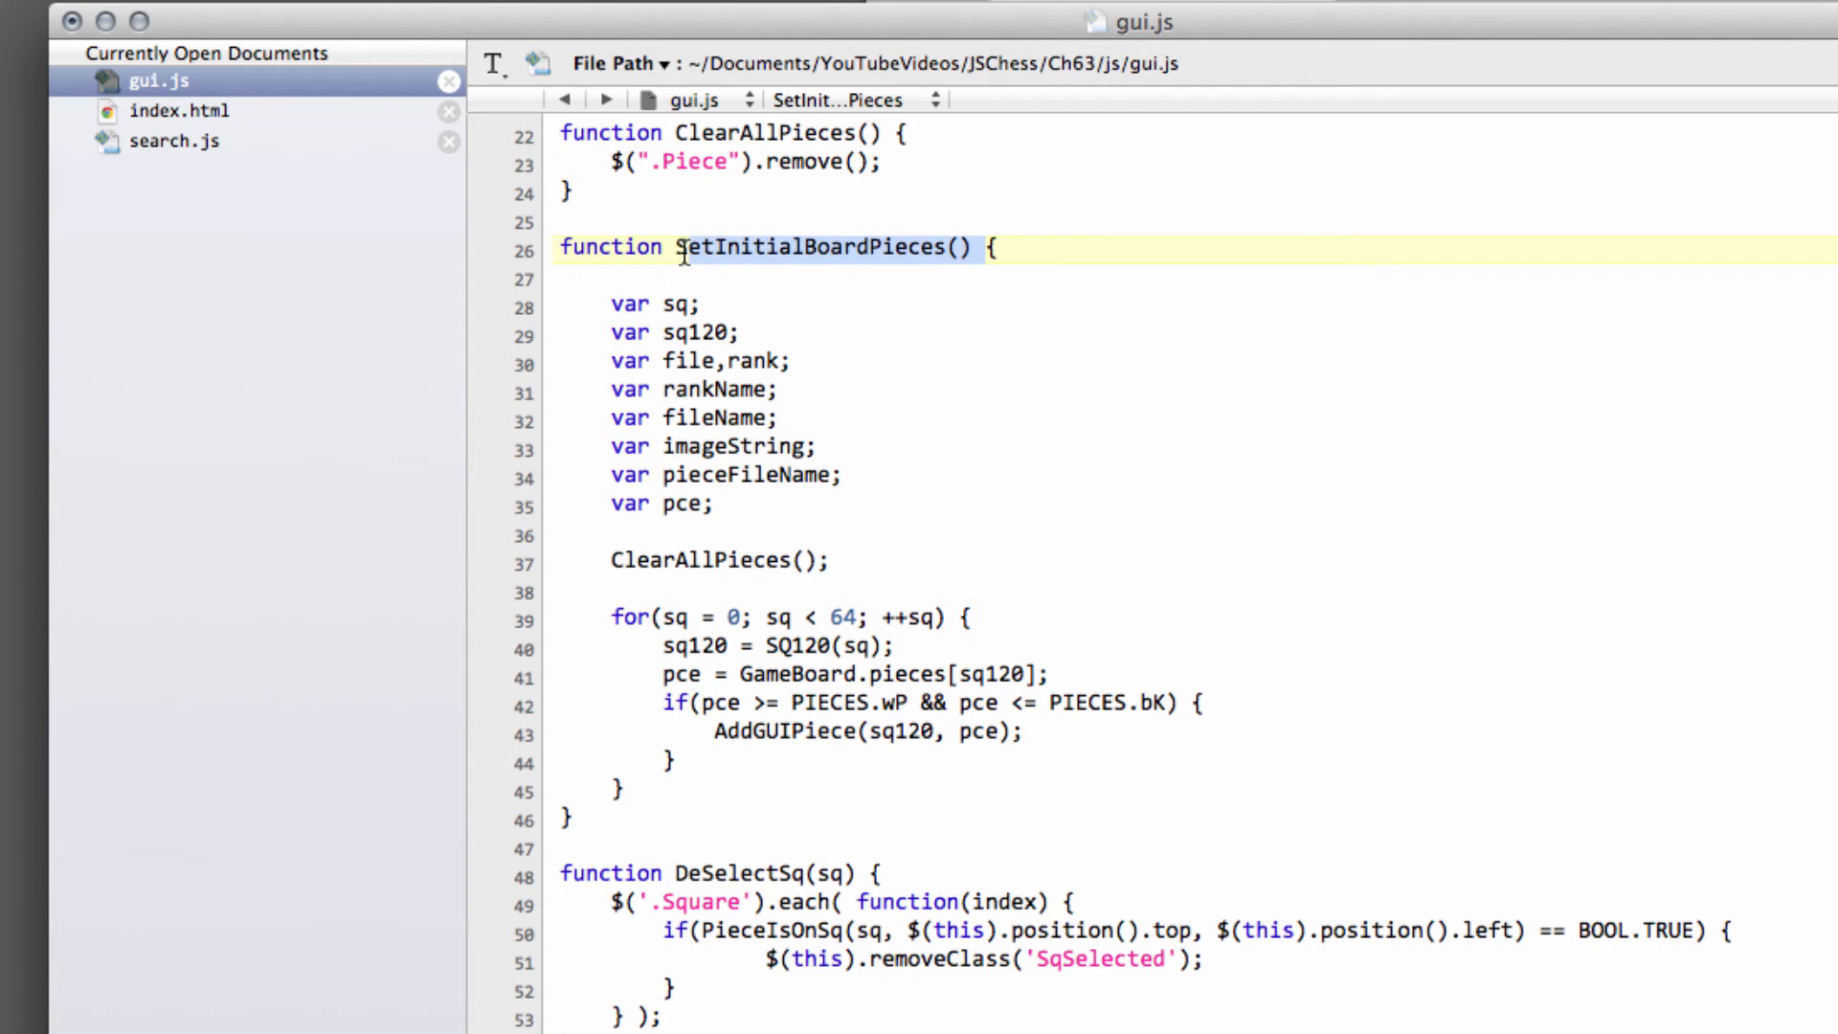
pyautogui.scroll(3)
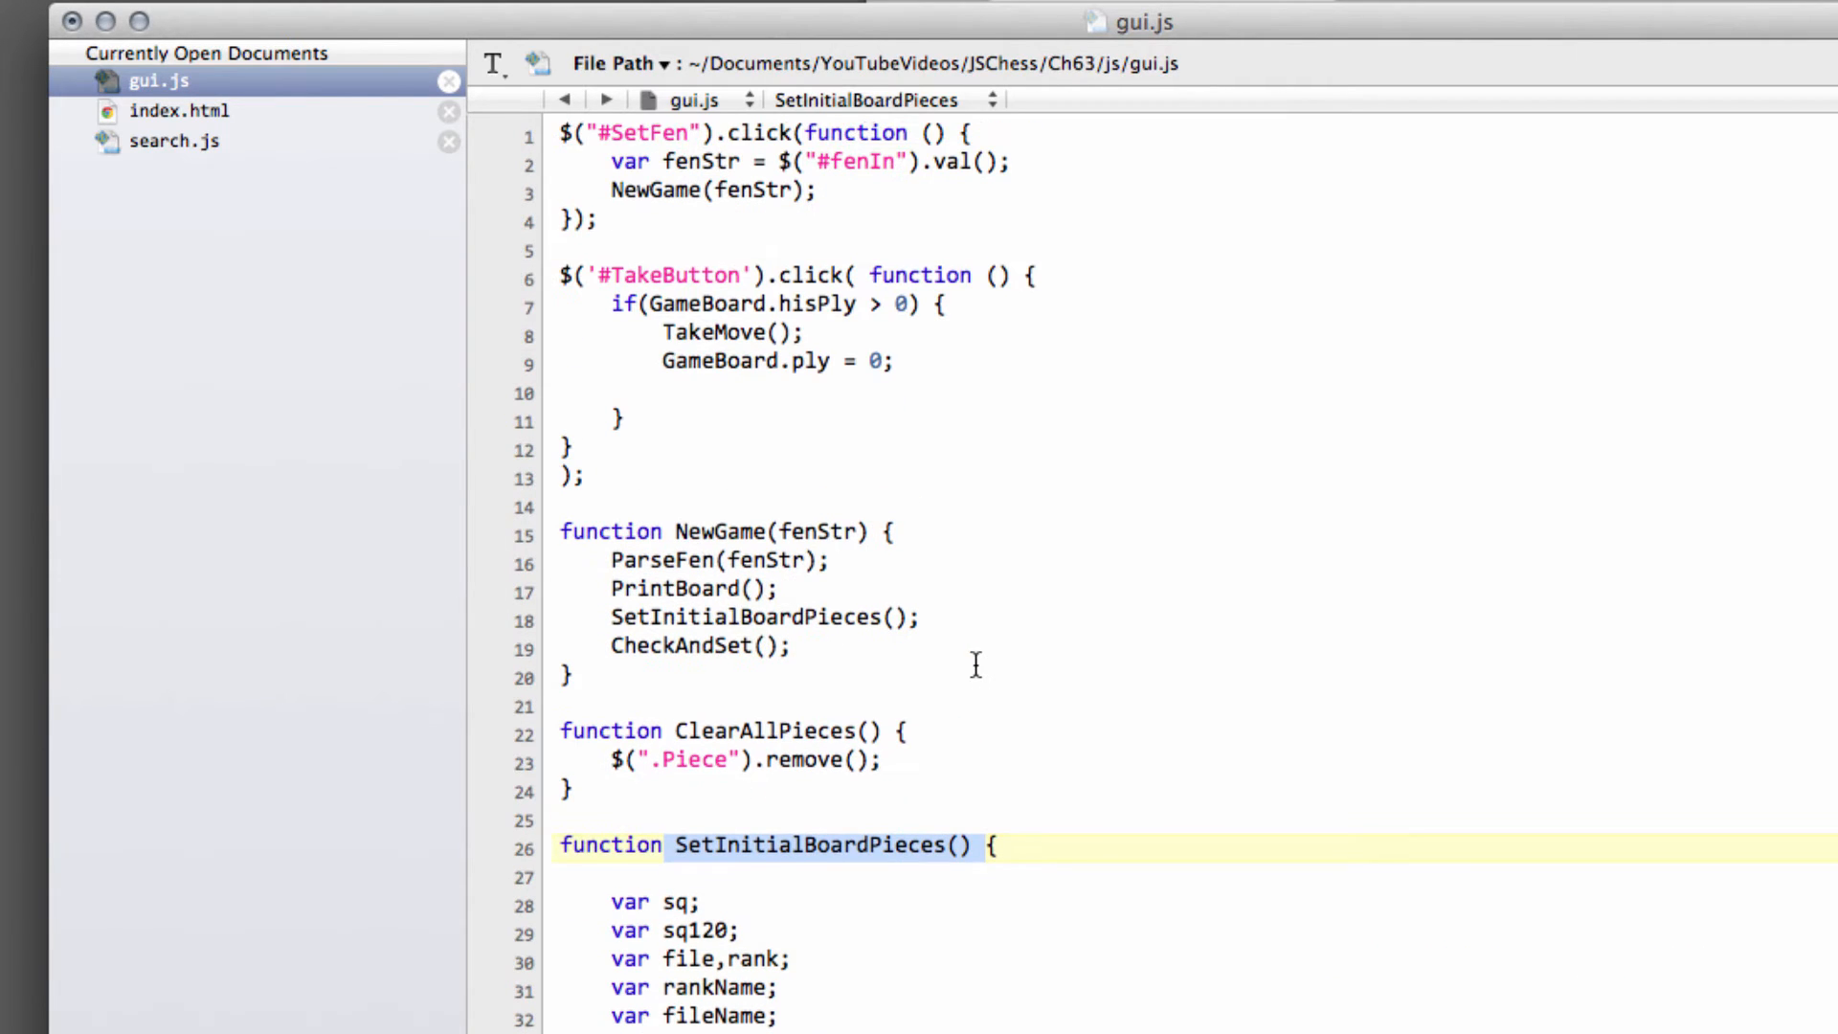
pyautogui.write('SetInitialBoardPieces();')
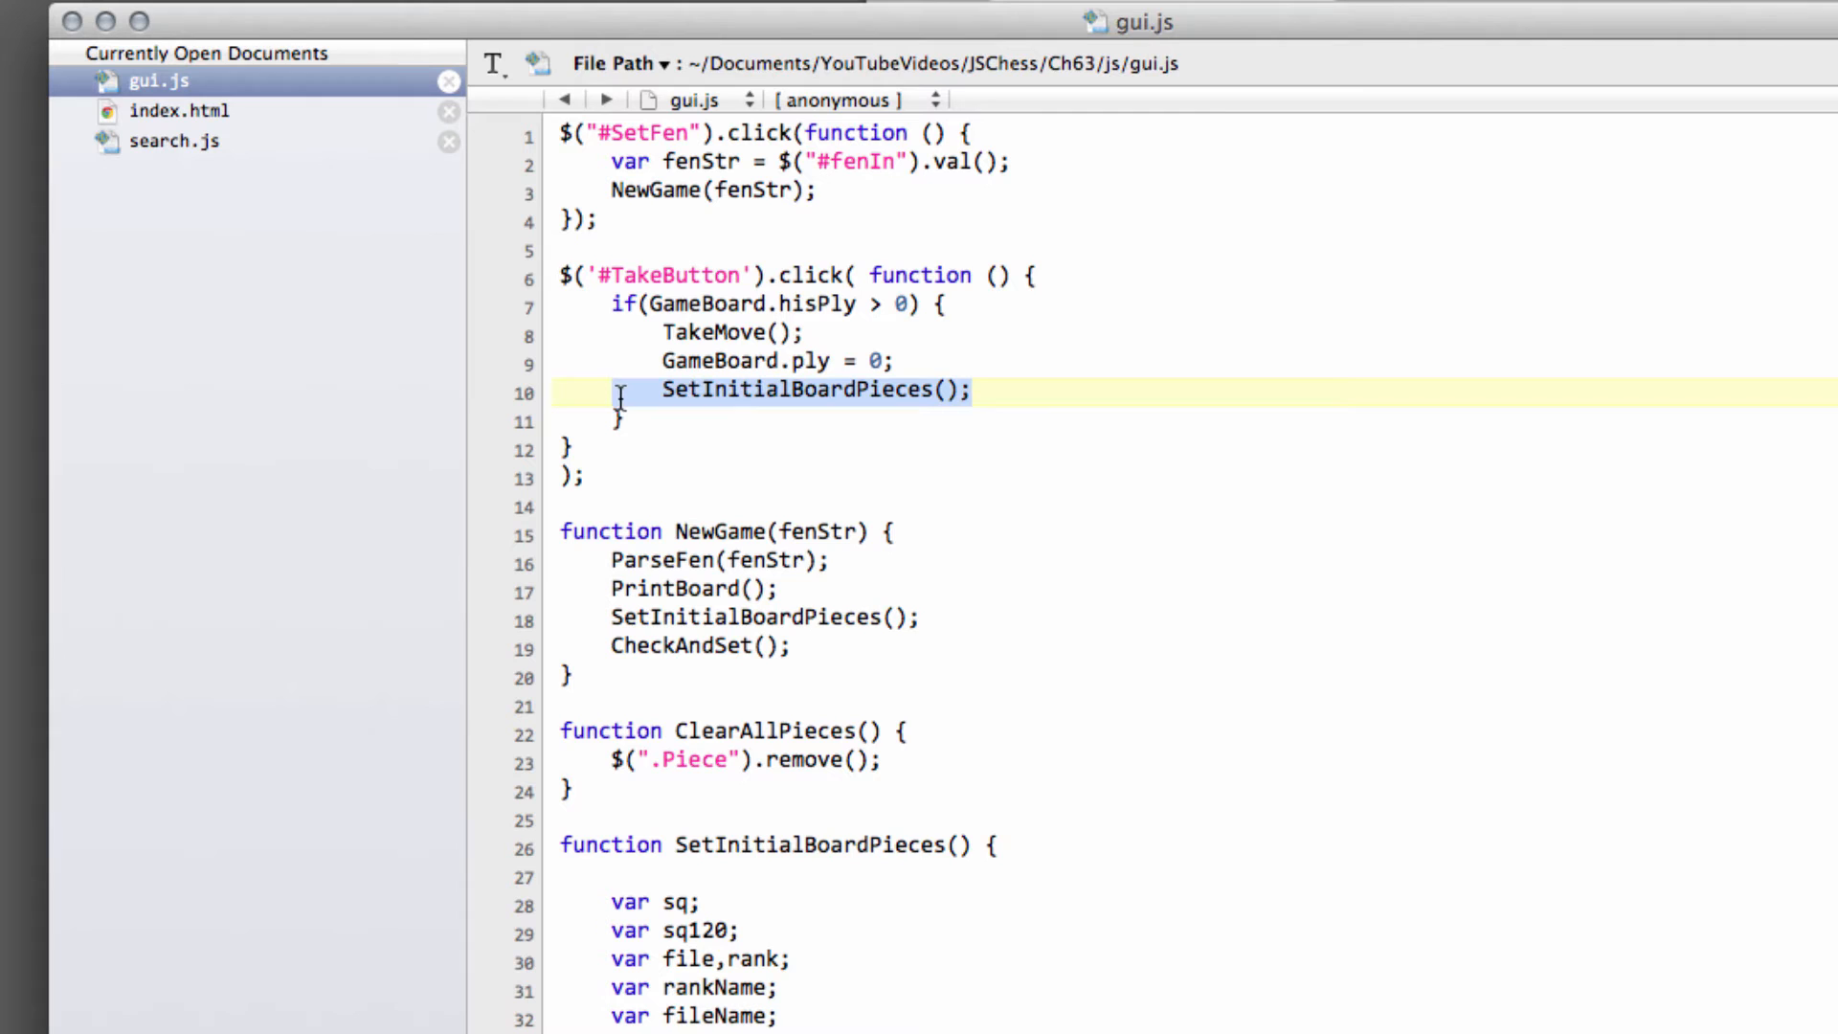
pyautogui.scroll(-3)
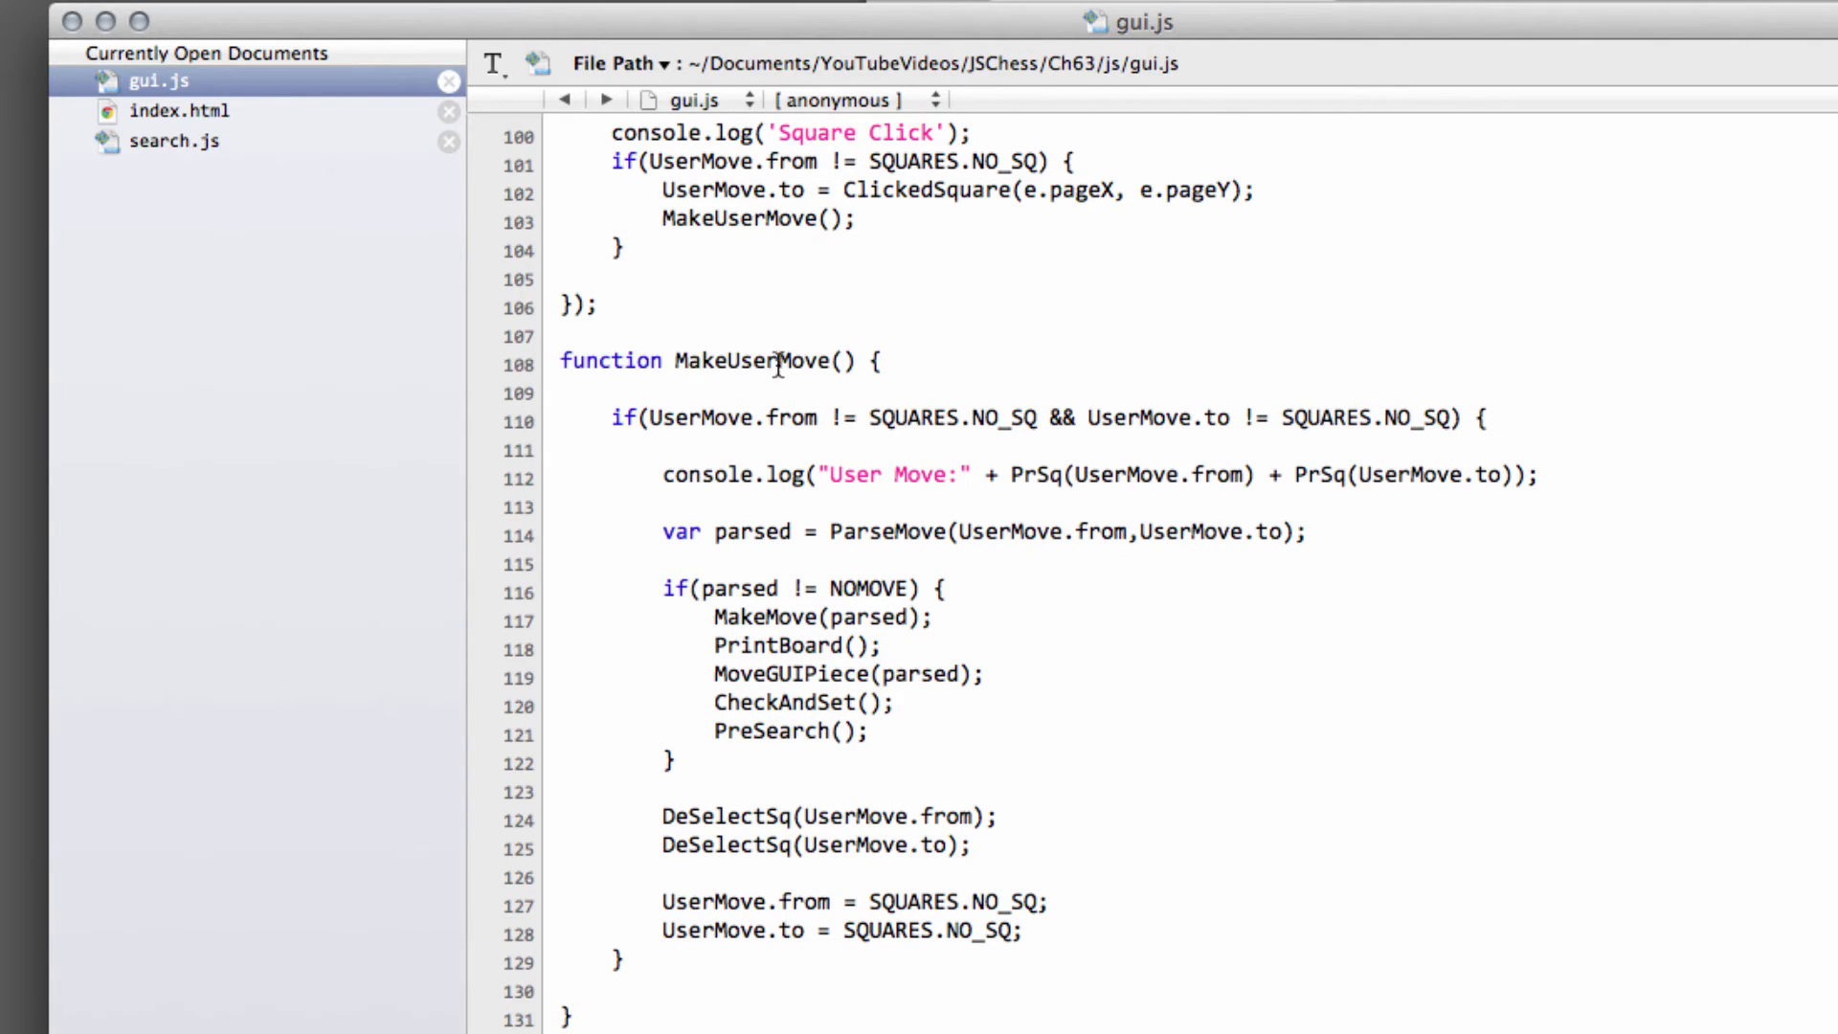
pyautogui.scroll(-3)
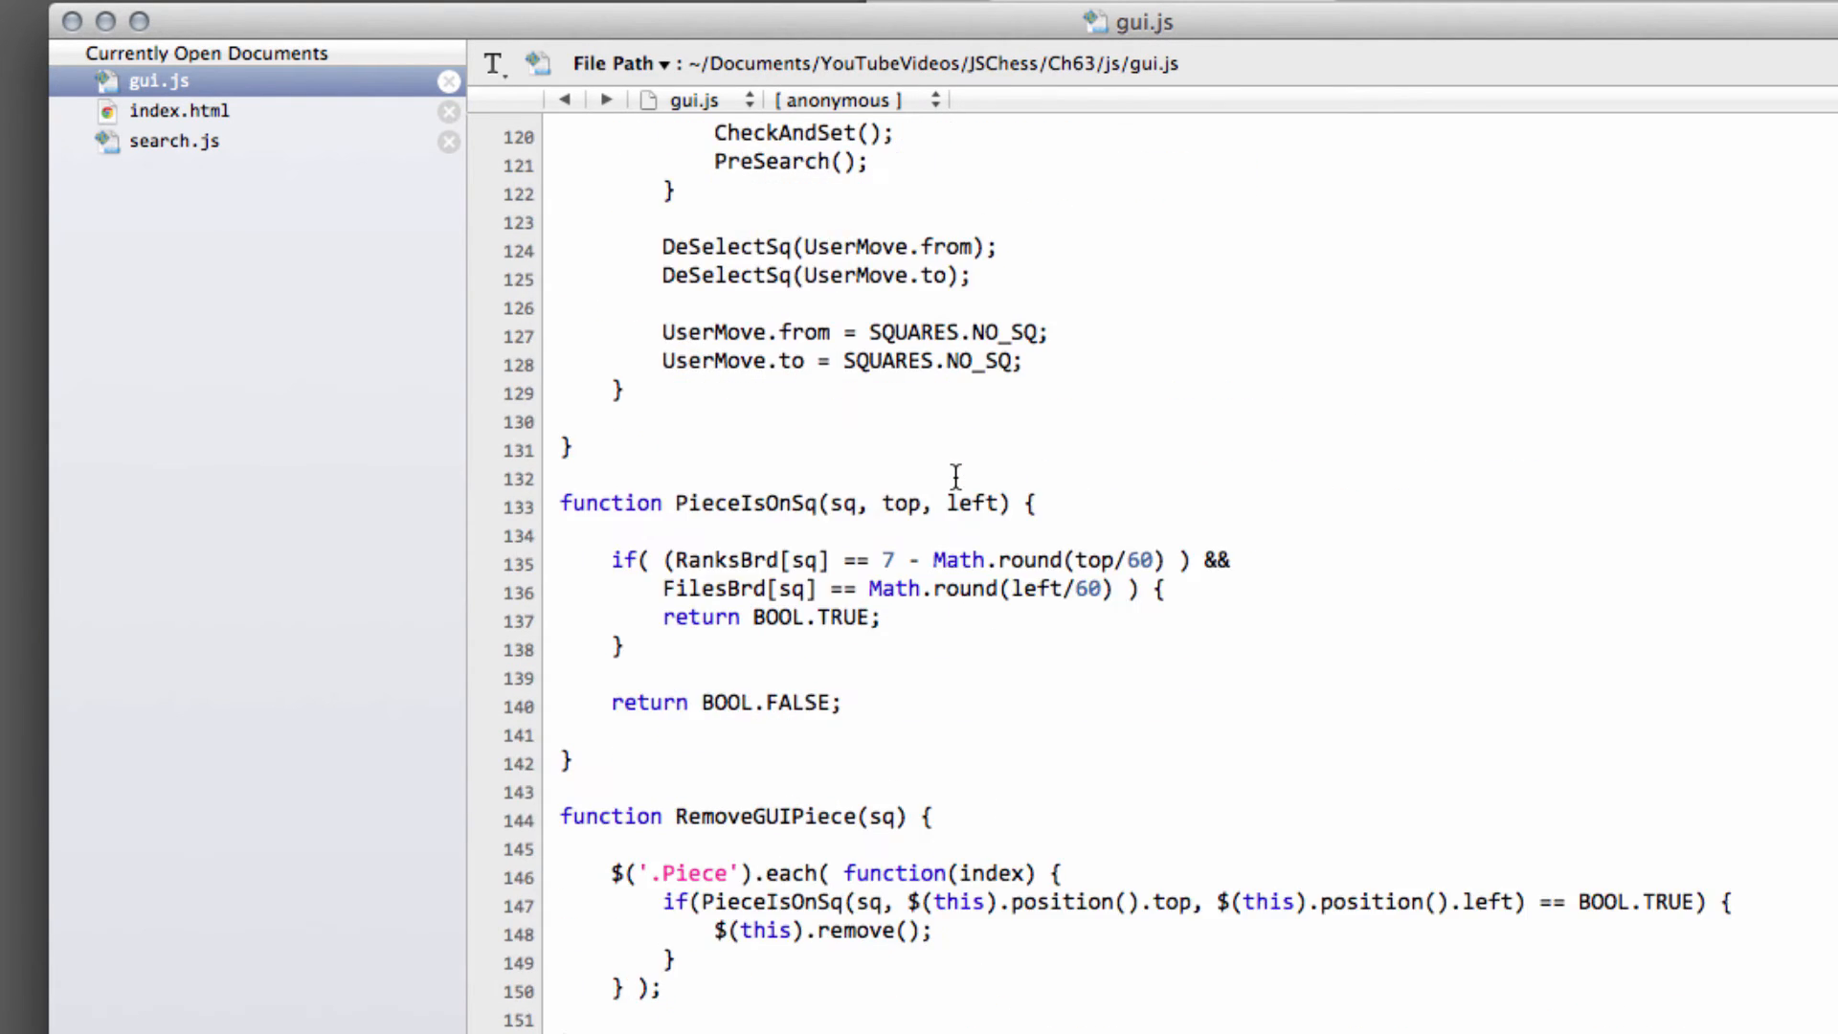
pyautogui.scroll(-3)
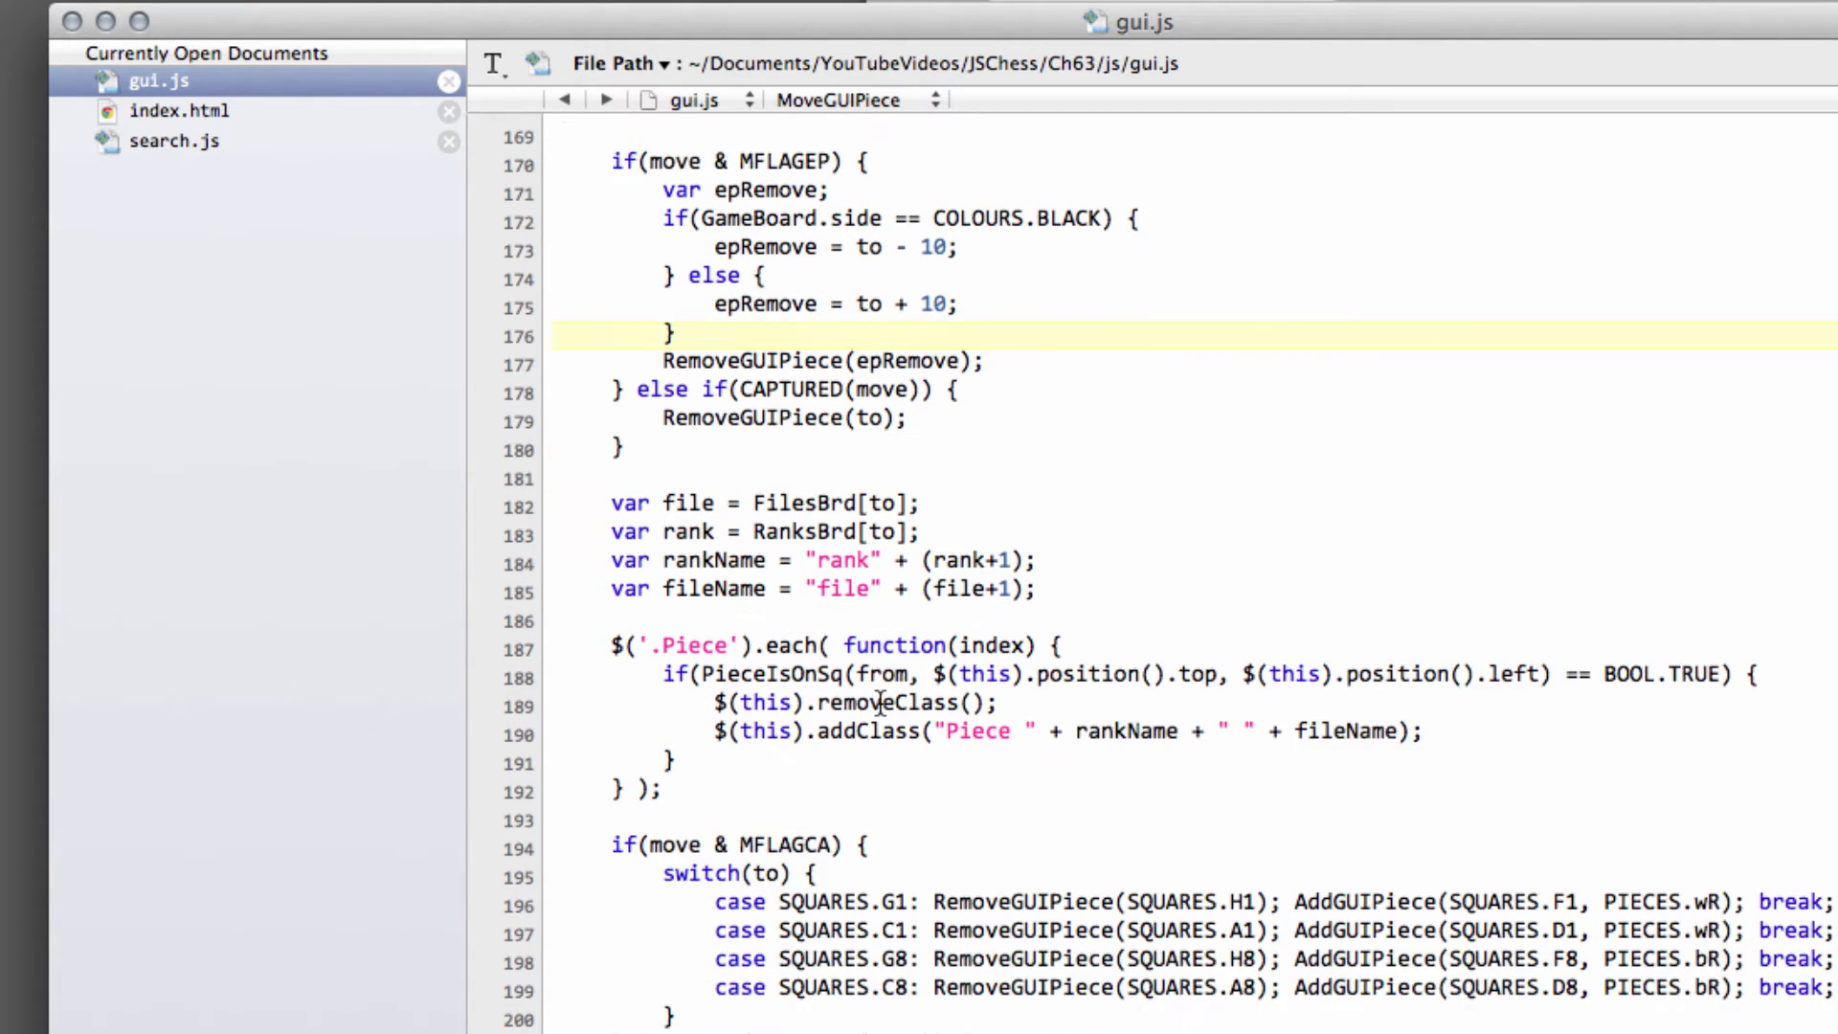
pyautogui.scroll(-3)
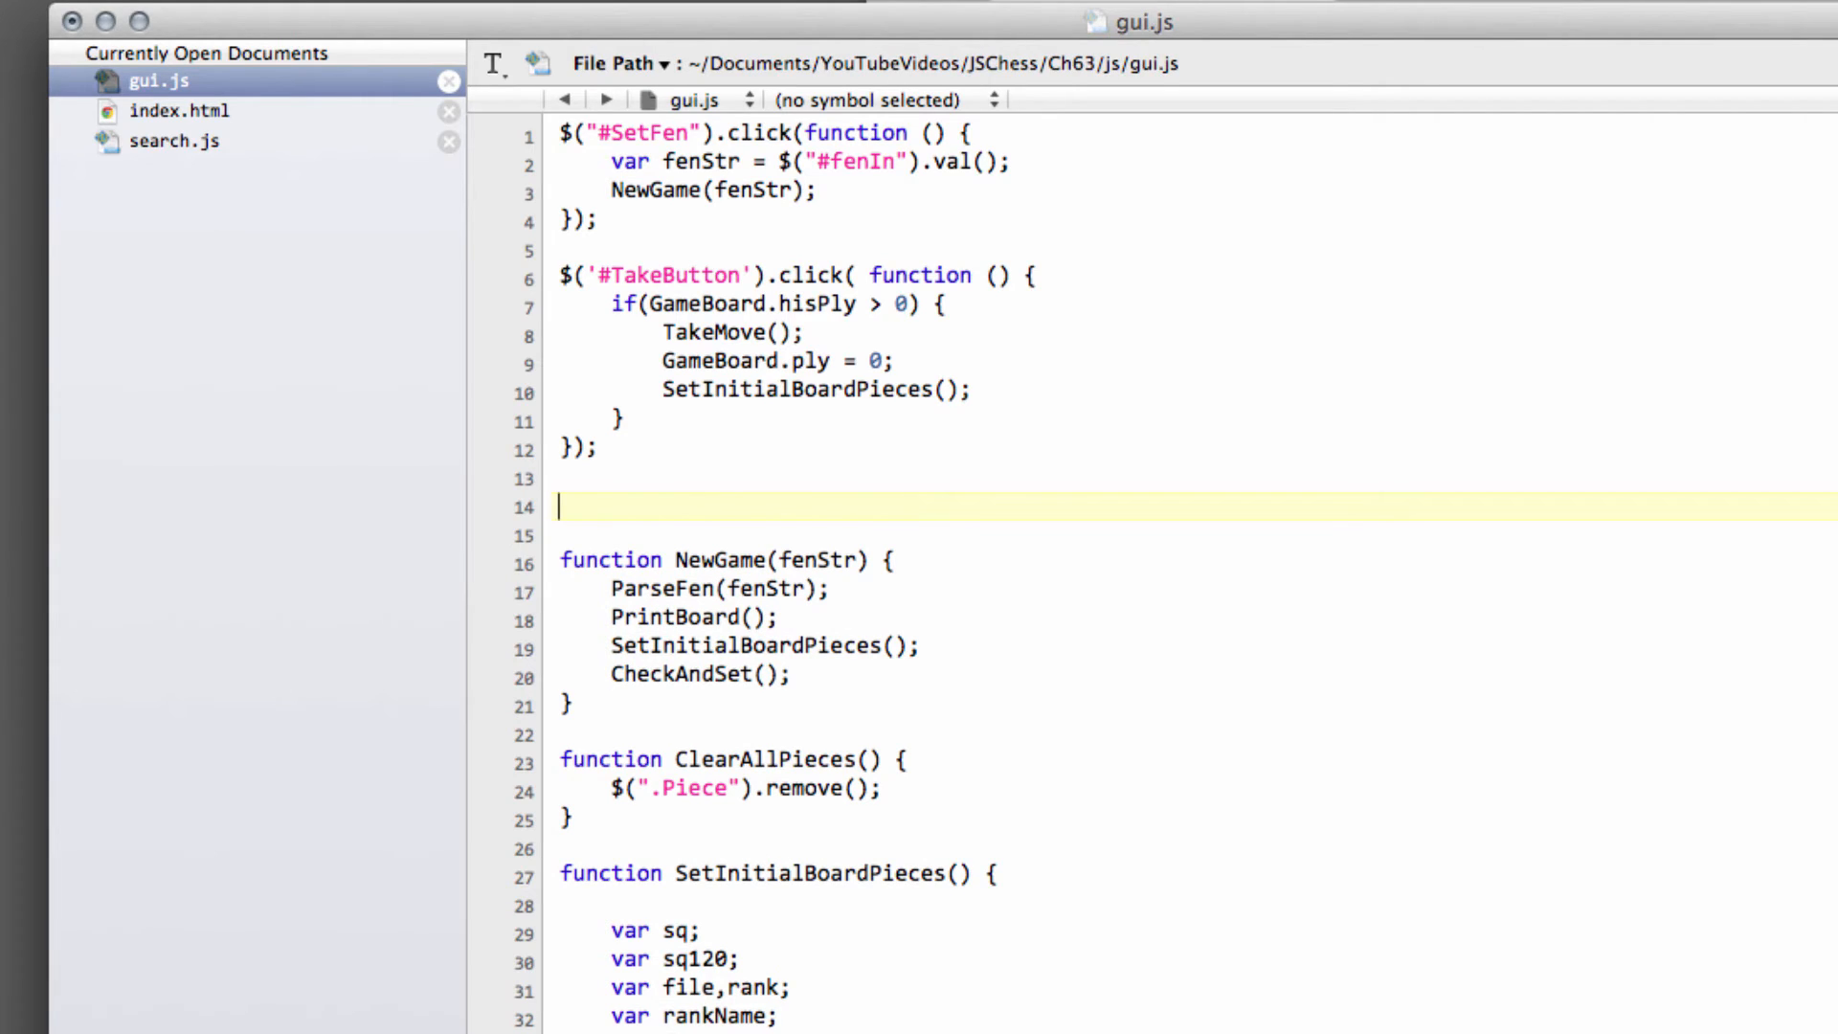
# - Type a $('#NewGameButton') click handler that calls NewGame(START_FEN);
pyautogui.write('$(')
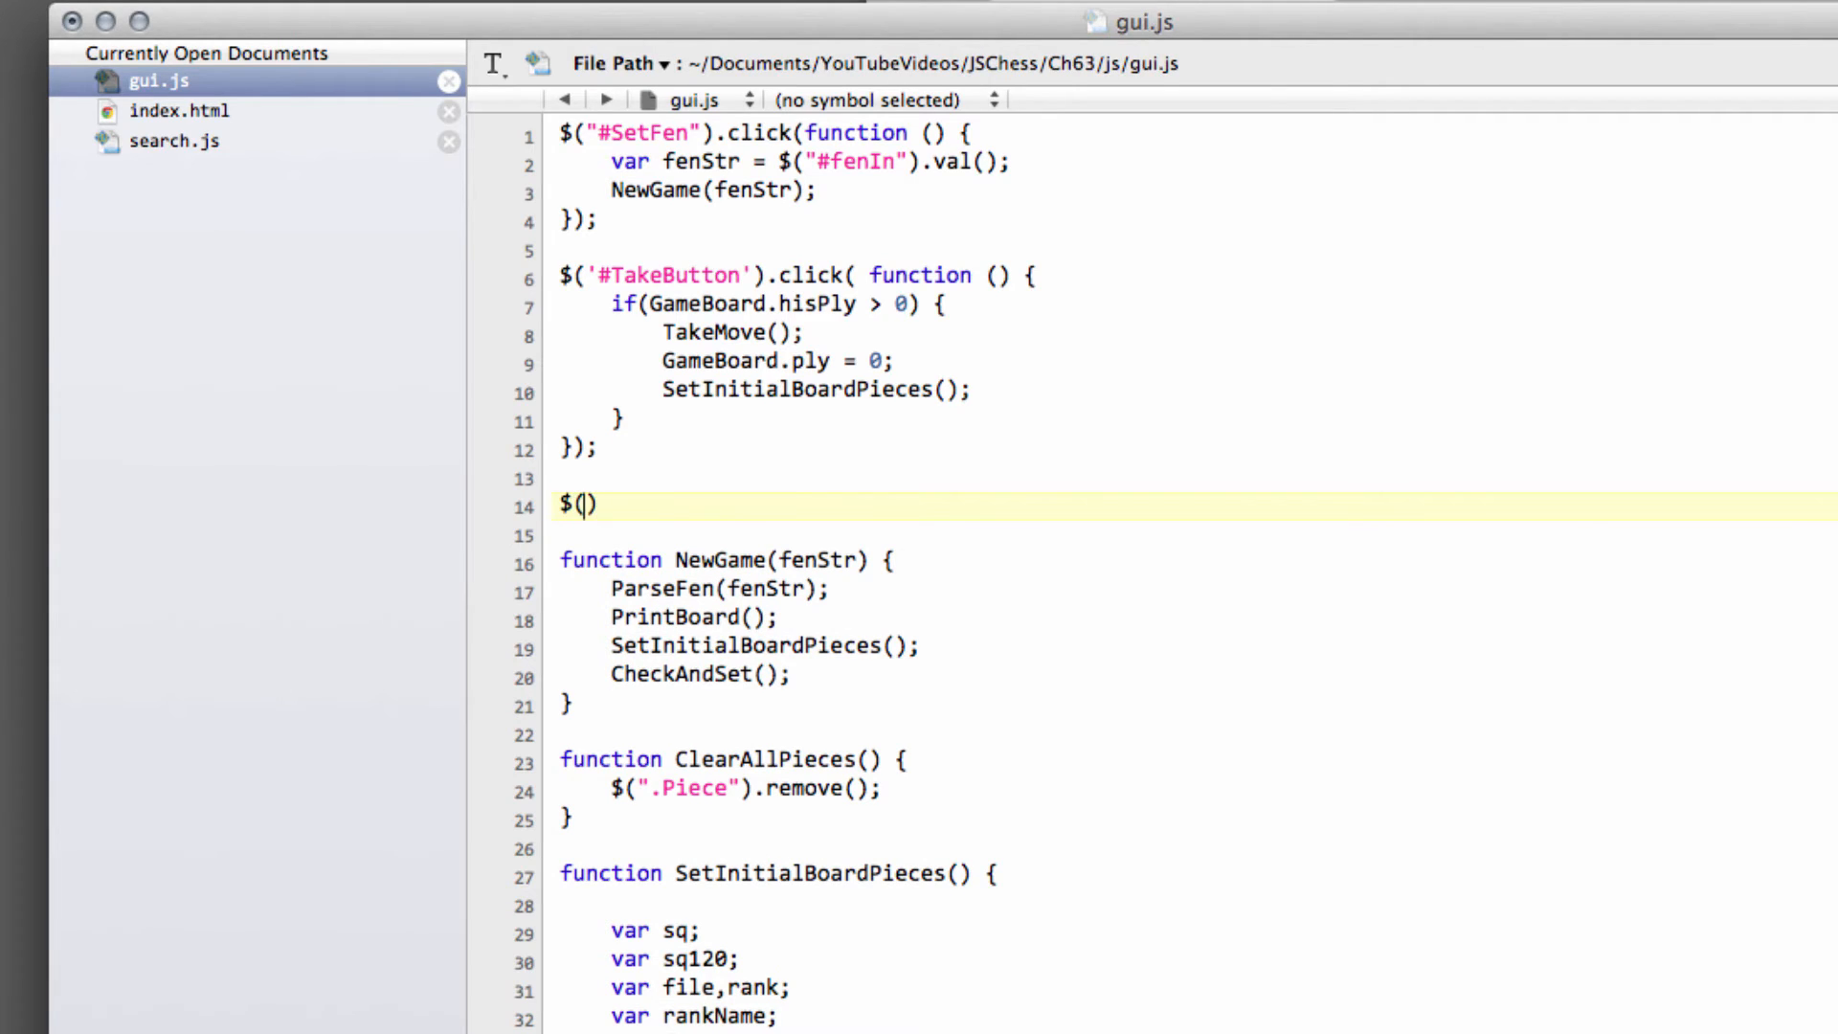
pyautogui.write("'#")
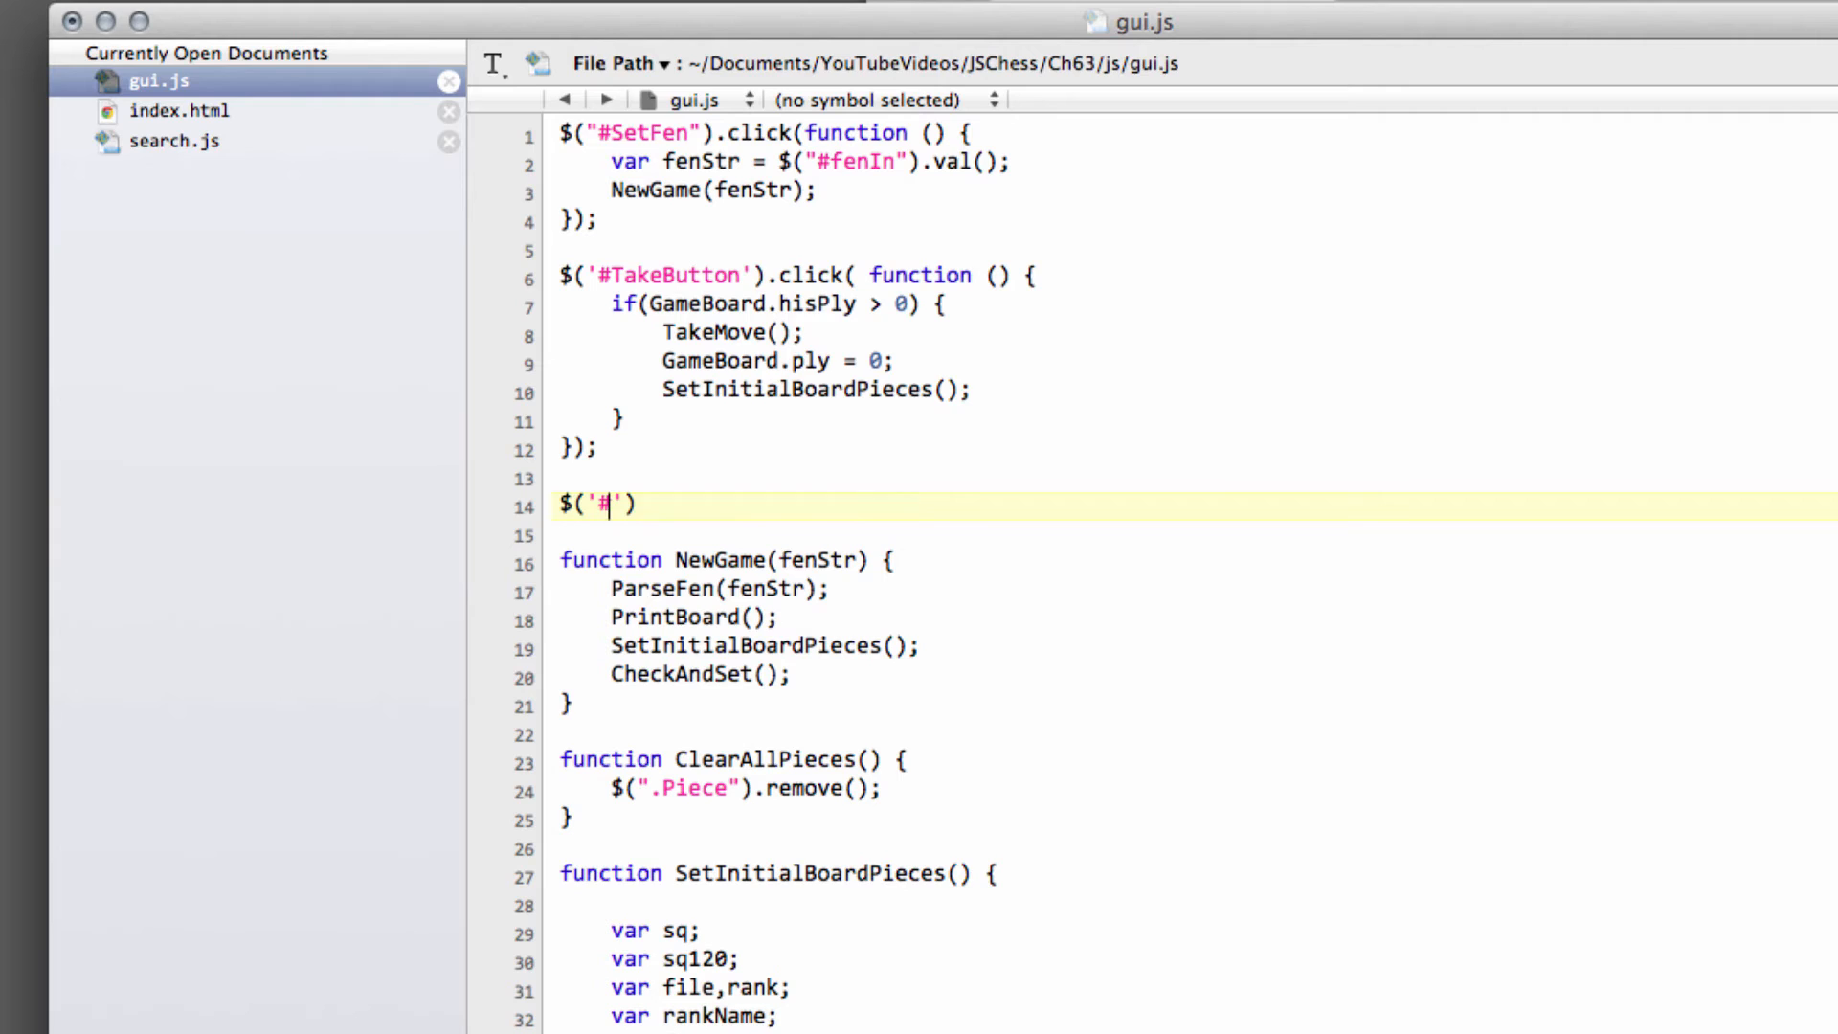
pyautogui.write('NewGame')
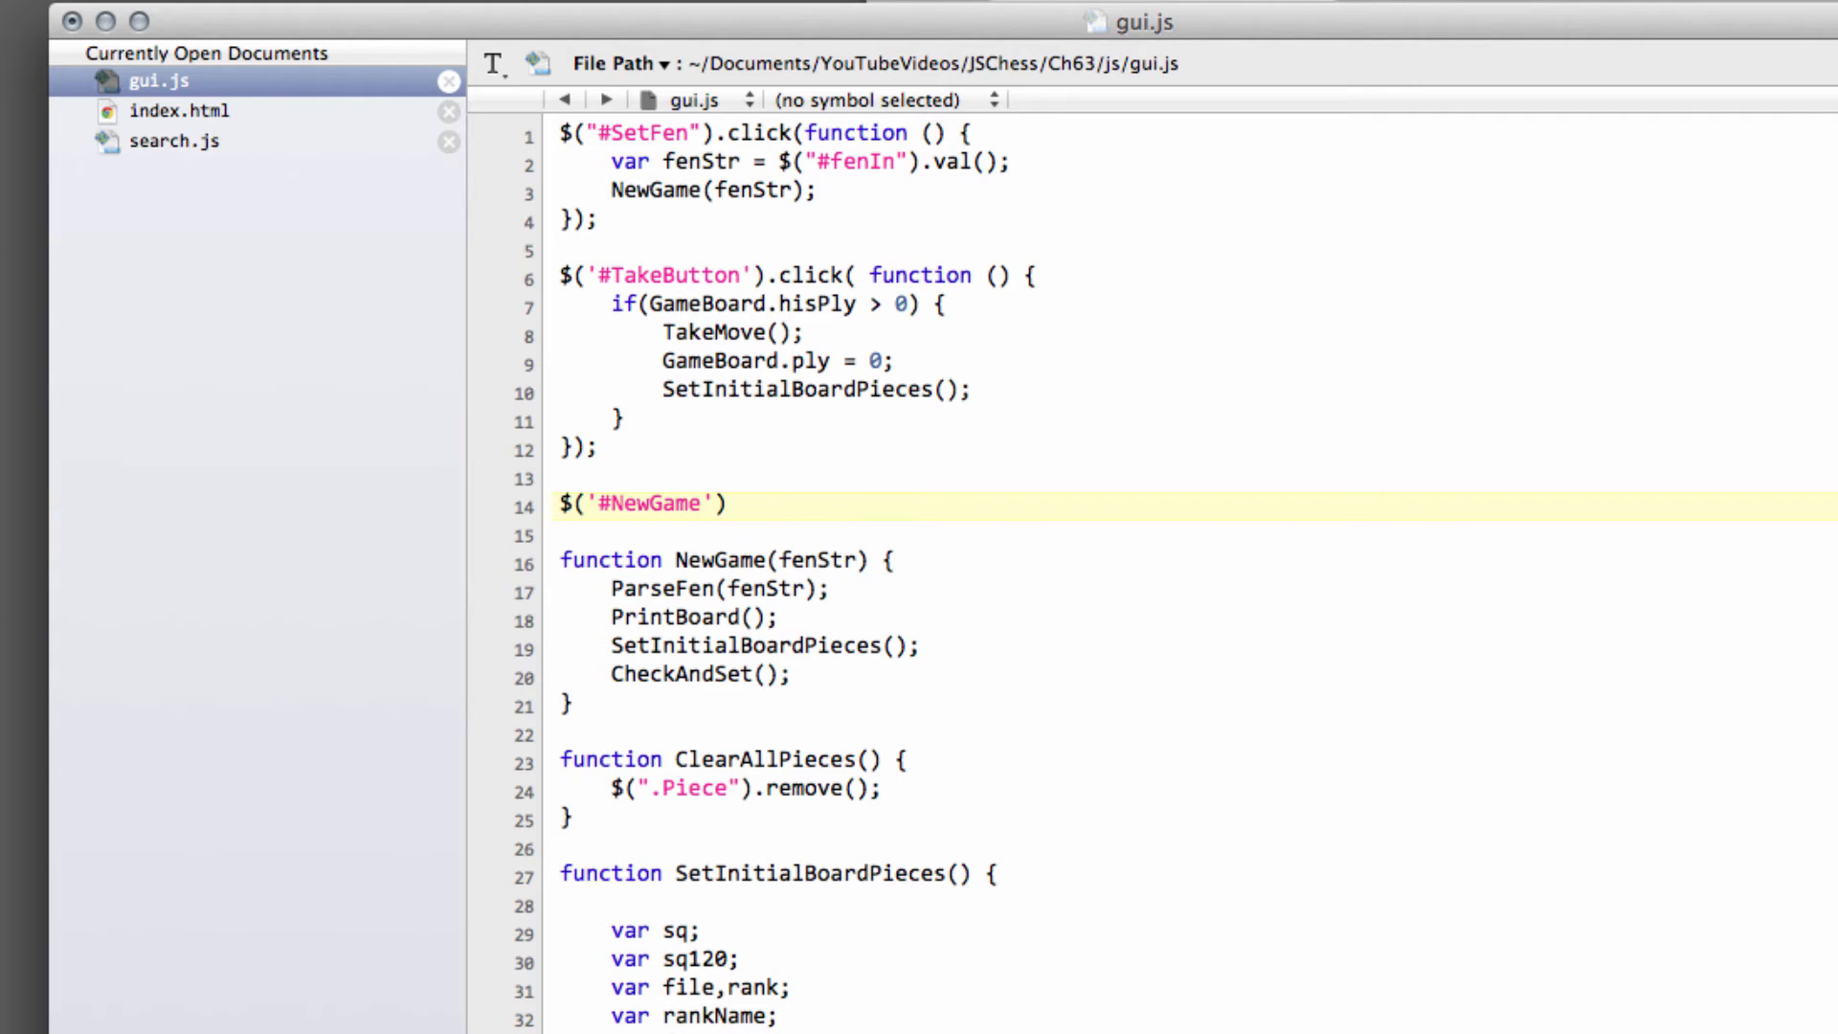
pyautogui.write('Button')
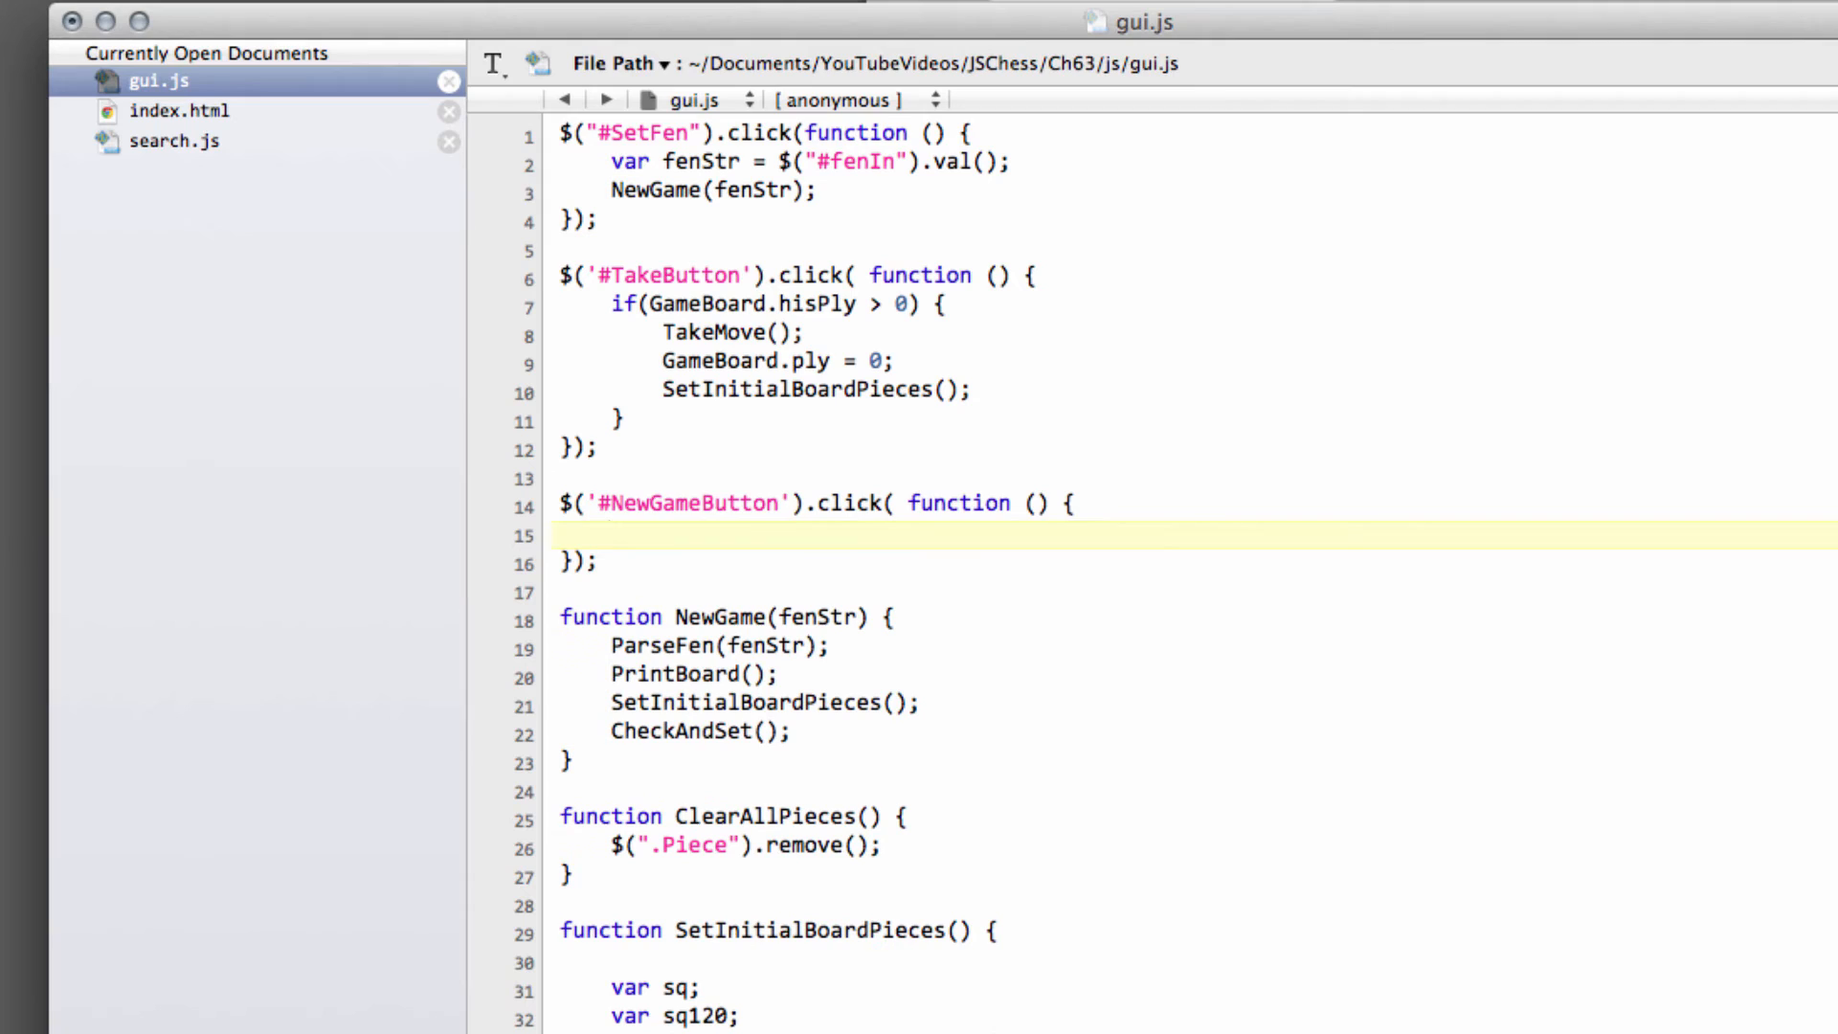
pyautogui.write('NewGame')
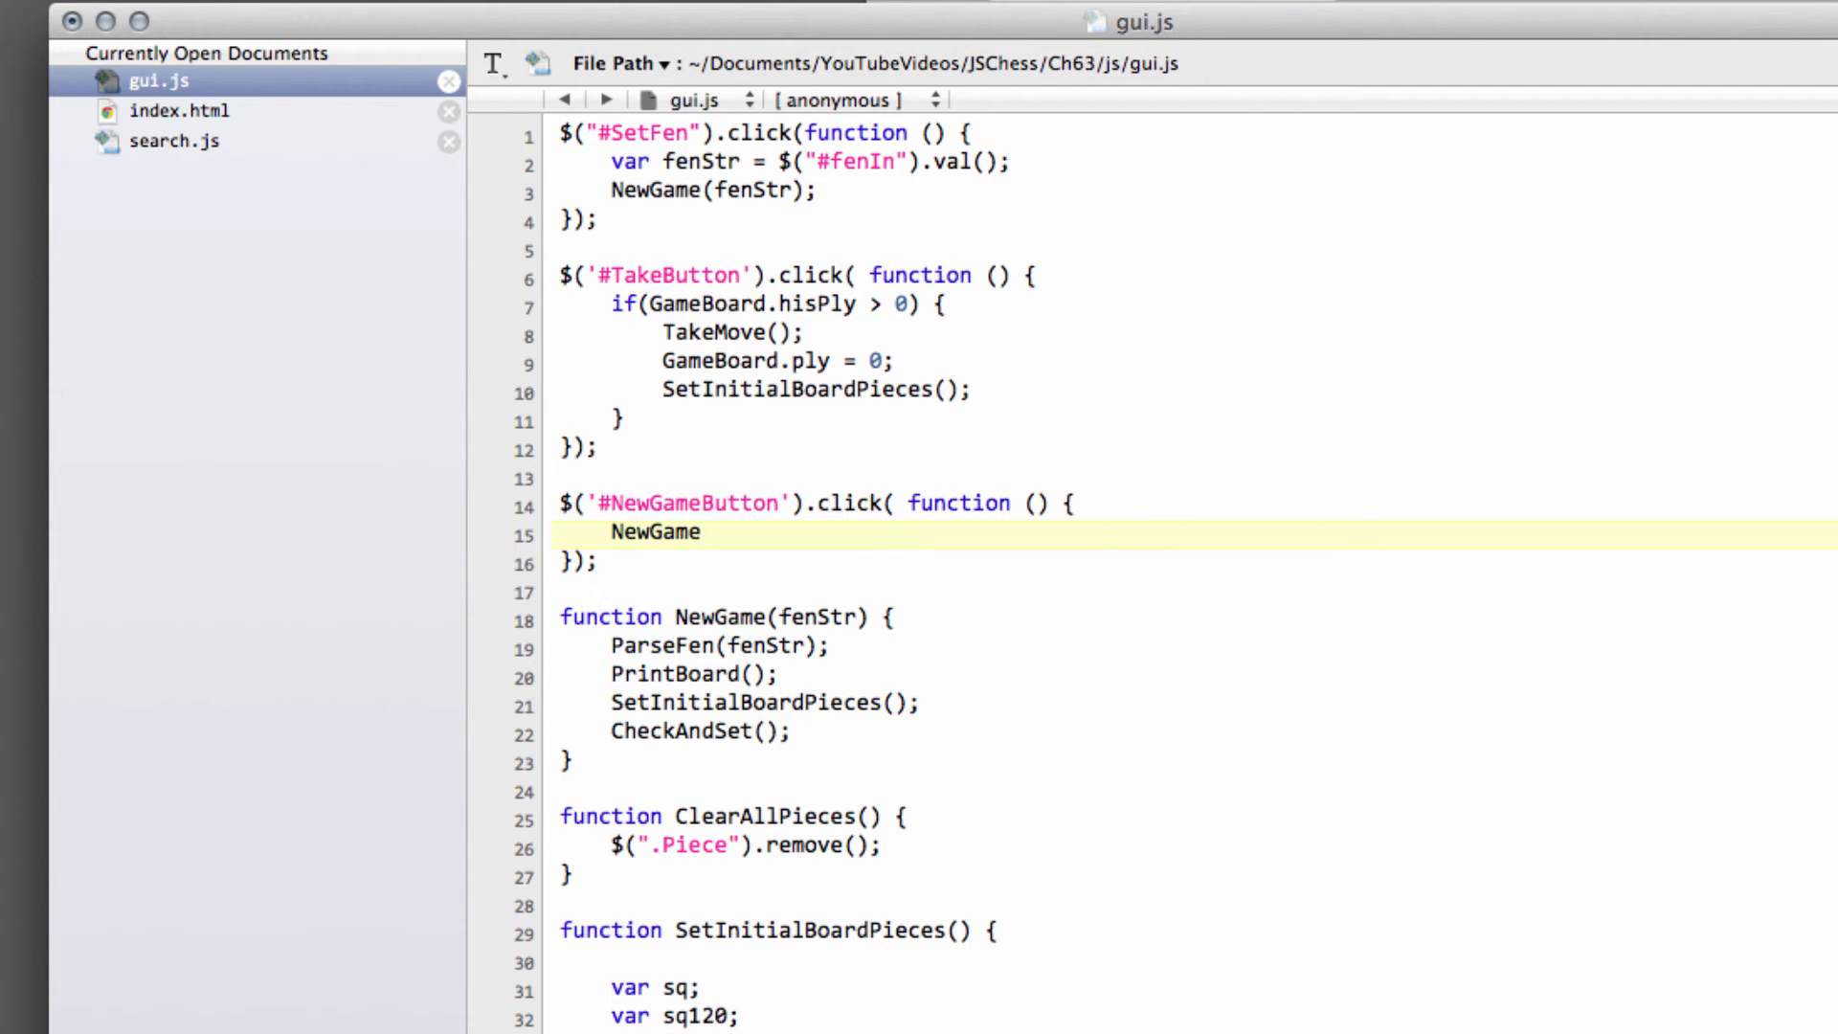
pyautogui.write('(S')
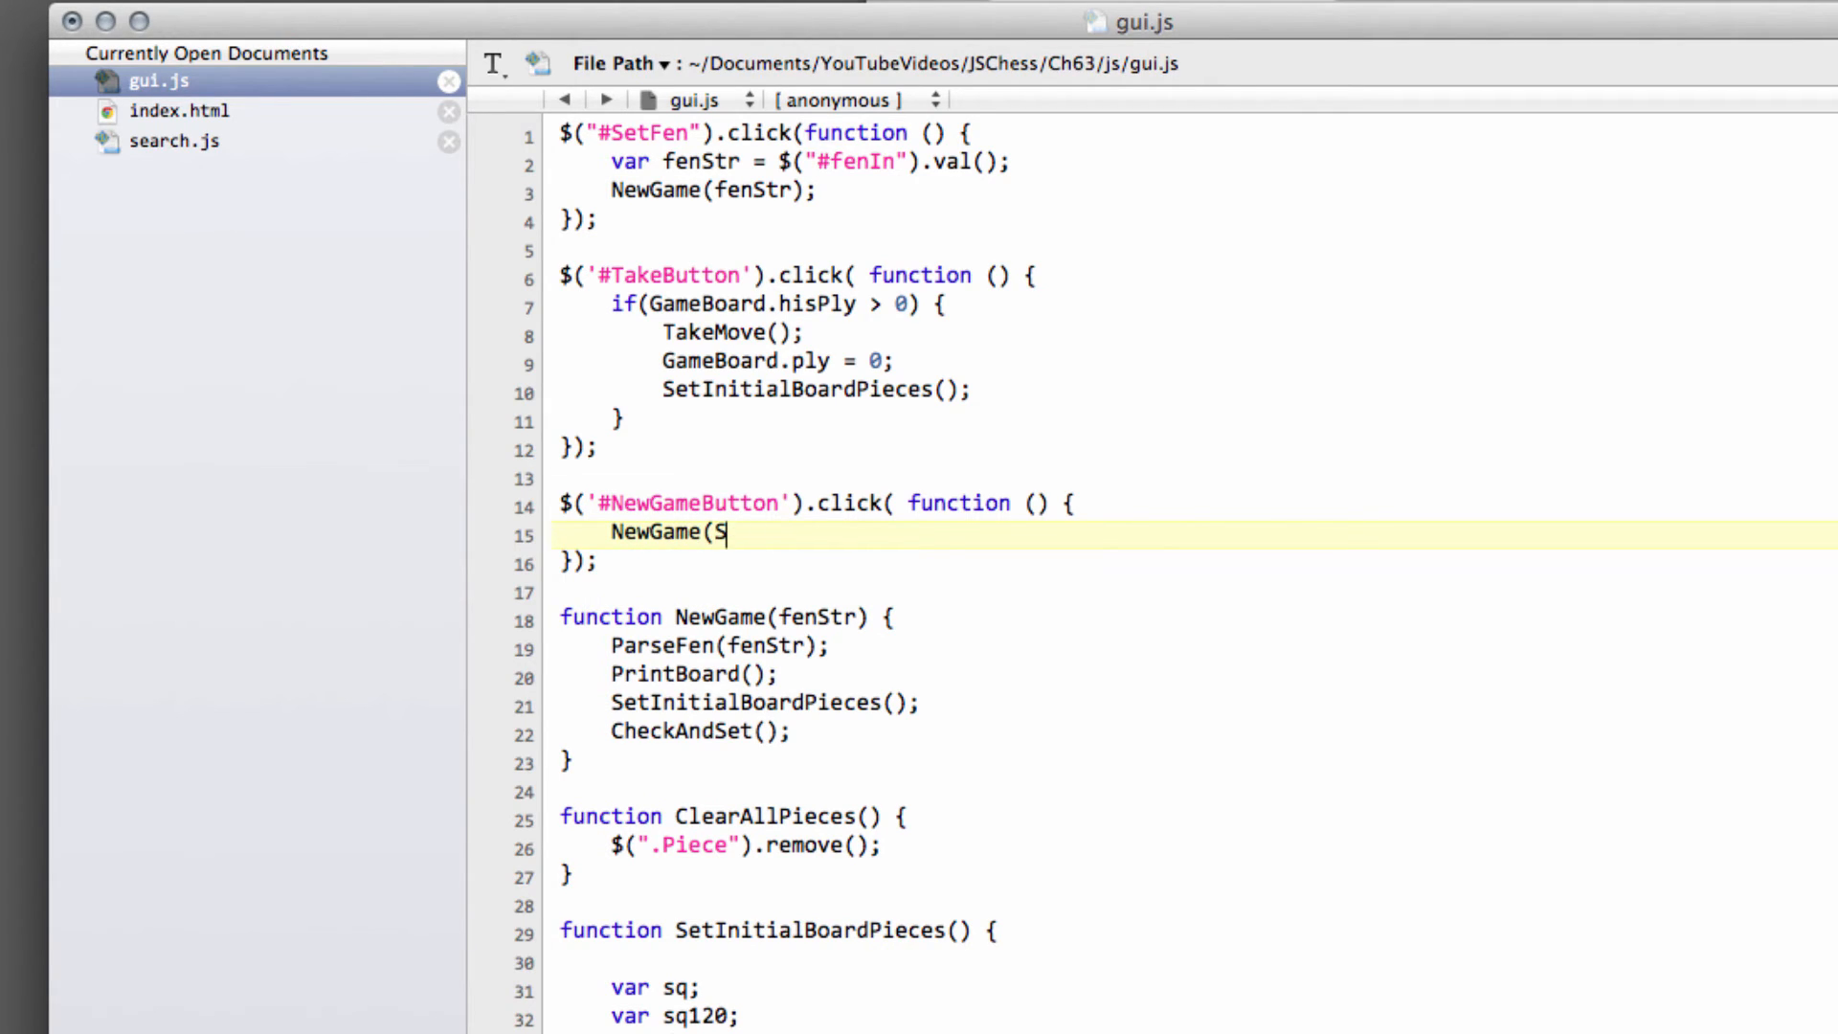
pyautogui.write('TART_FE')
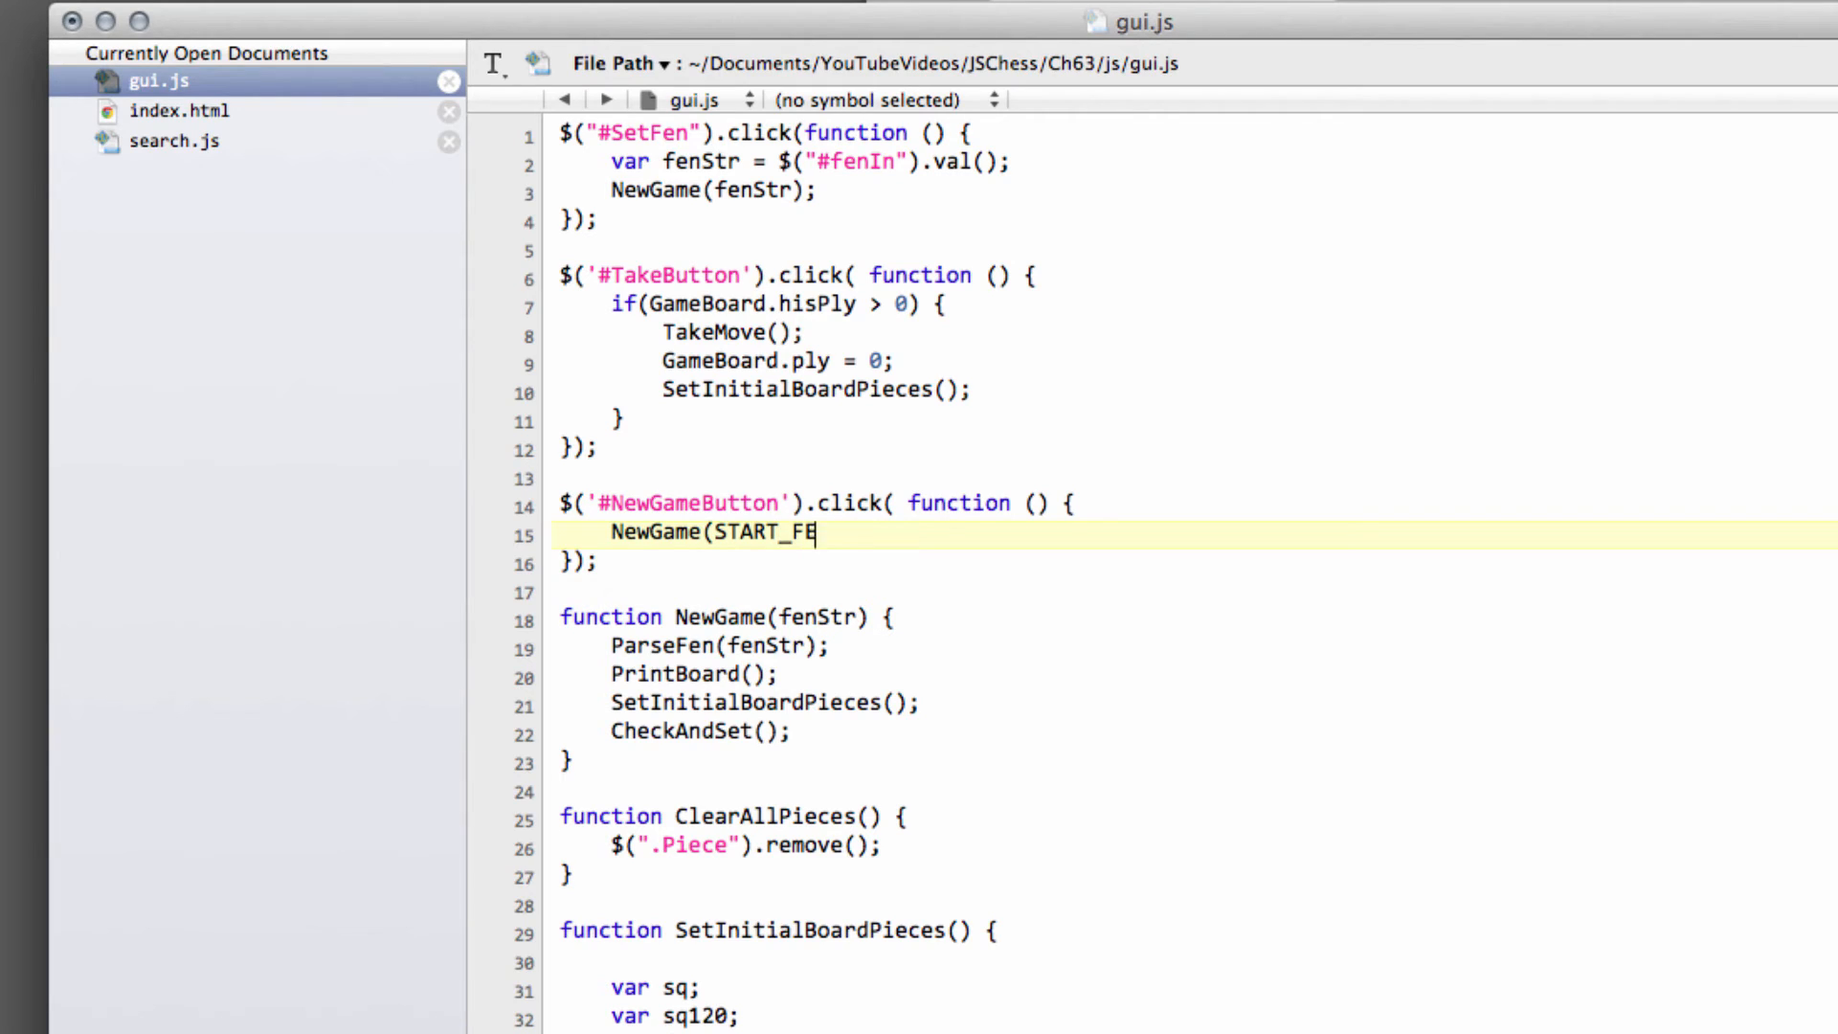
pyautogui.write('N);')
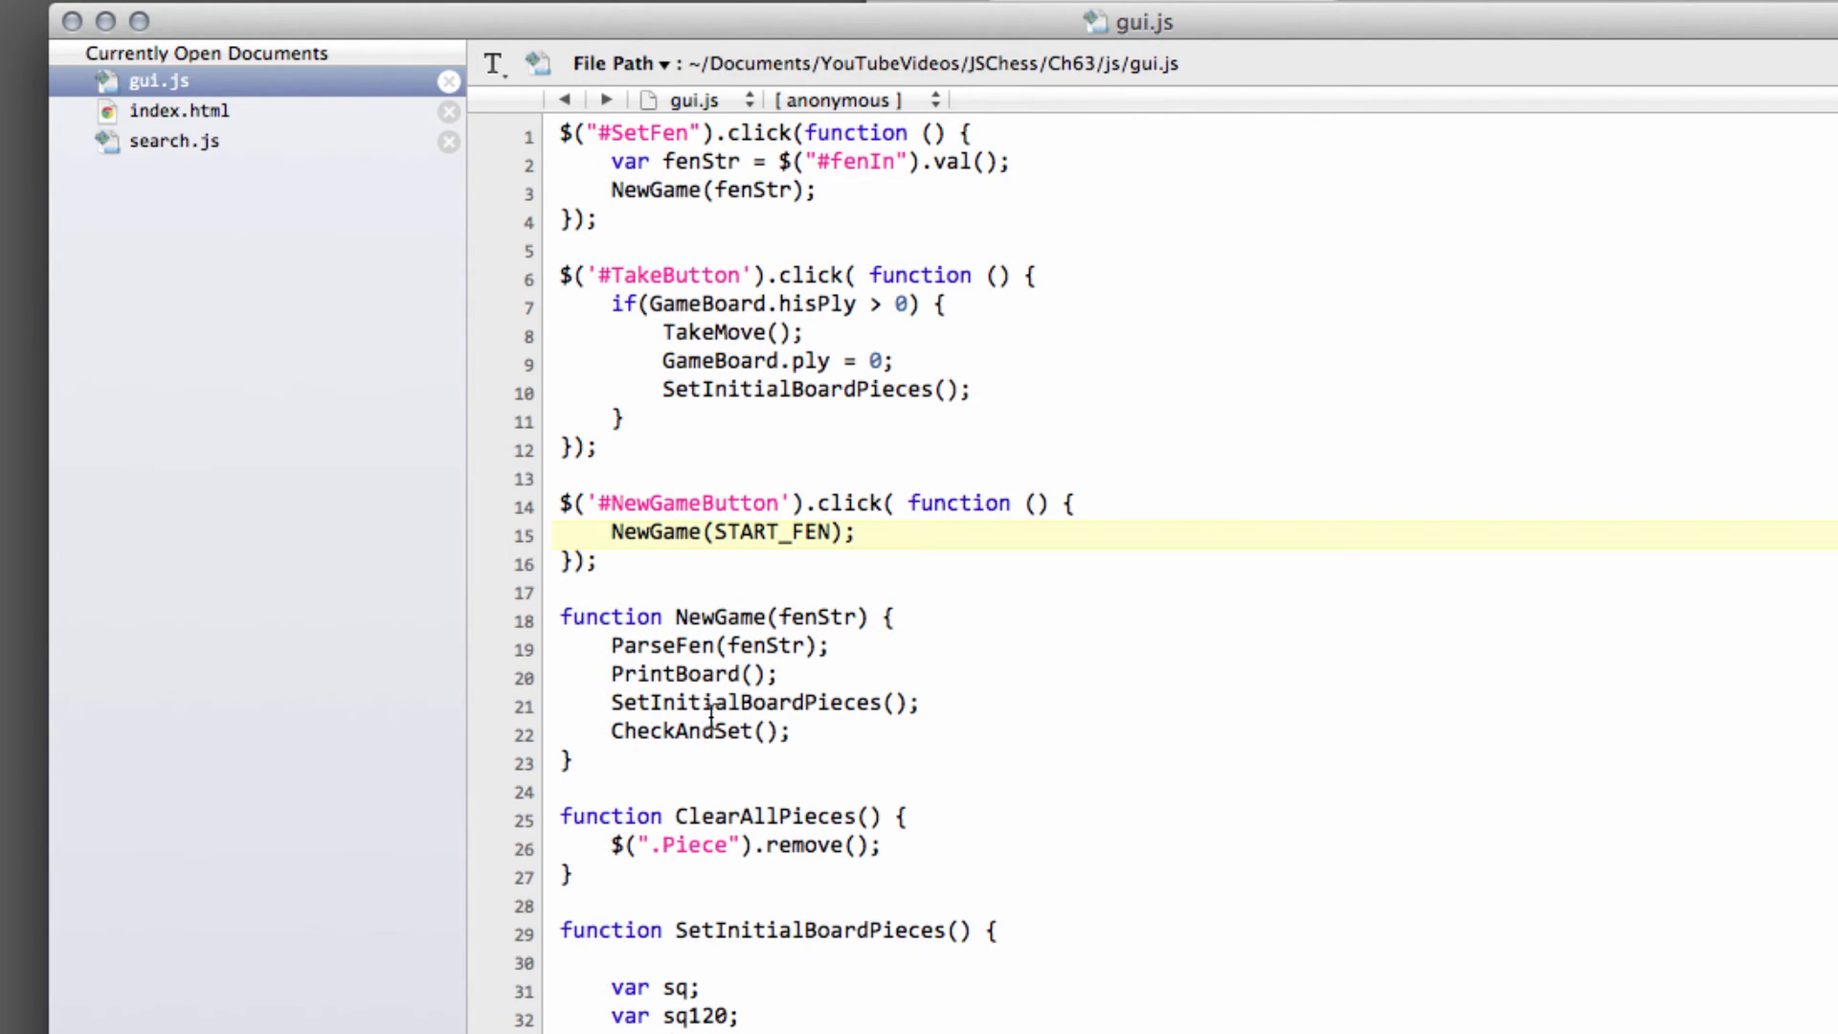
pyautogui.doubleClick(769, 533)
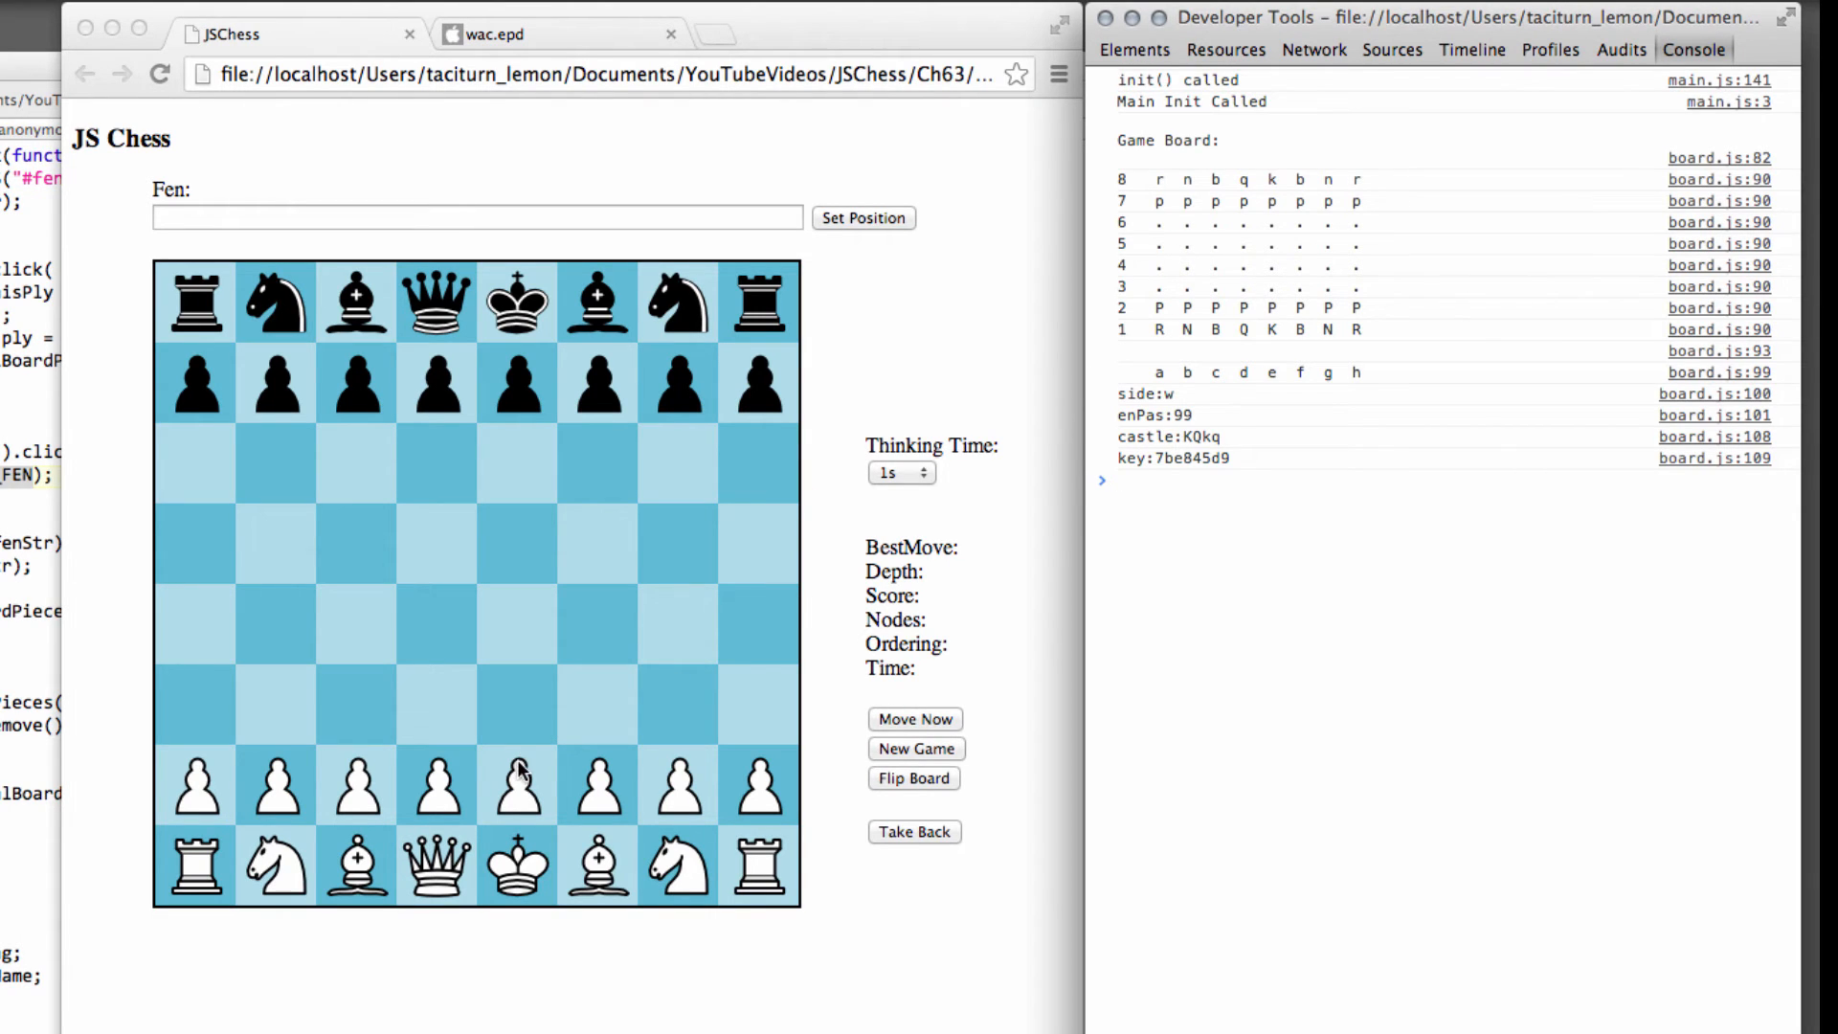
# - Play test moves with the white e-pawn and black f7 pawn, reaching pawns on d4, e4, f6
pyautogui.click(516, 784)
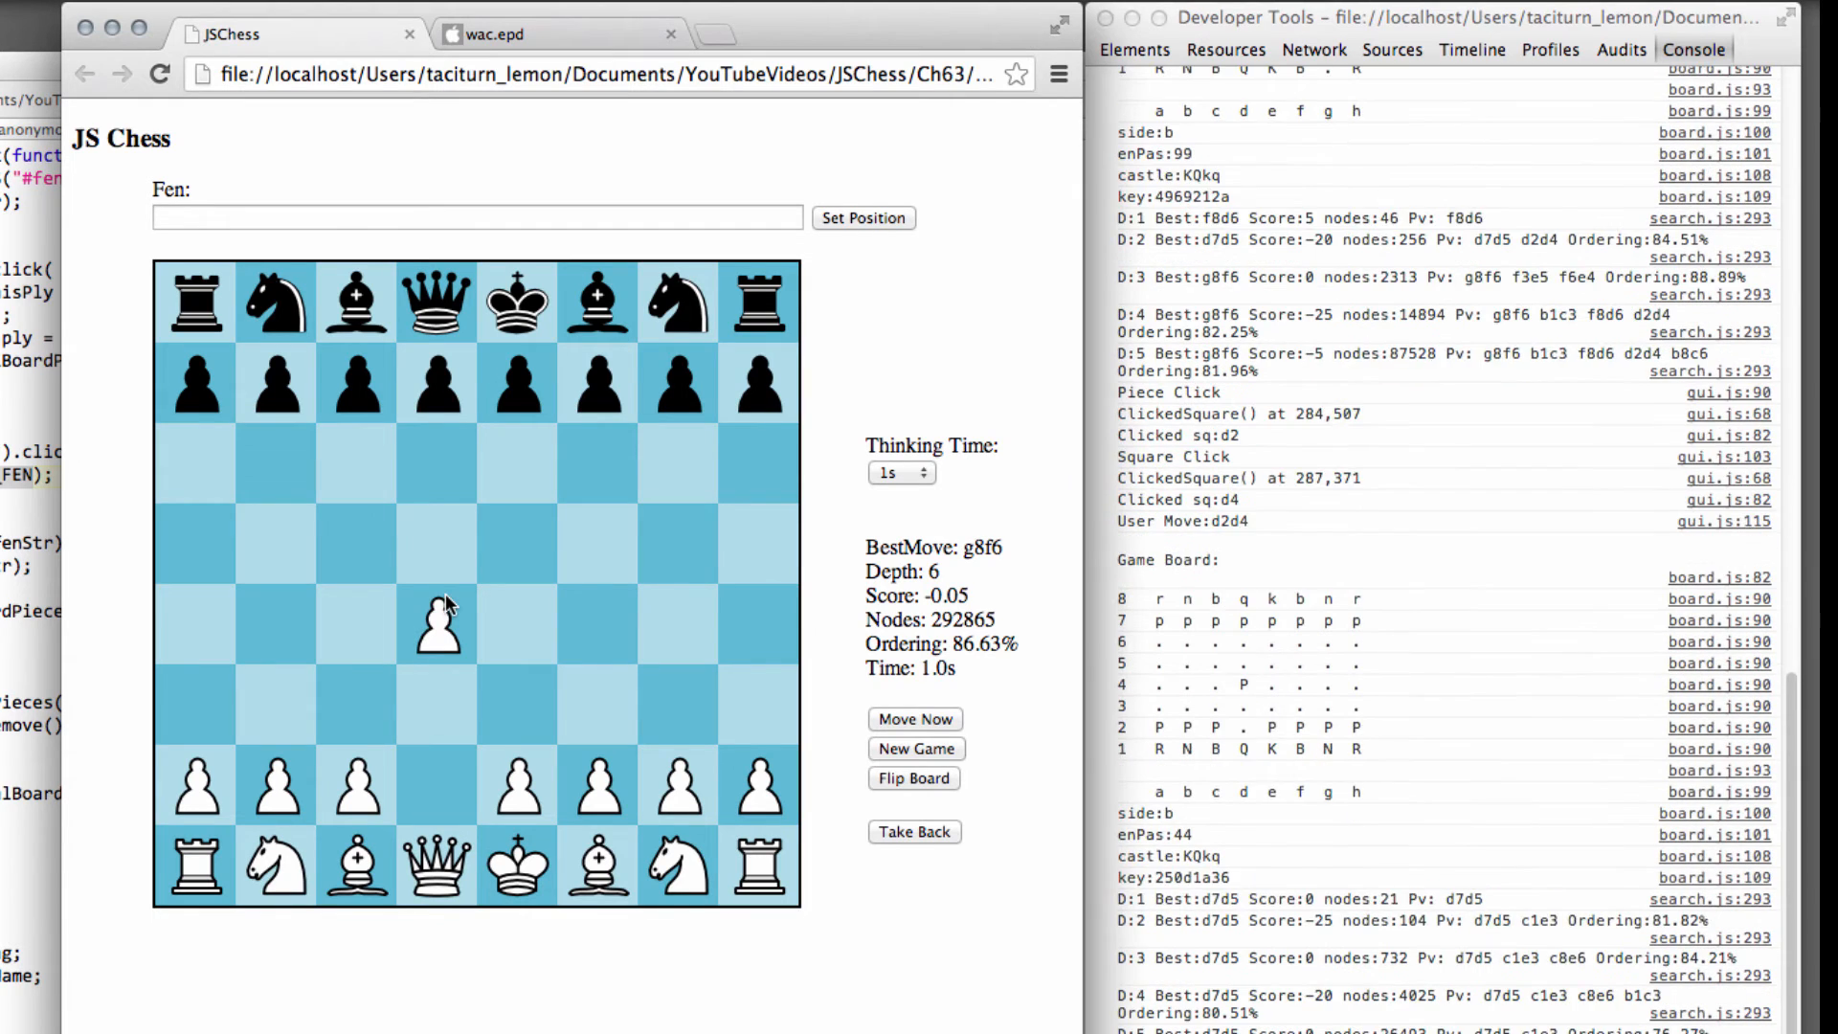
pyautogui.click(913, 831)
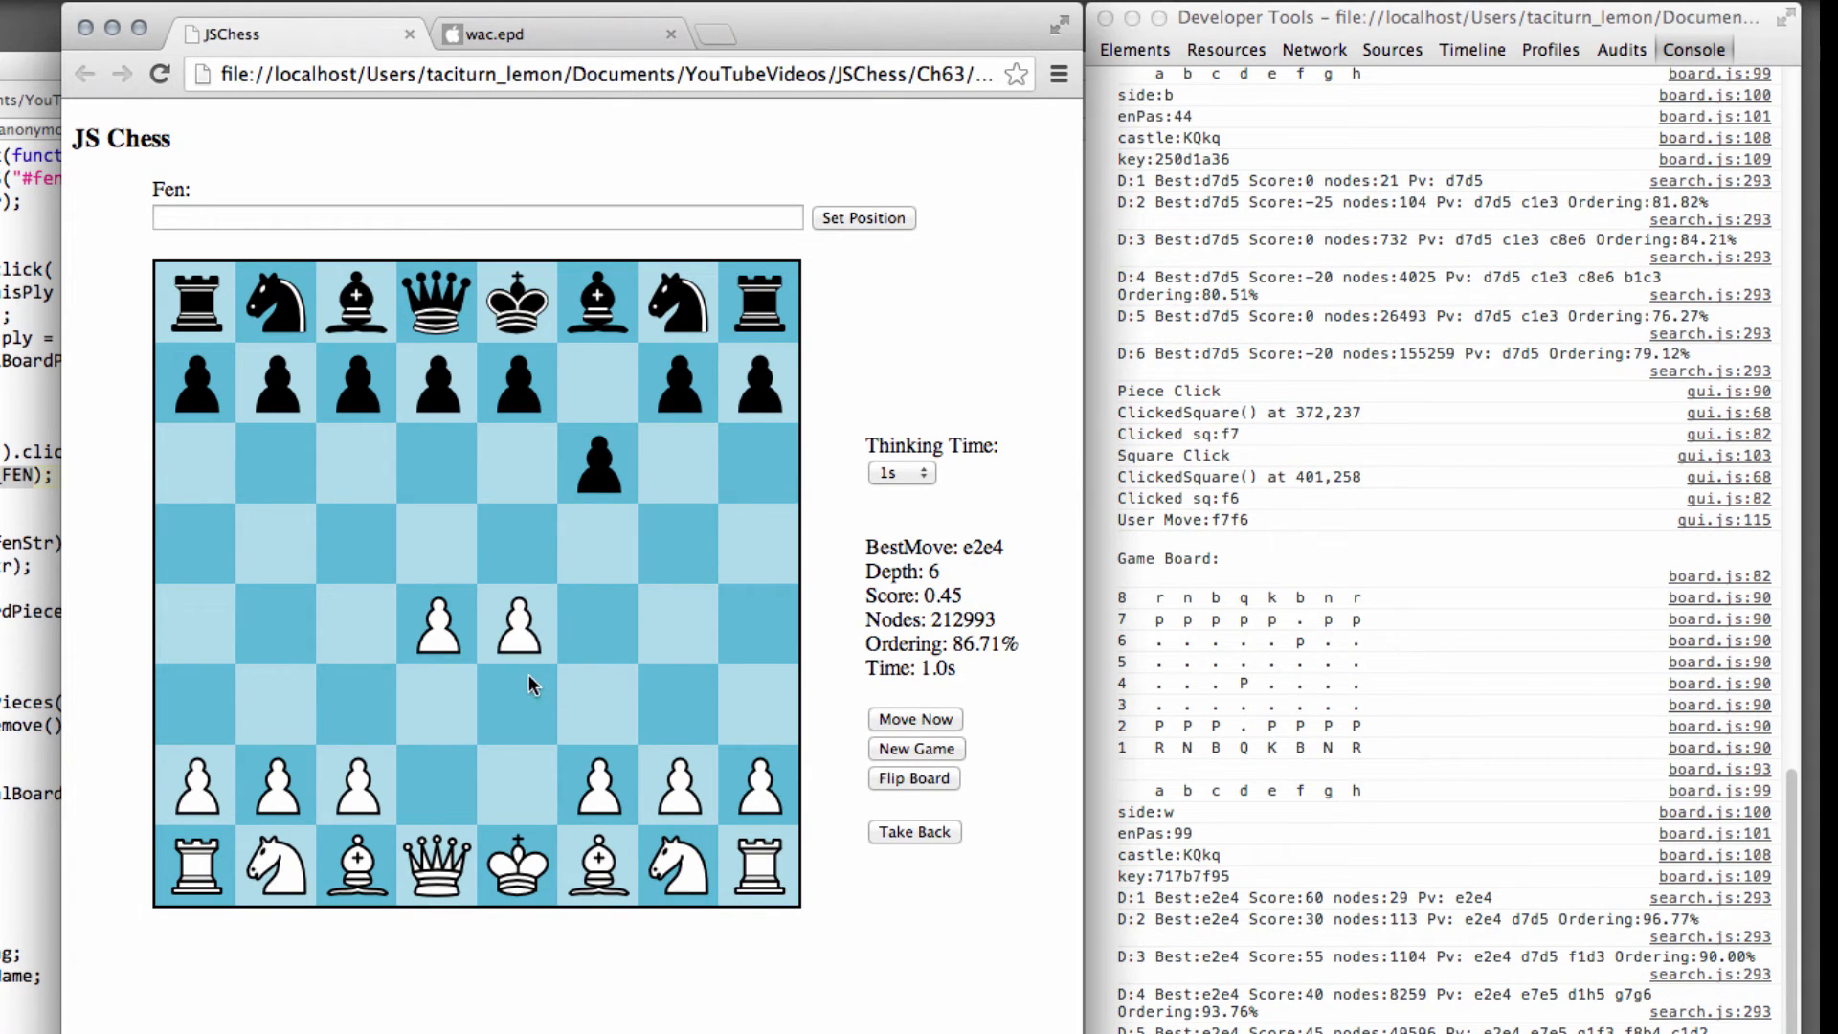
pyautogui.moveTo(663, 485)
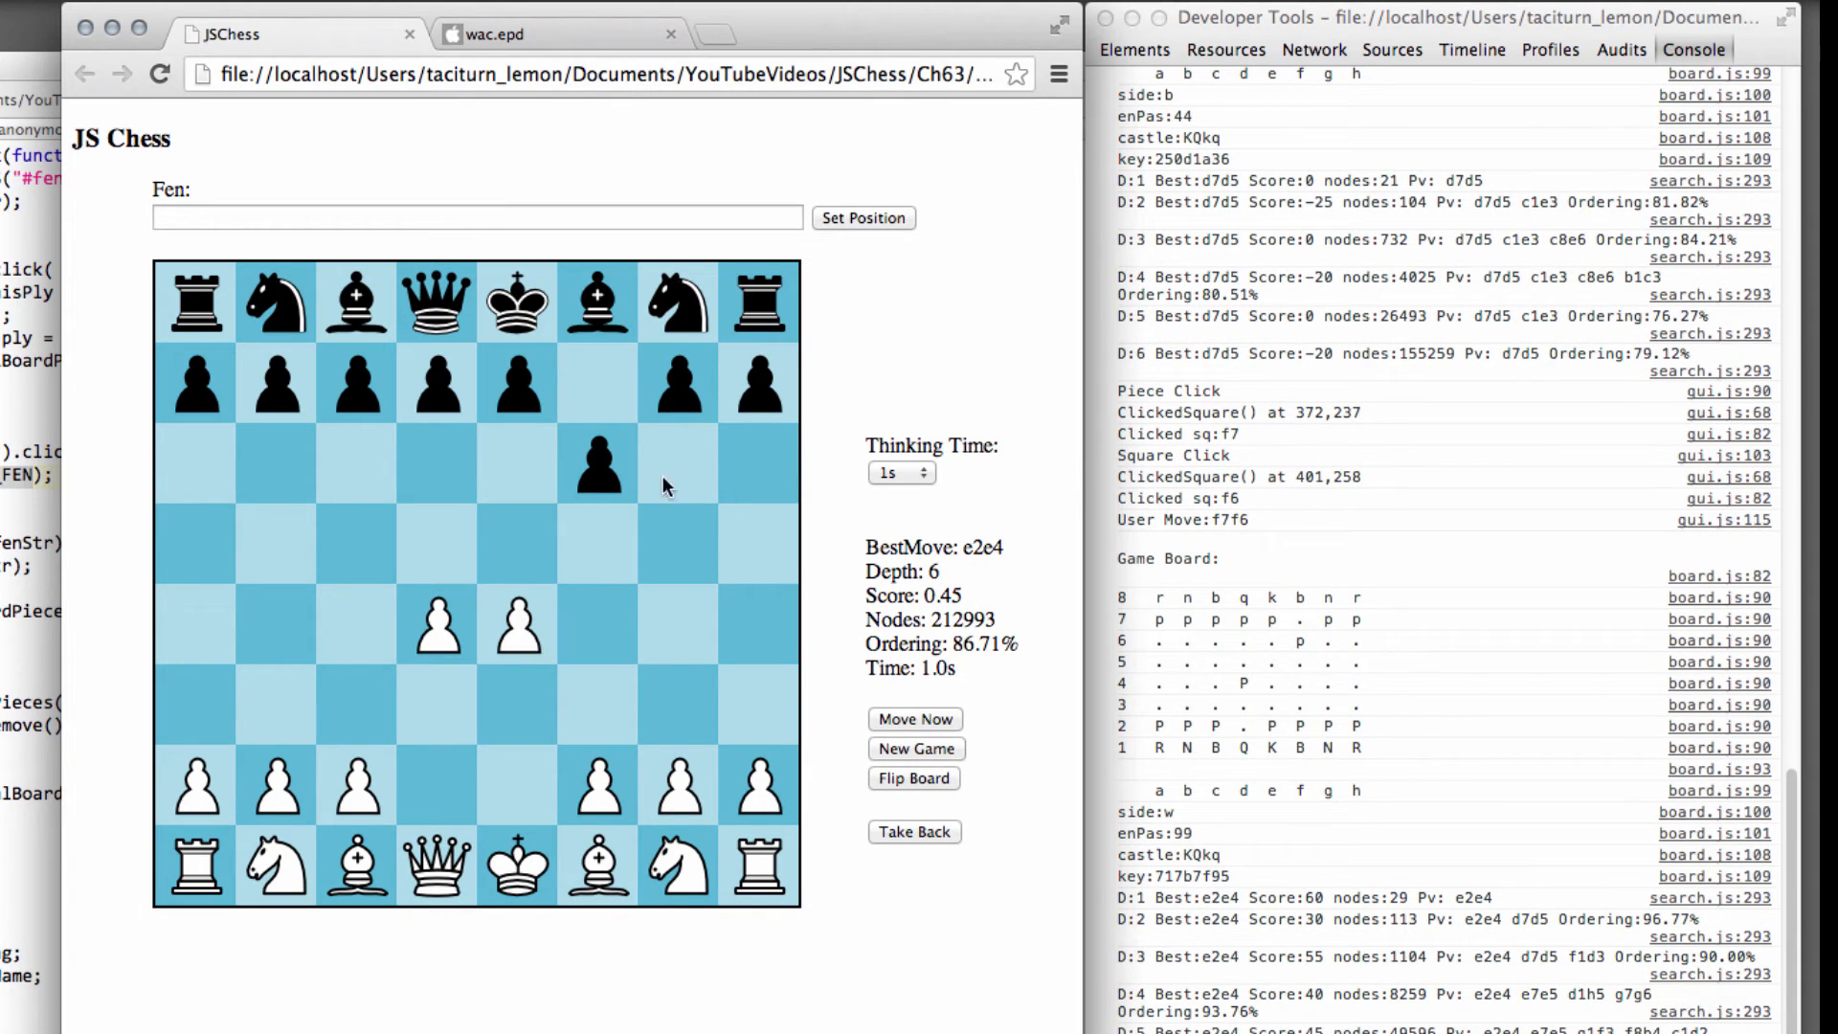
pyautogui.moveTo(308, 477)
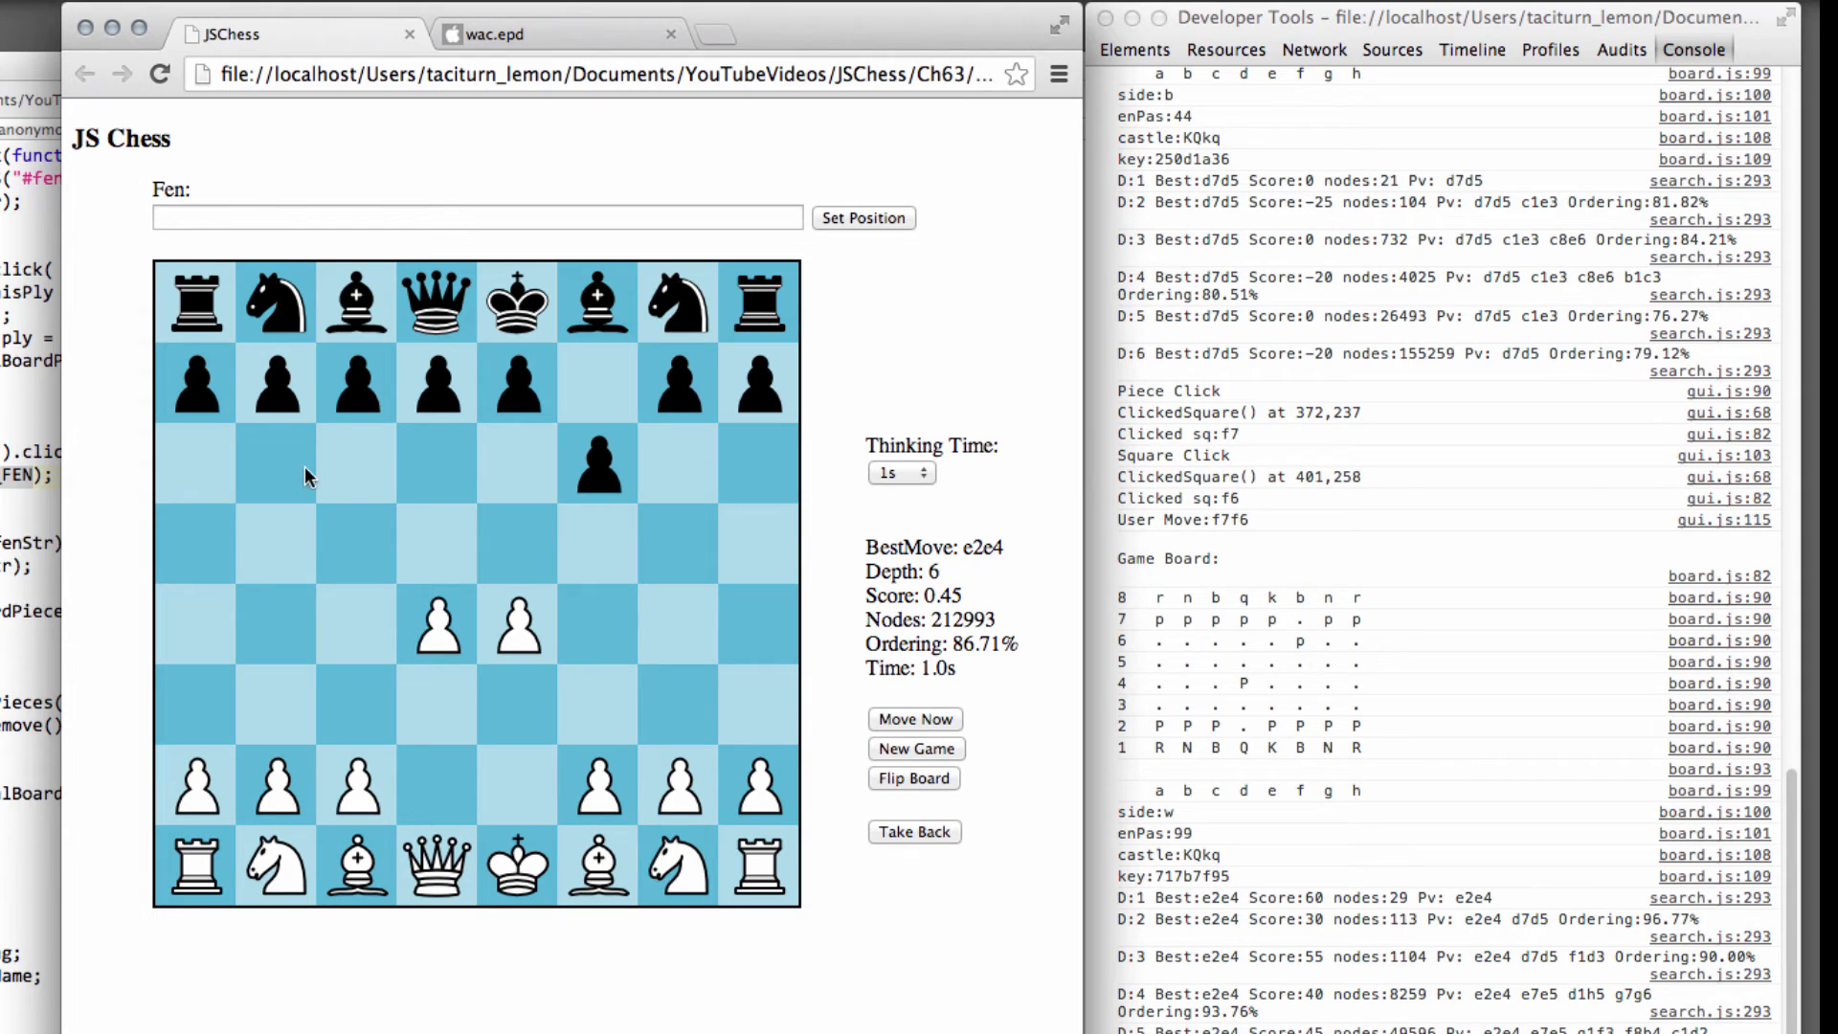
pyautogui.moveTo(662, 618)
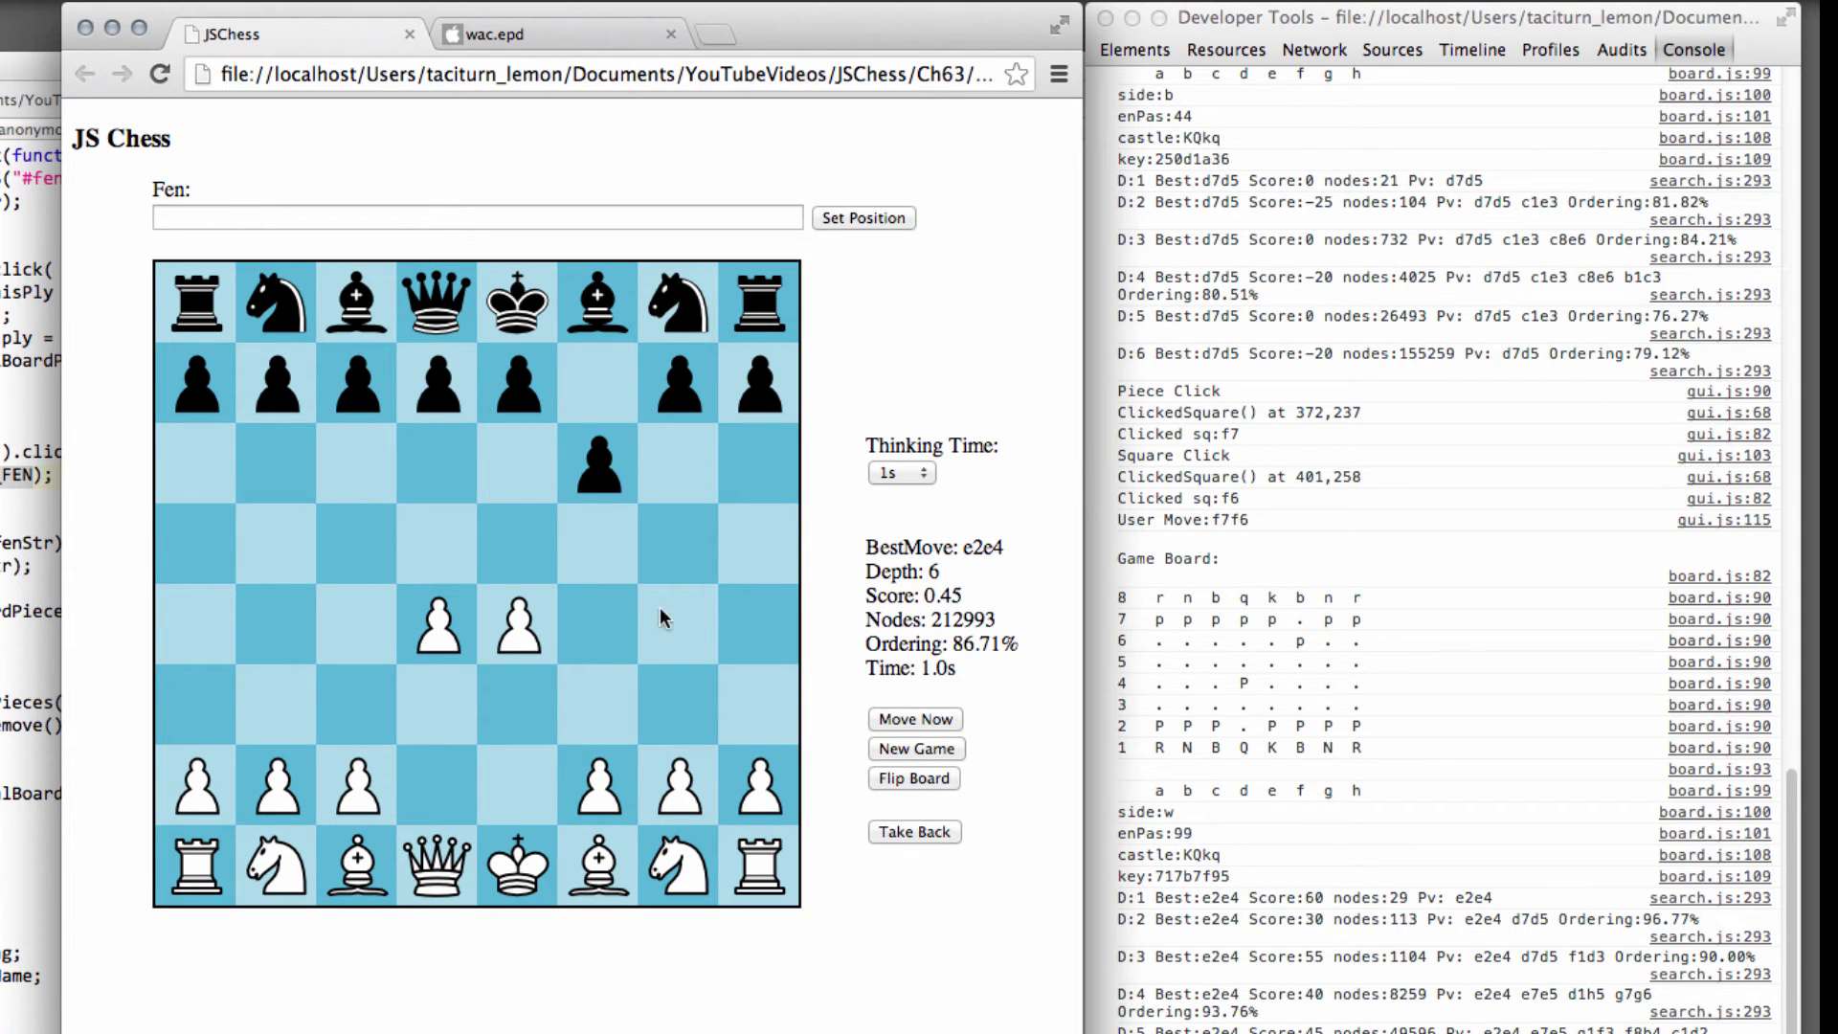
pyautogui.moveTo(701, 615)
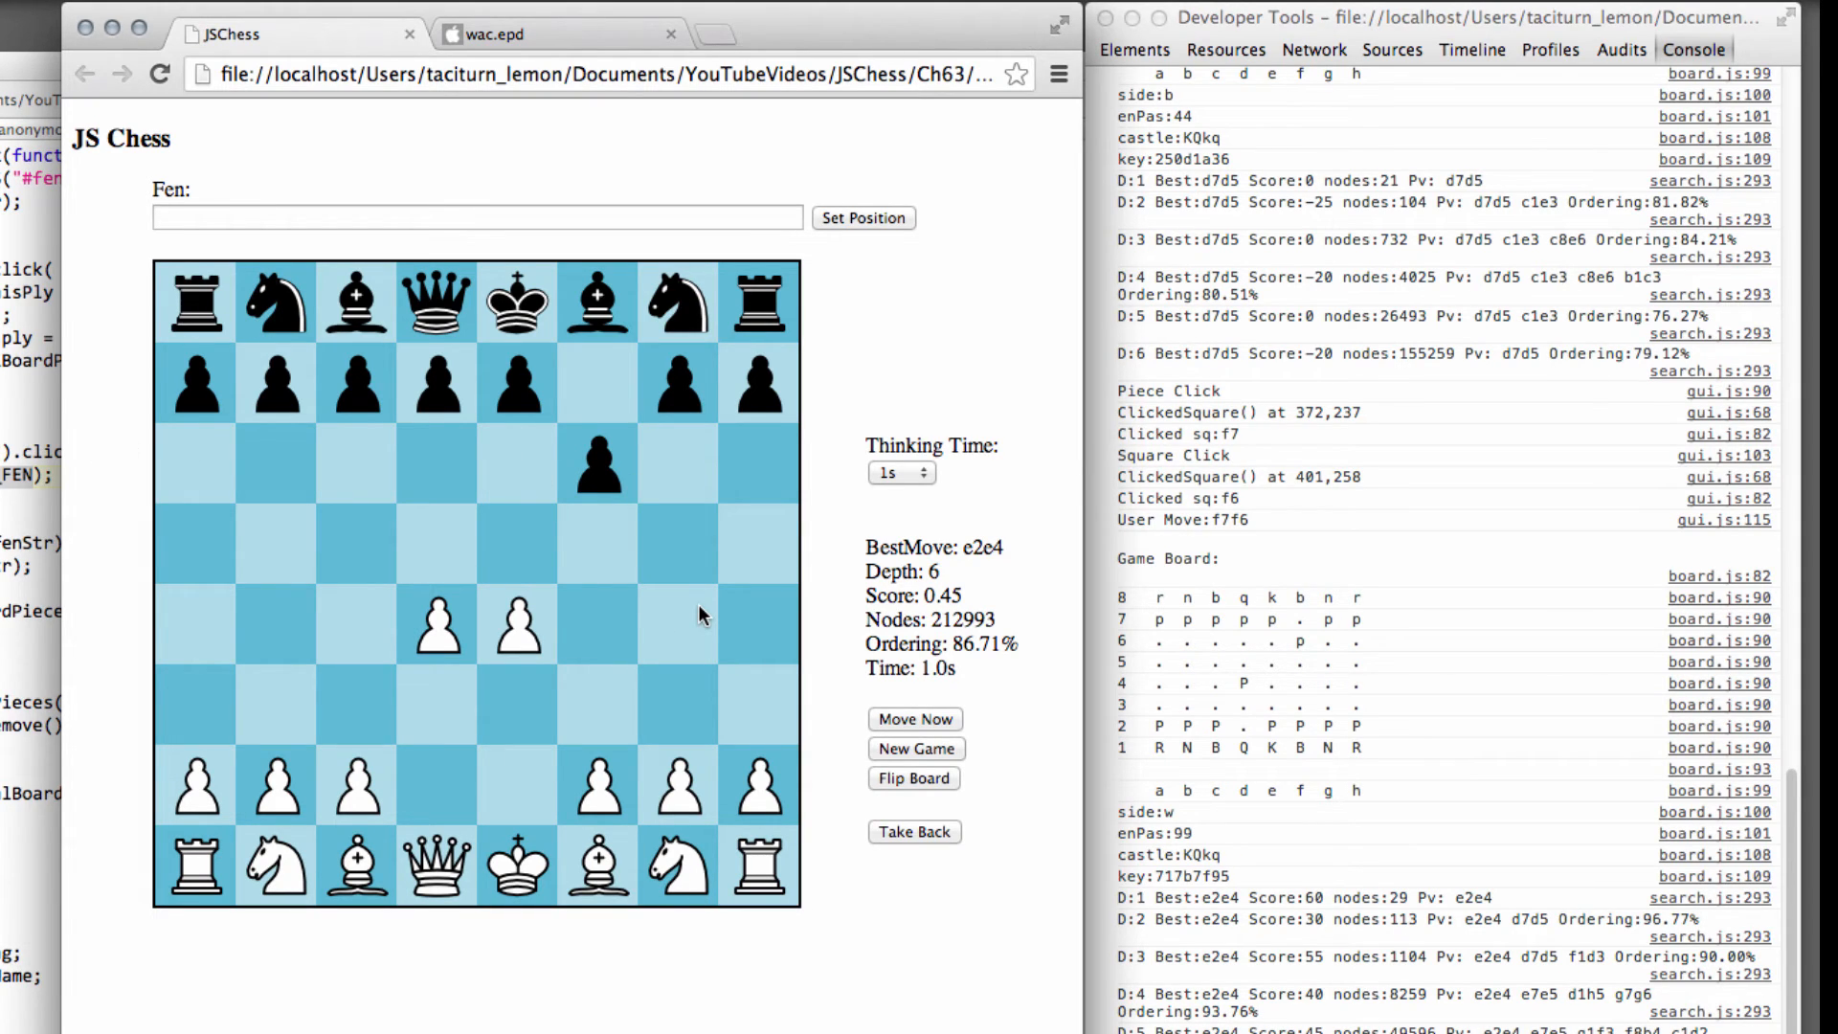
pyautogui.moveTo(536, 458)
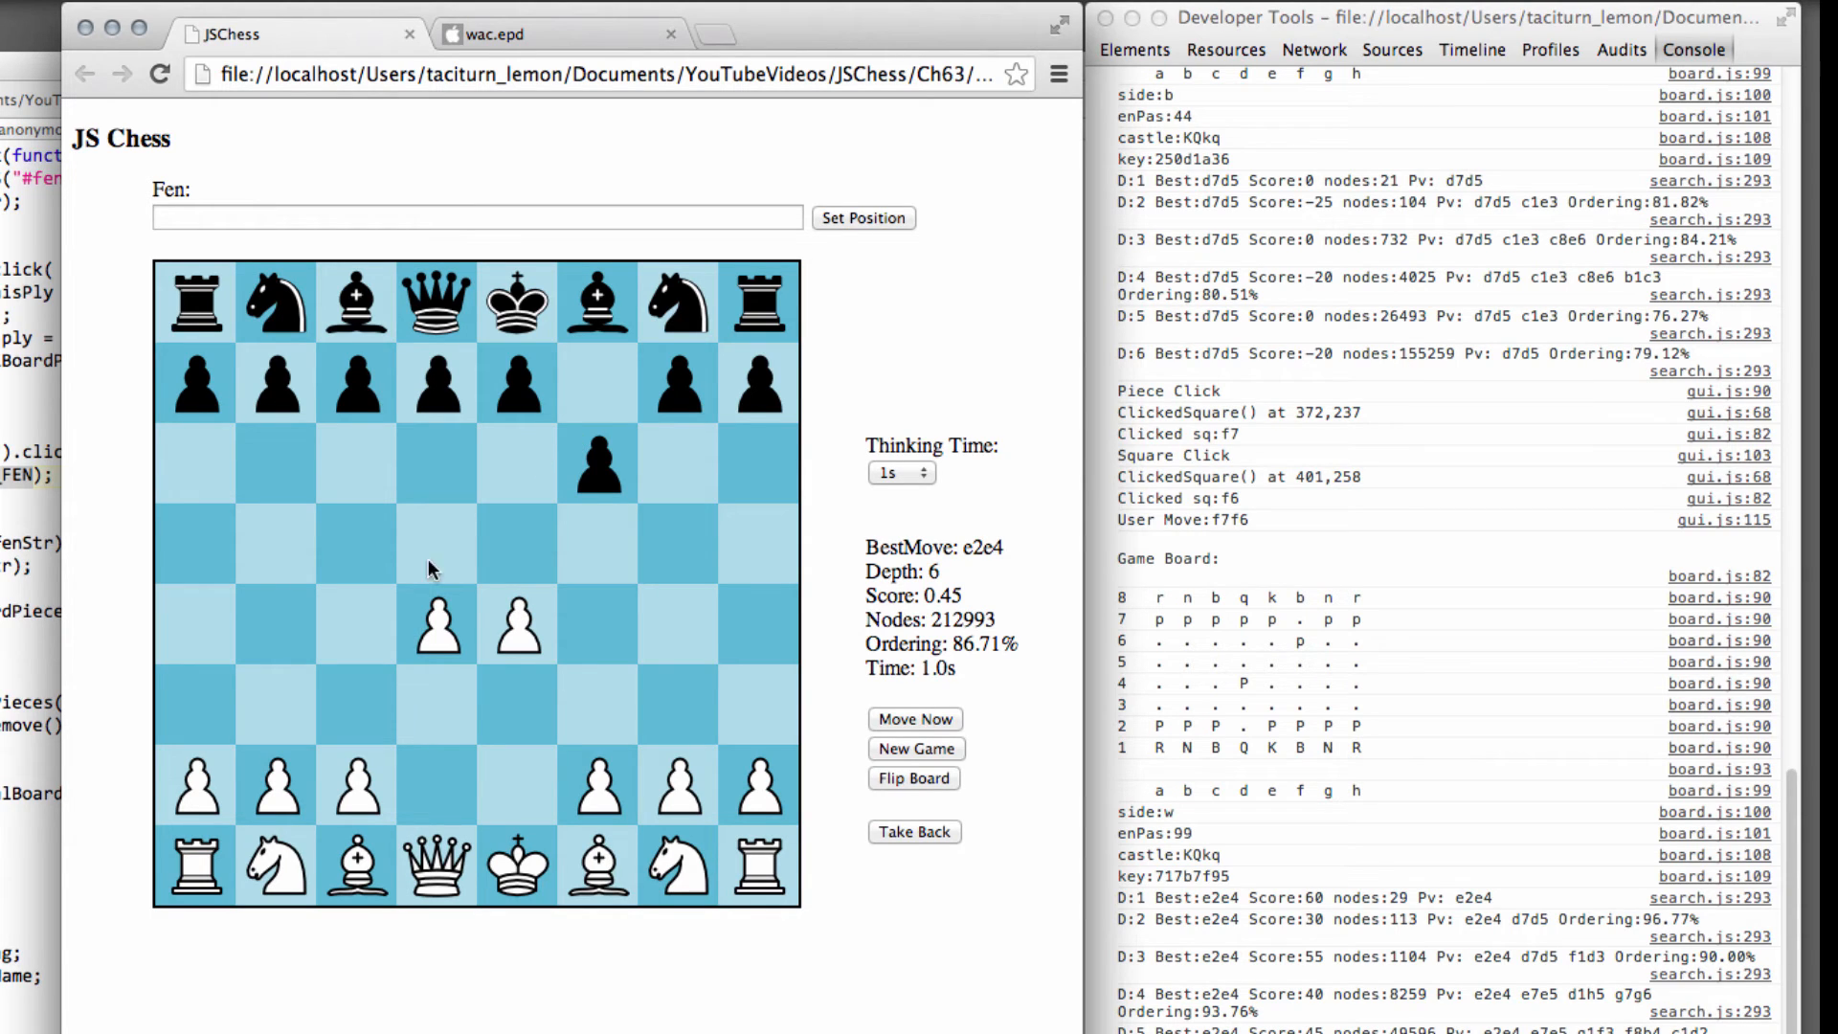
pyautogui.moveTo(616, 417)
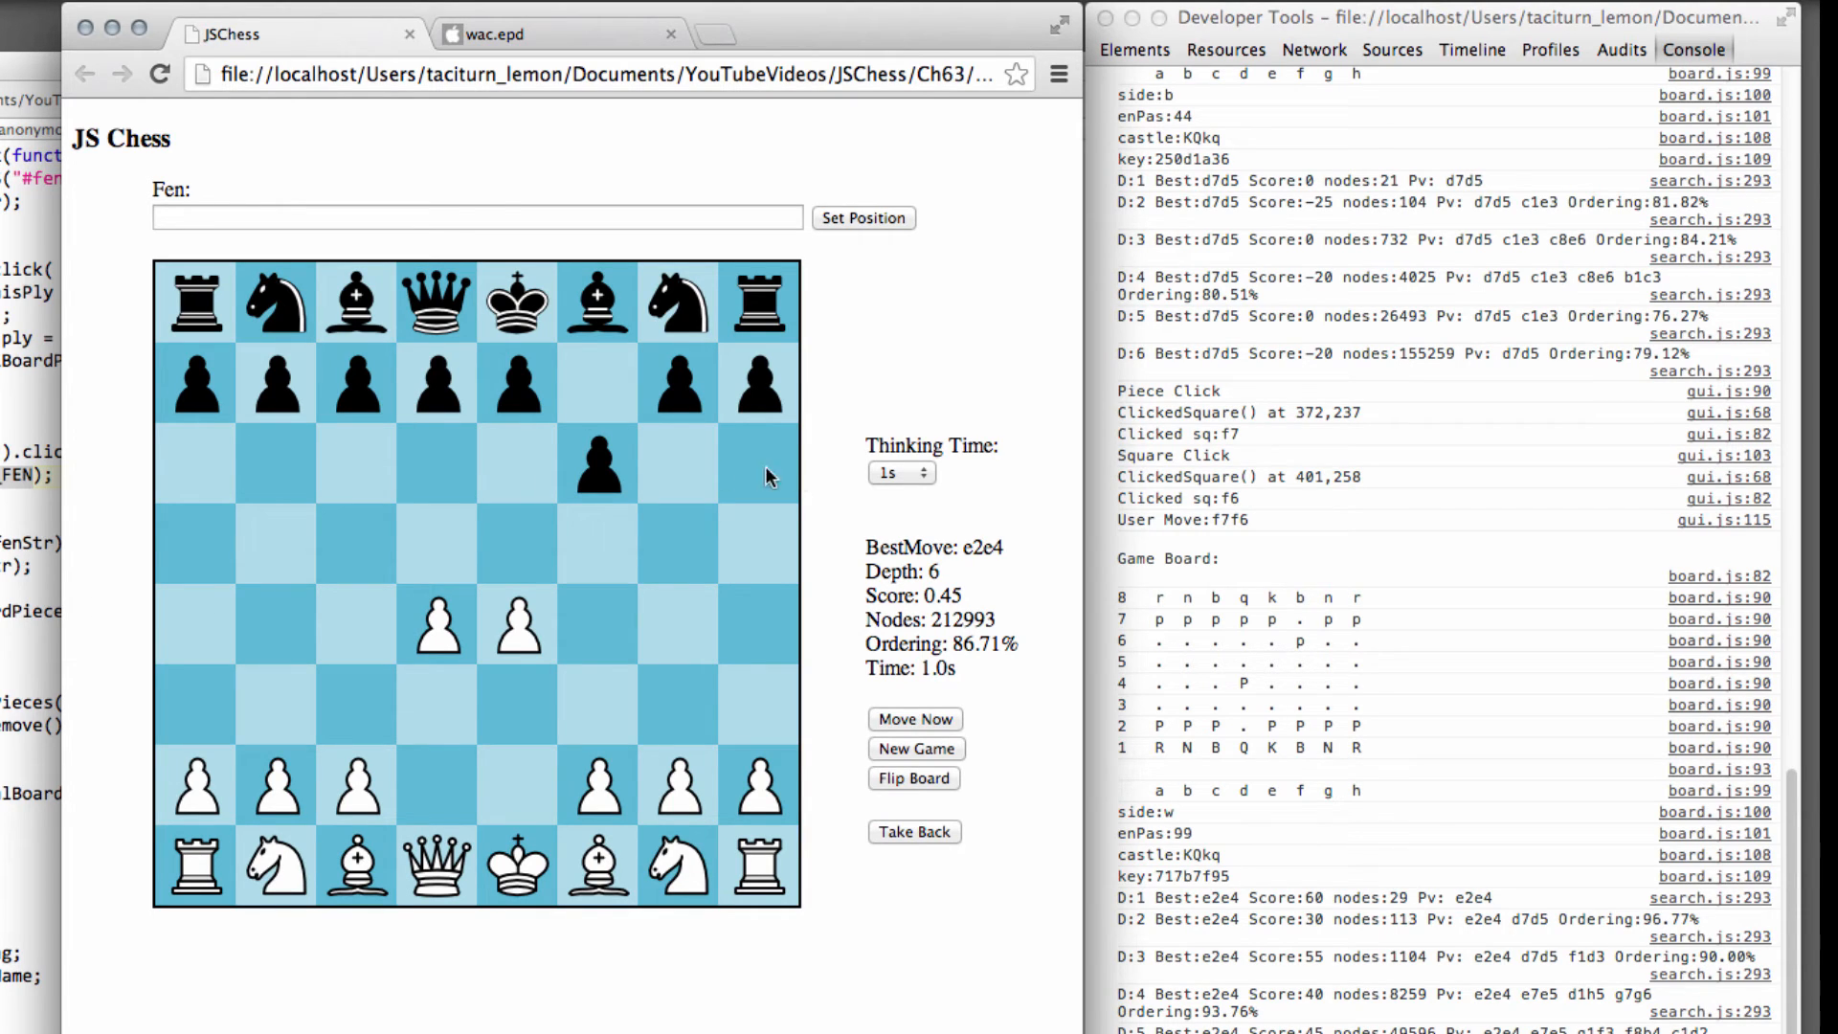
pyautogui.moveTo(659, 469)
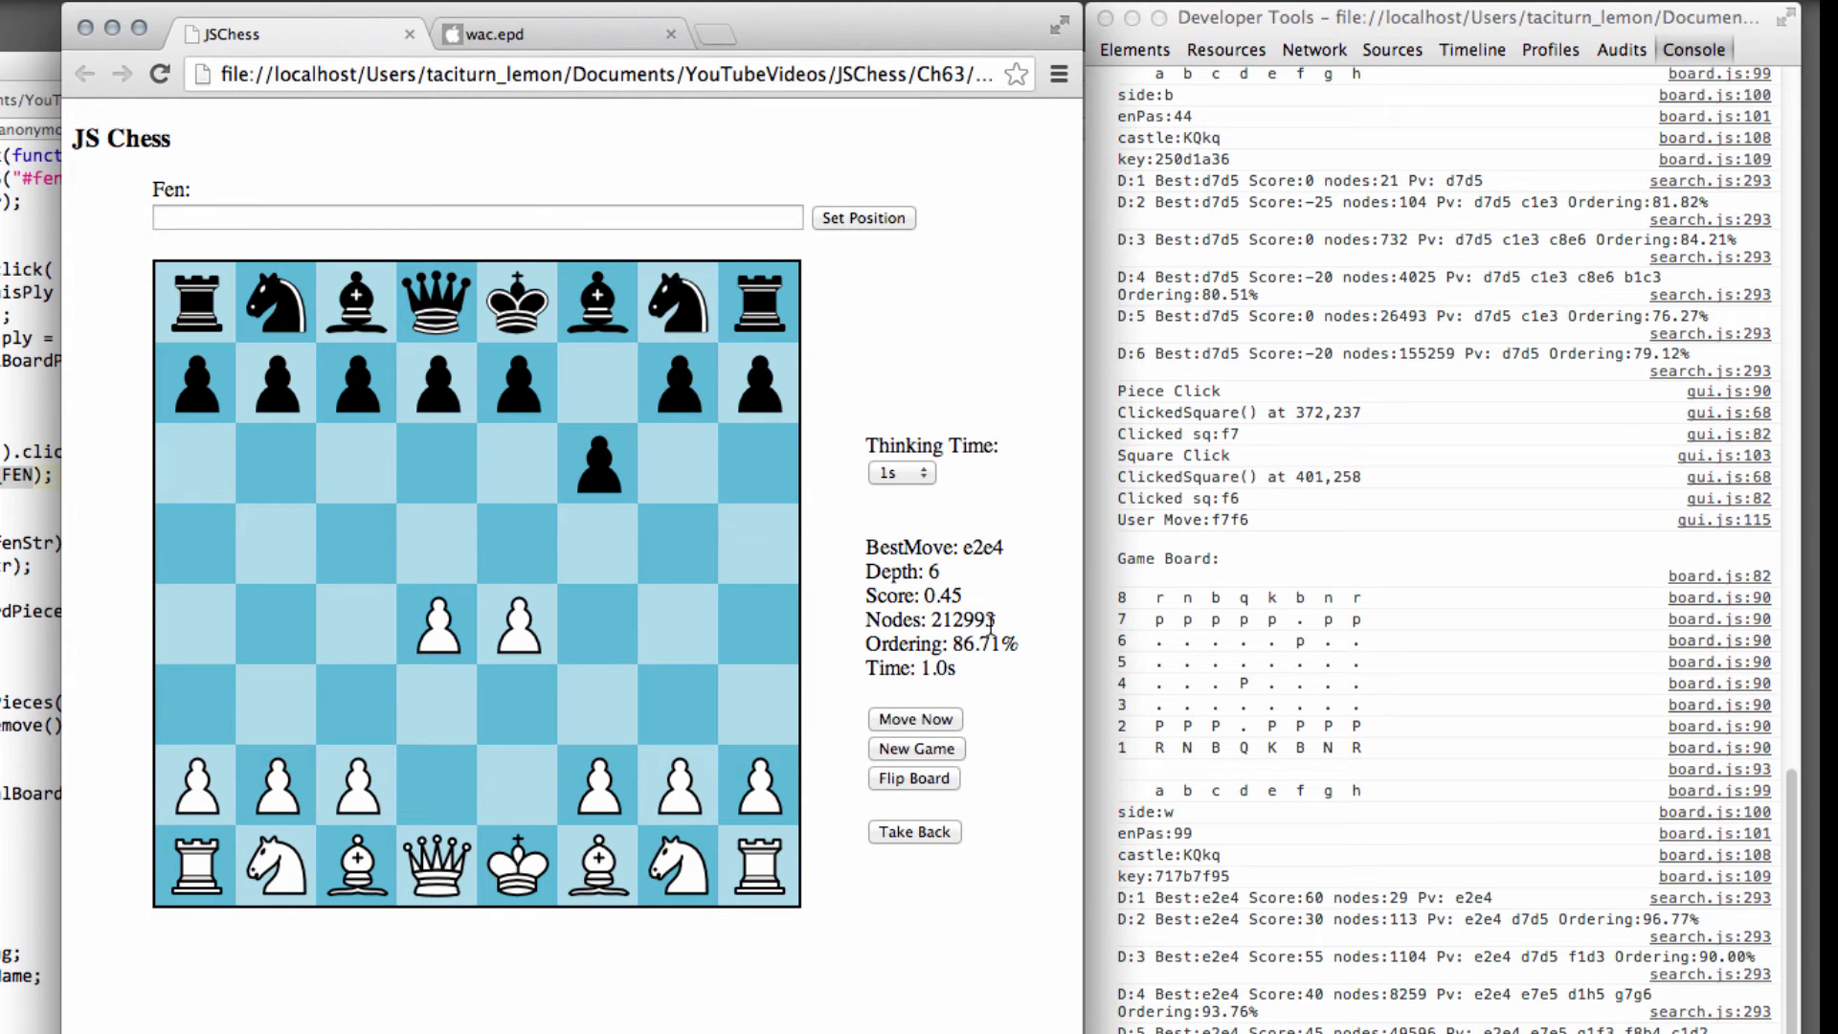
# - Use New Game to return every piece to its starting square
pyautogui.click(913, 719)
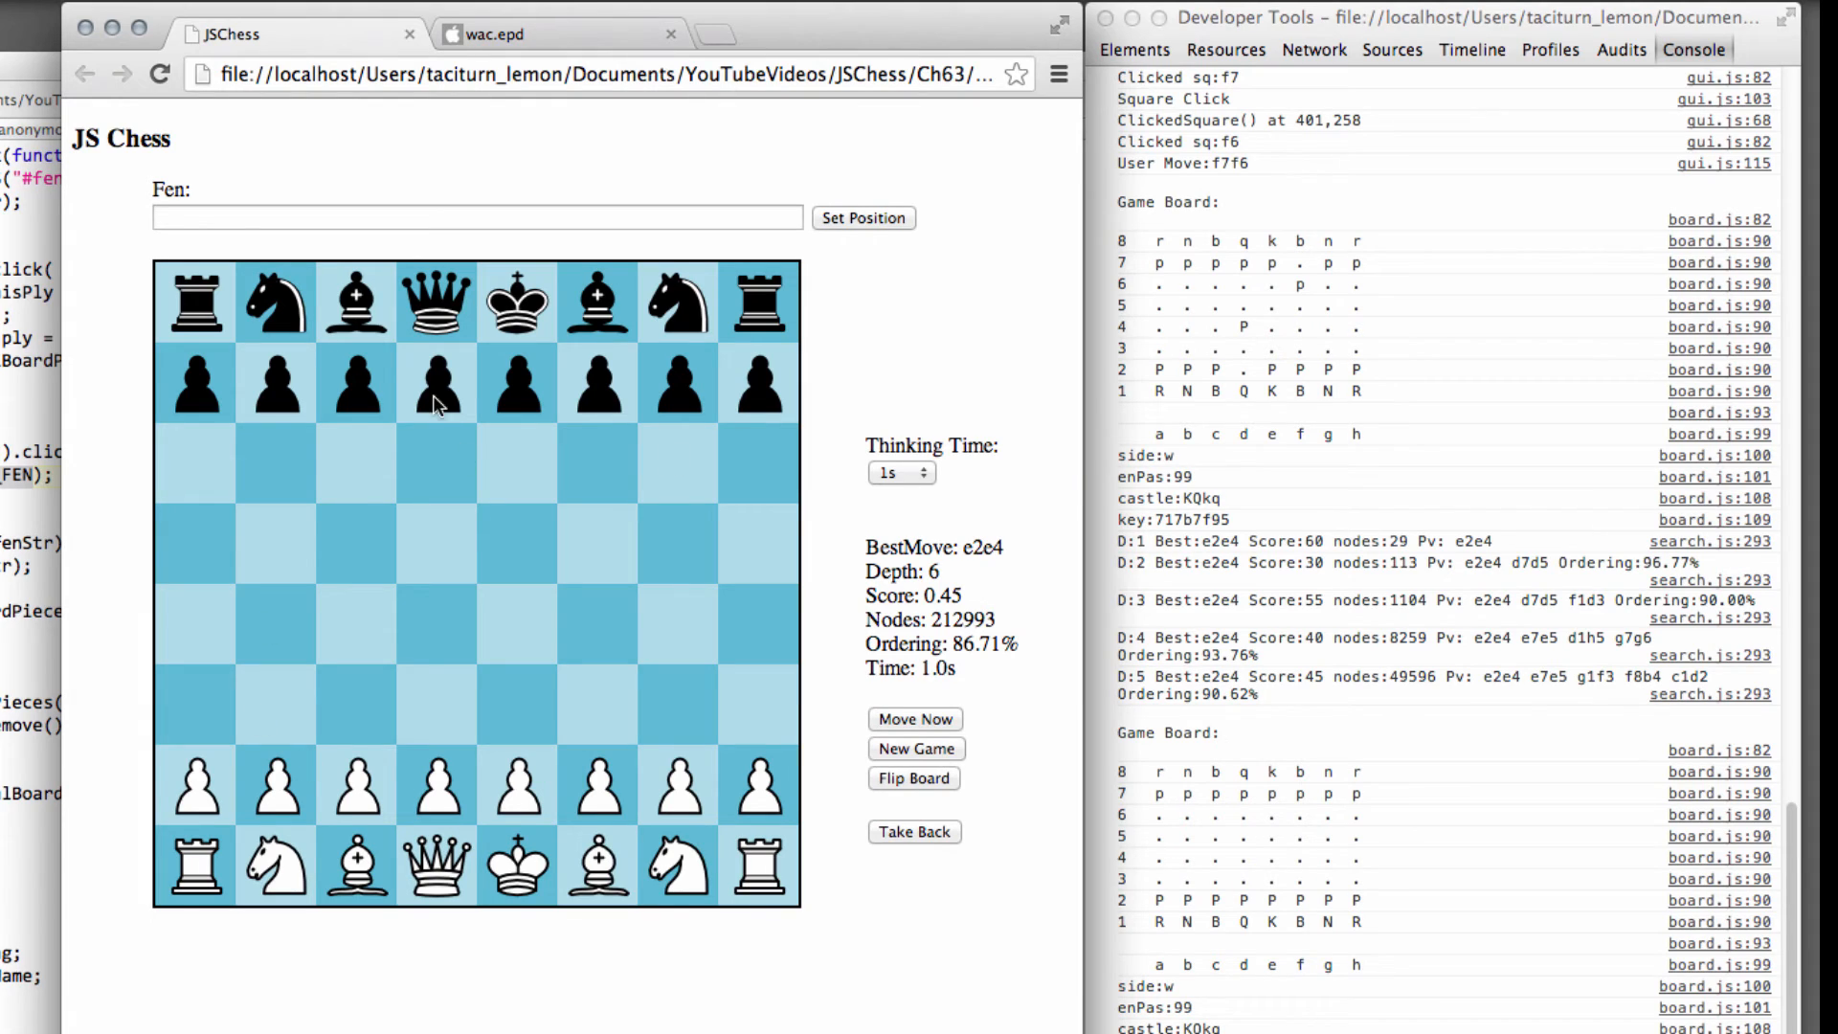
pyautogui.moveTo(533, 792)
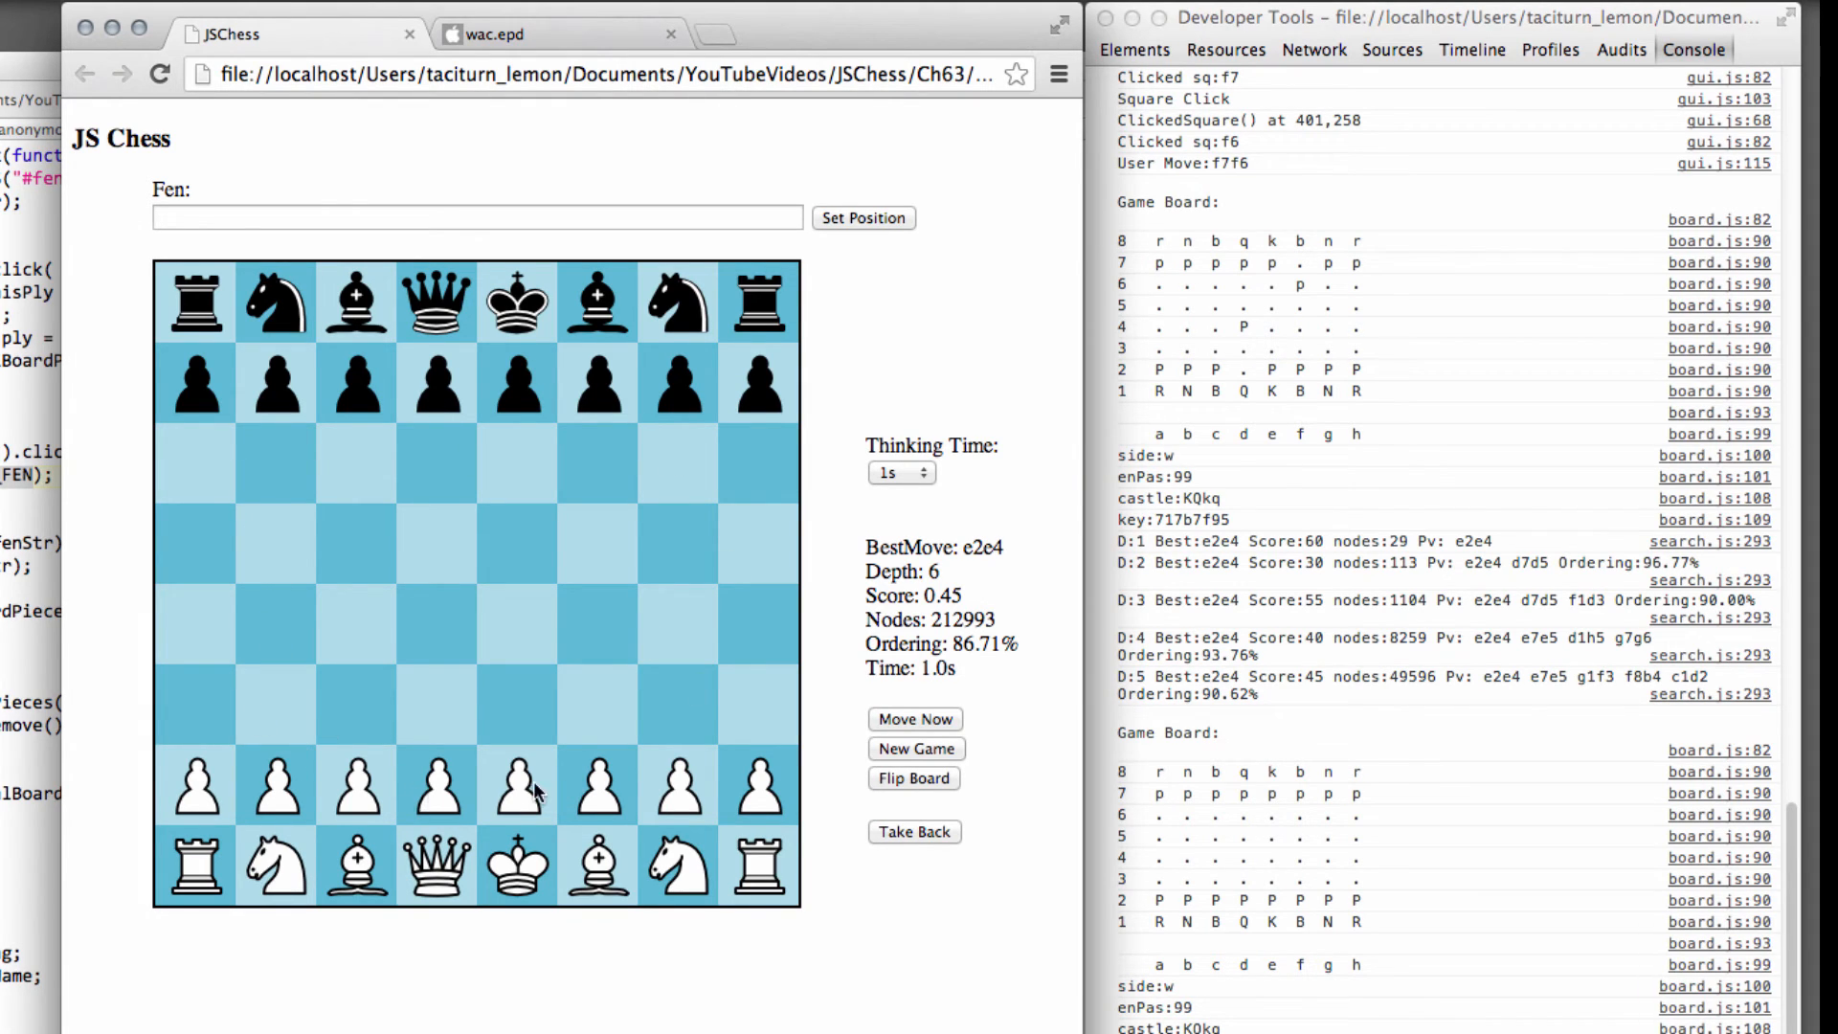
pyautogui.moveTo(448, 296)
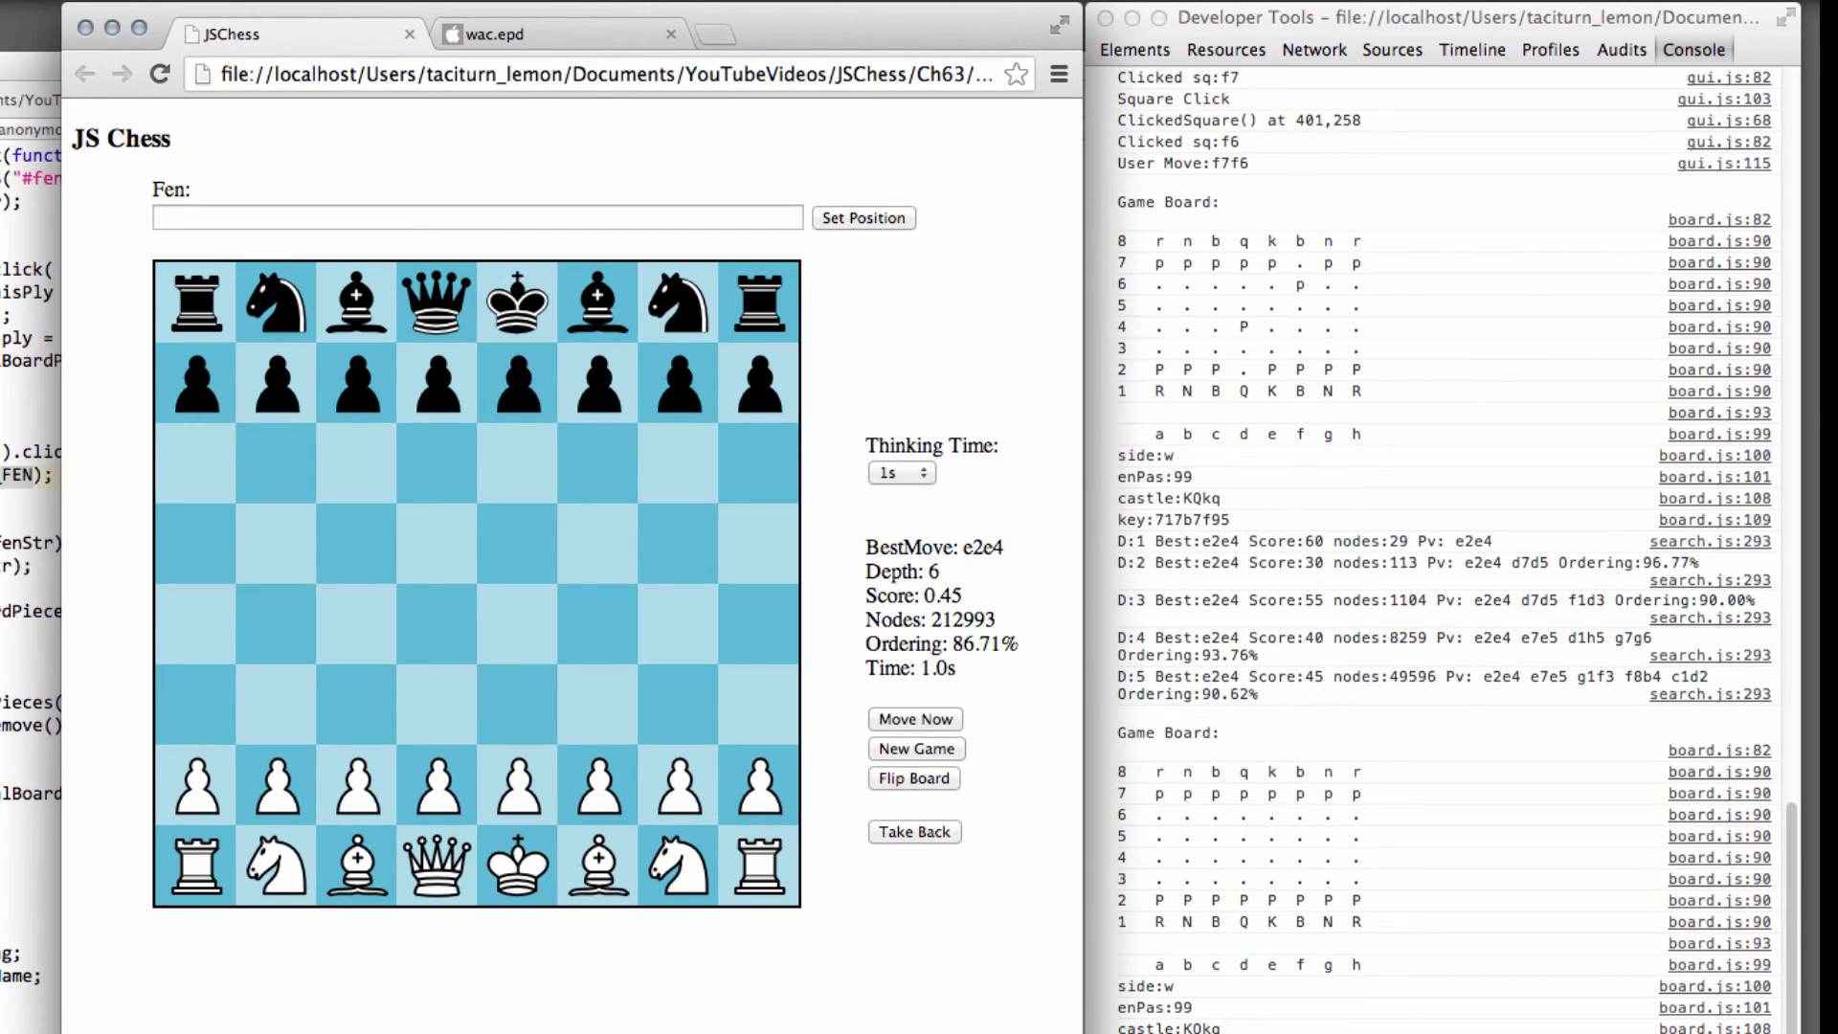
pyautogui.moveTo(913, 779)
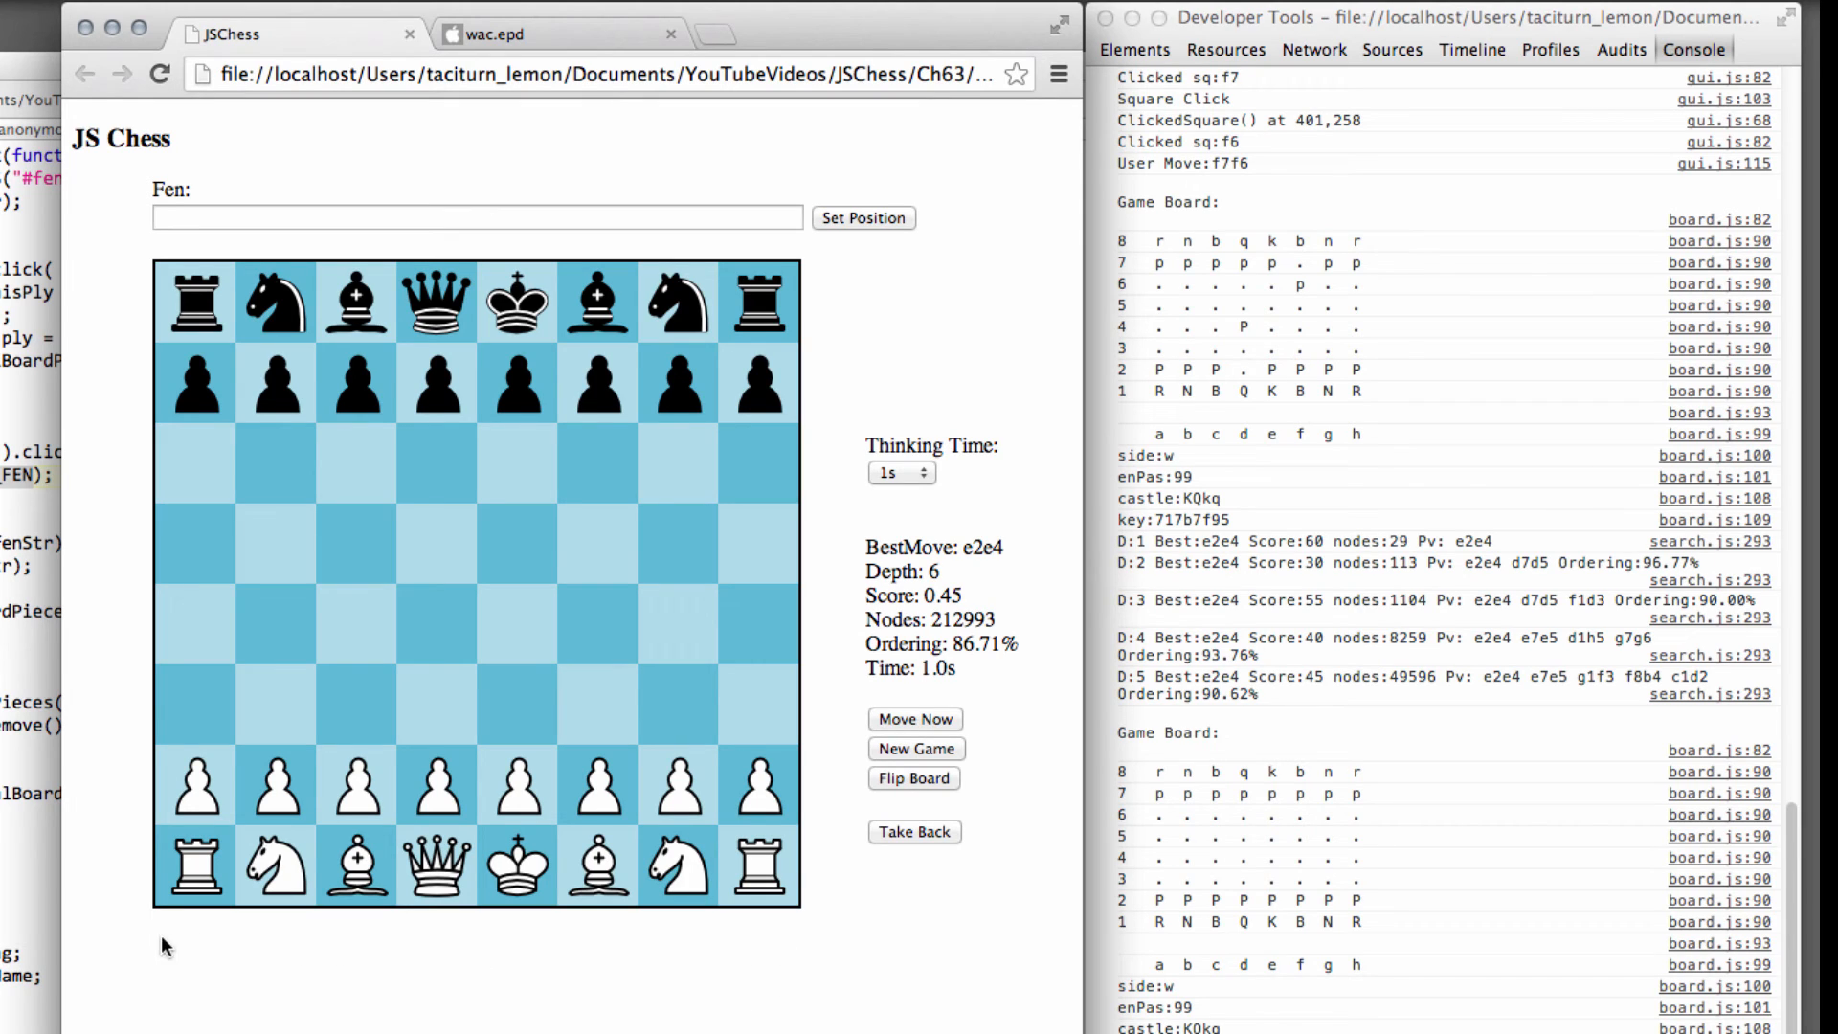
pyautogui.moveTo(220, 951)
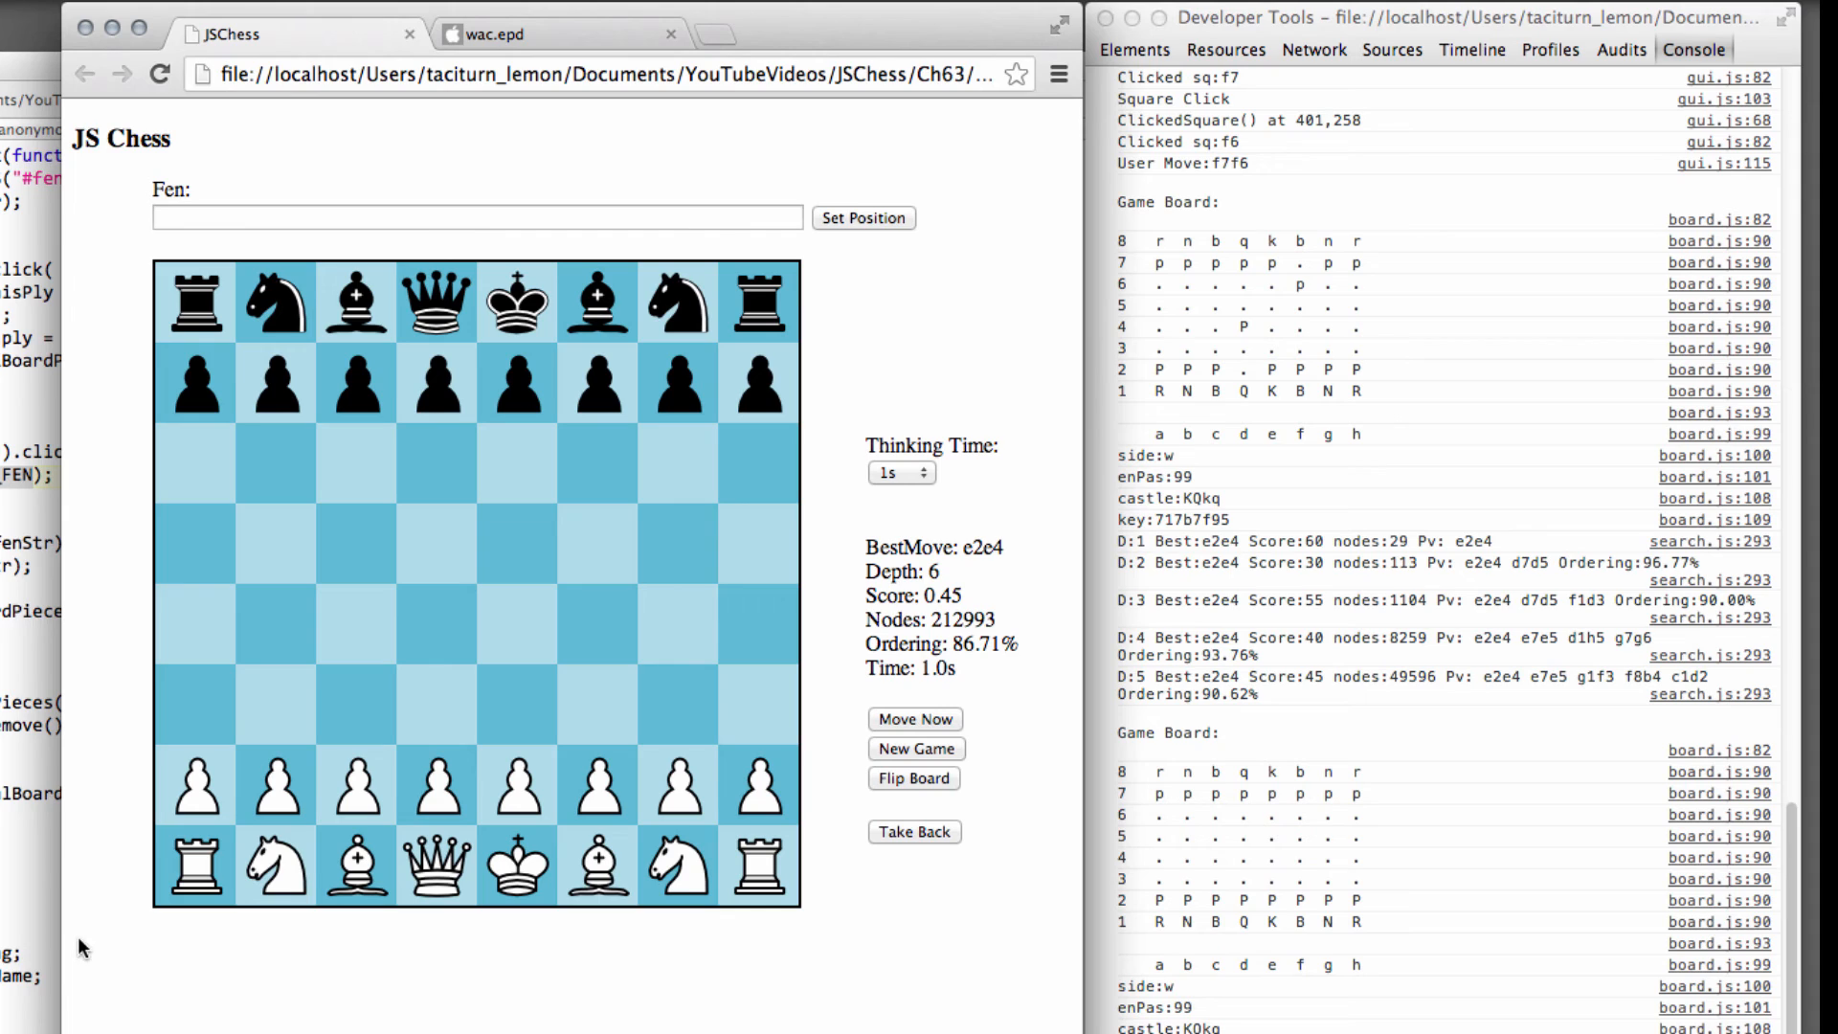
pyautogui.moveTo(672, 939)
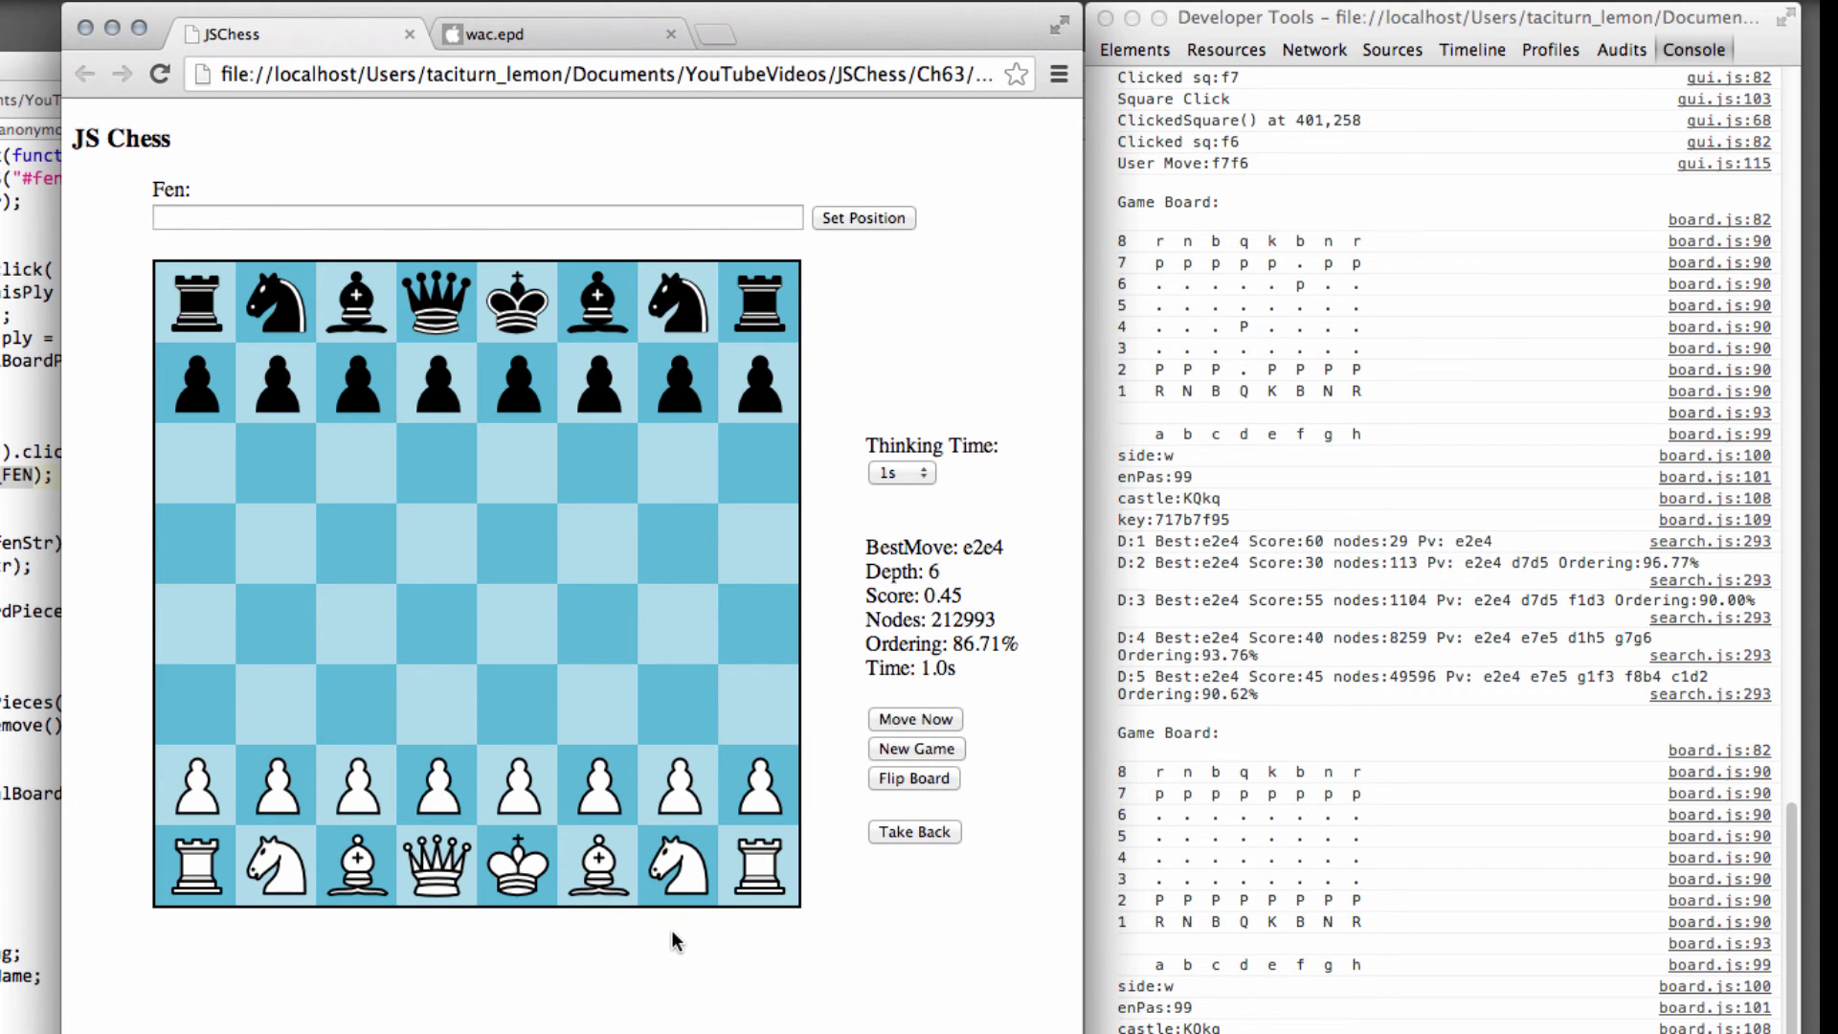
pyautogui.moveTo(329, 938)
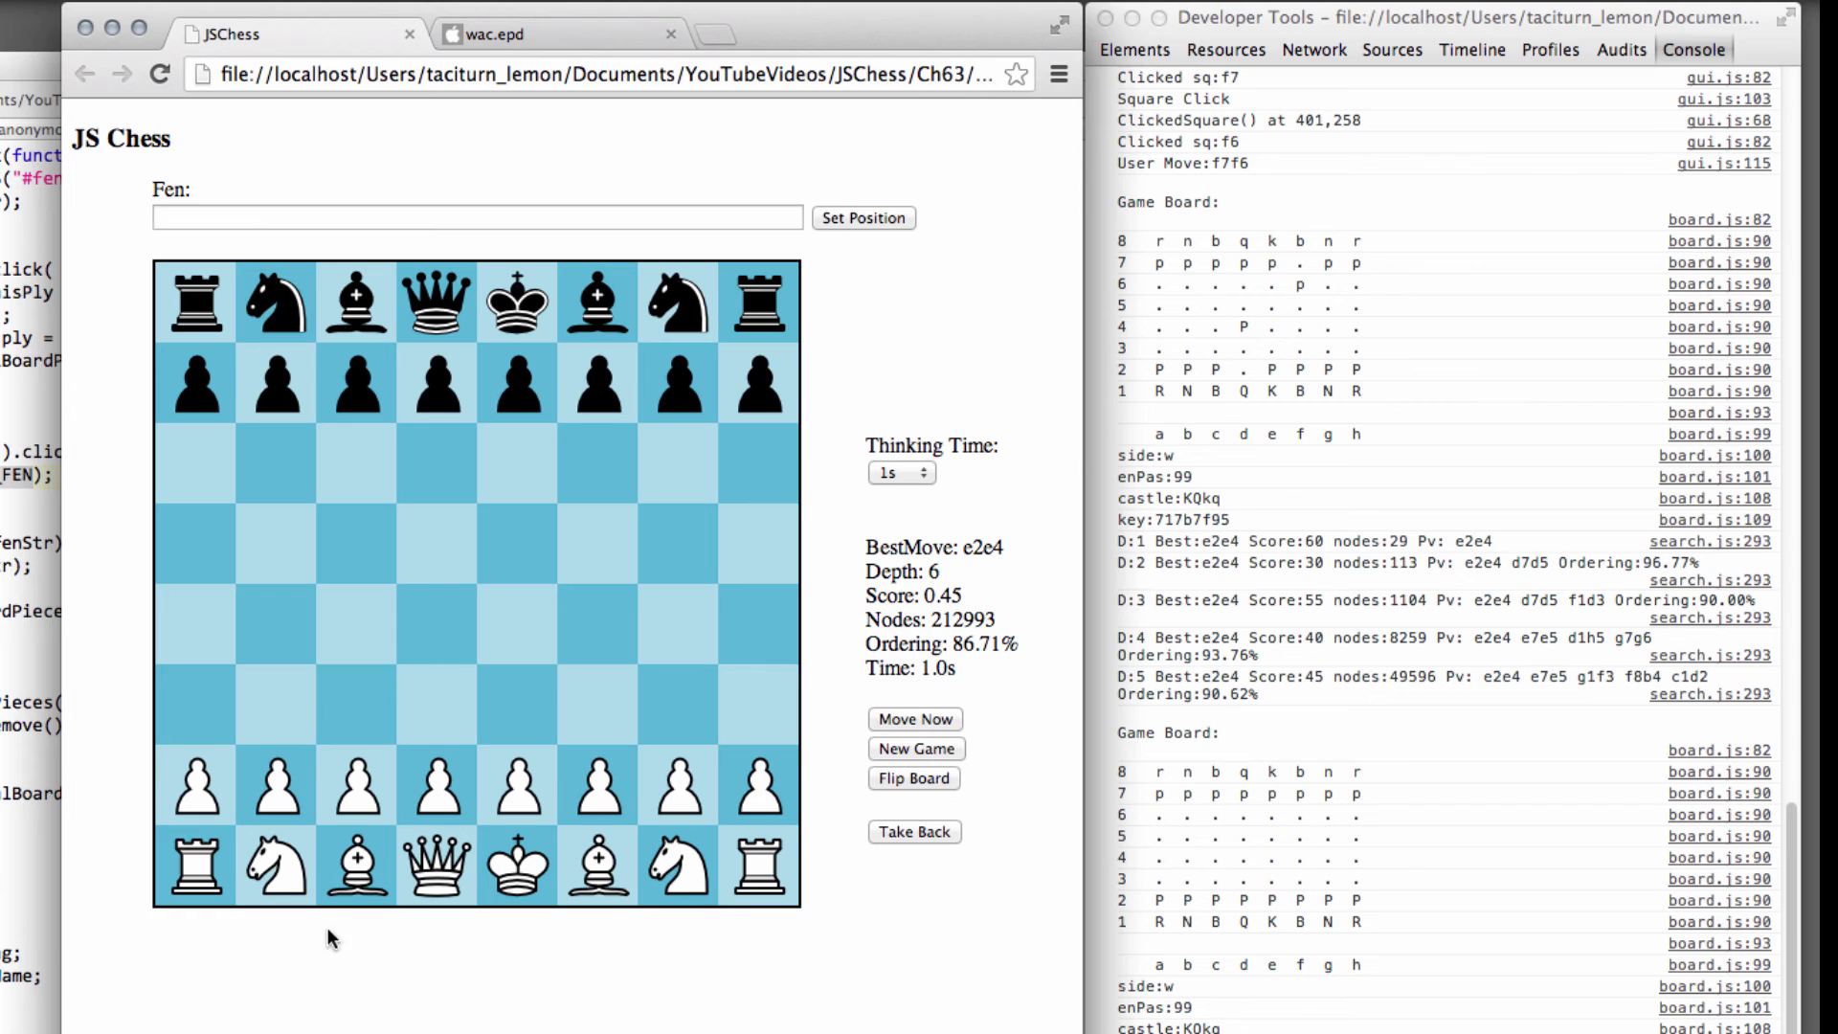
pyautogui.moveTo(785, 938)
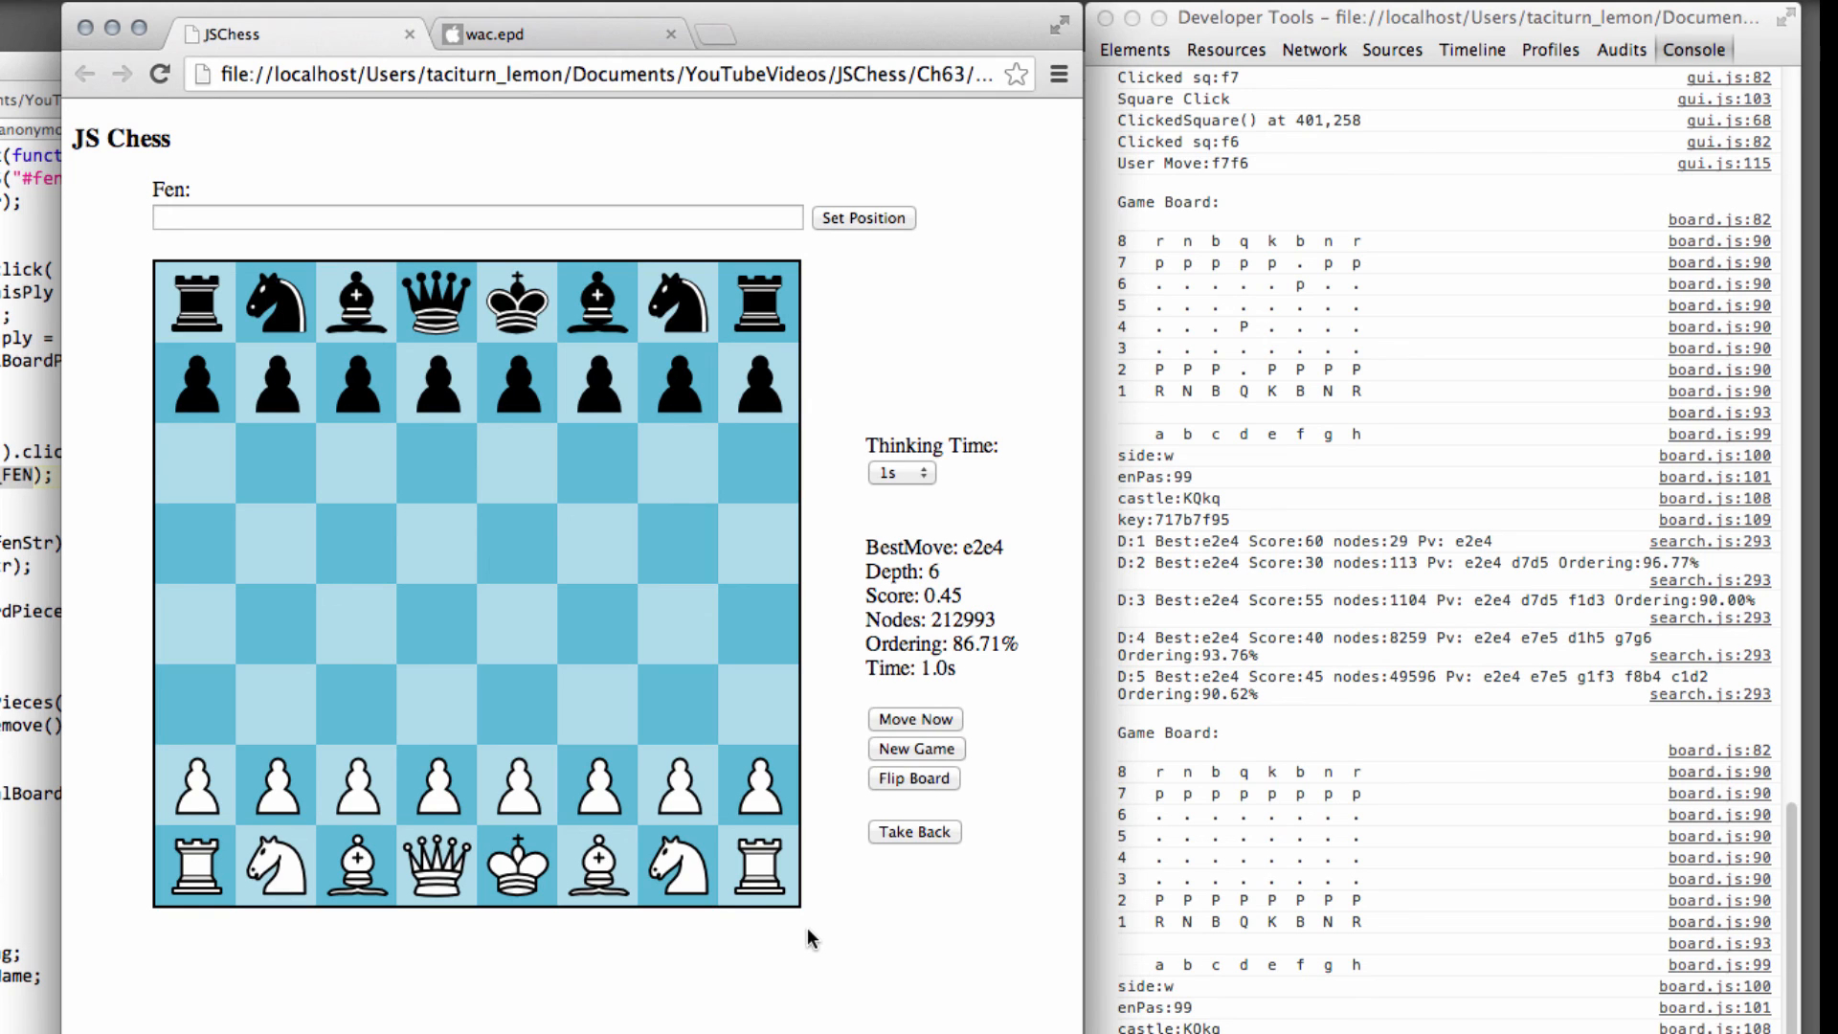
pyautogui.moveTo(827, 793)
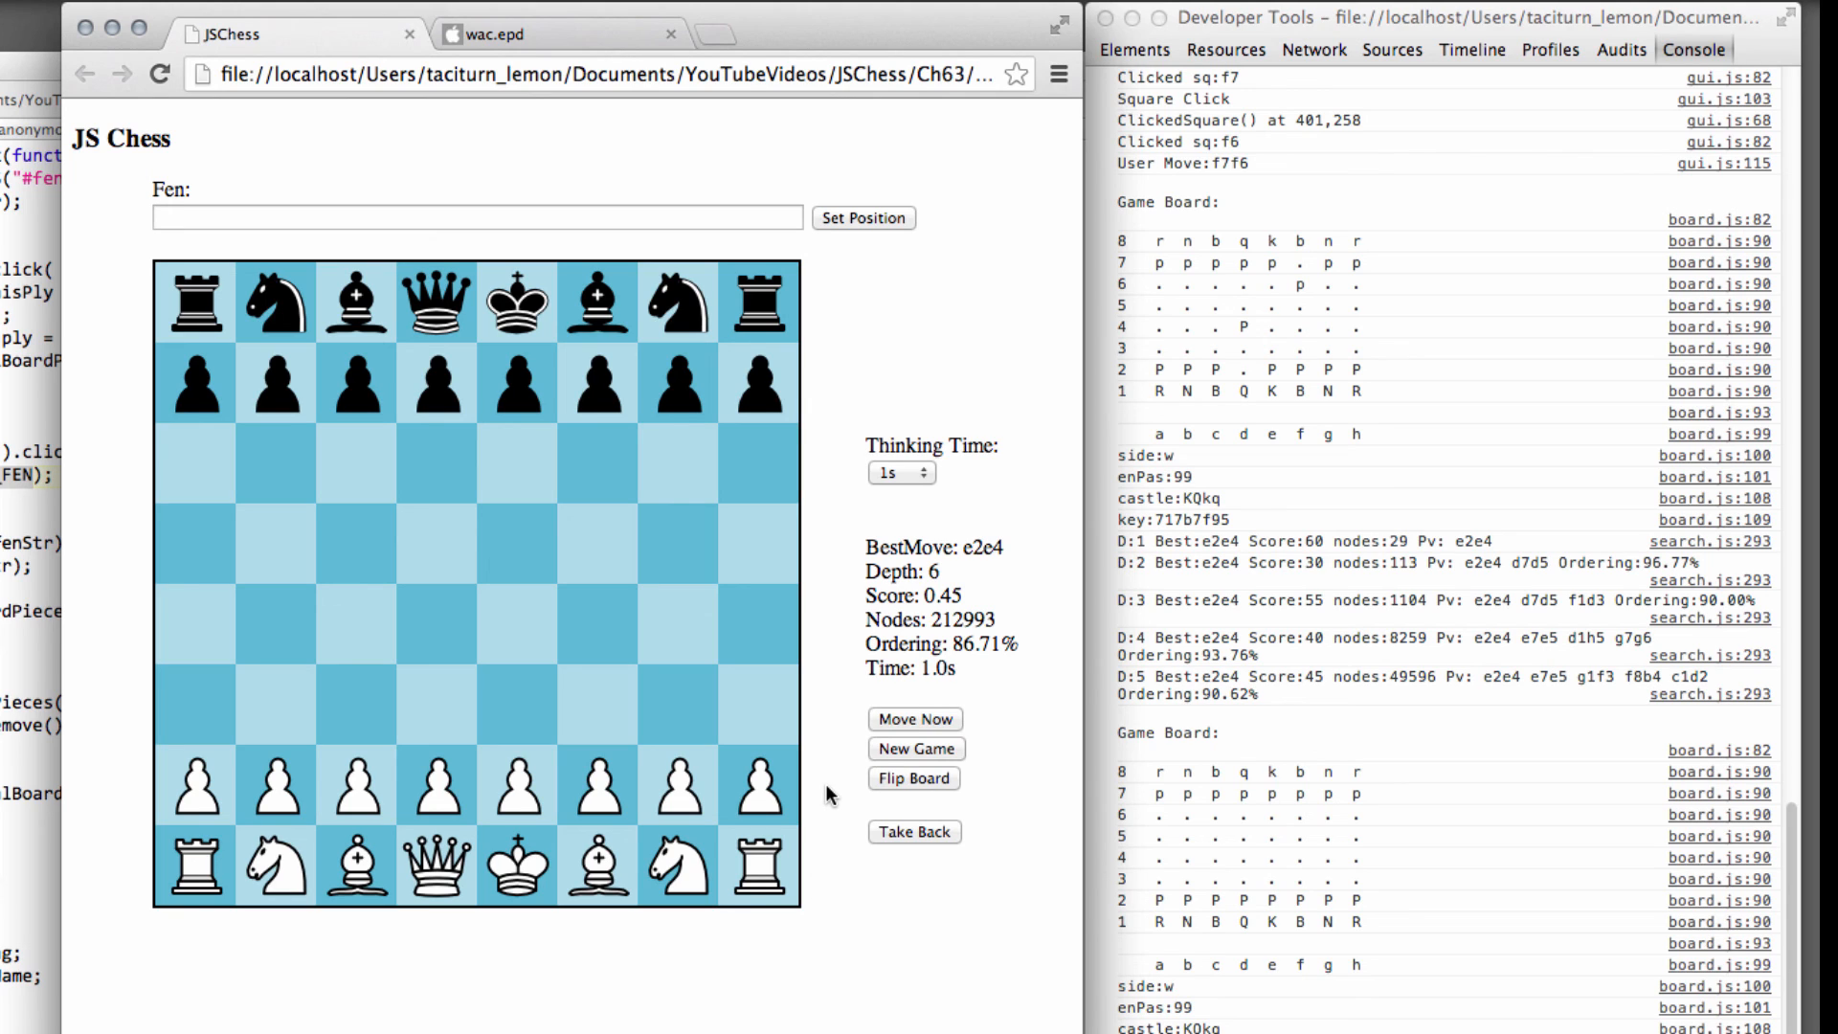
pyautogui.moveTo(94, 270)
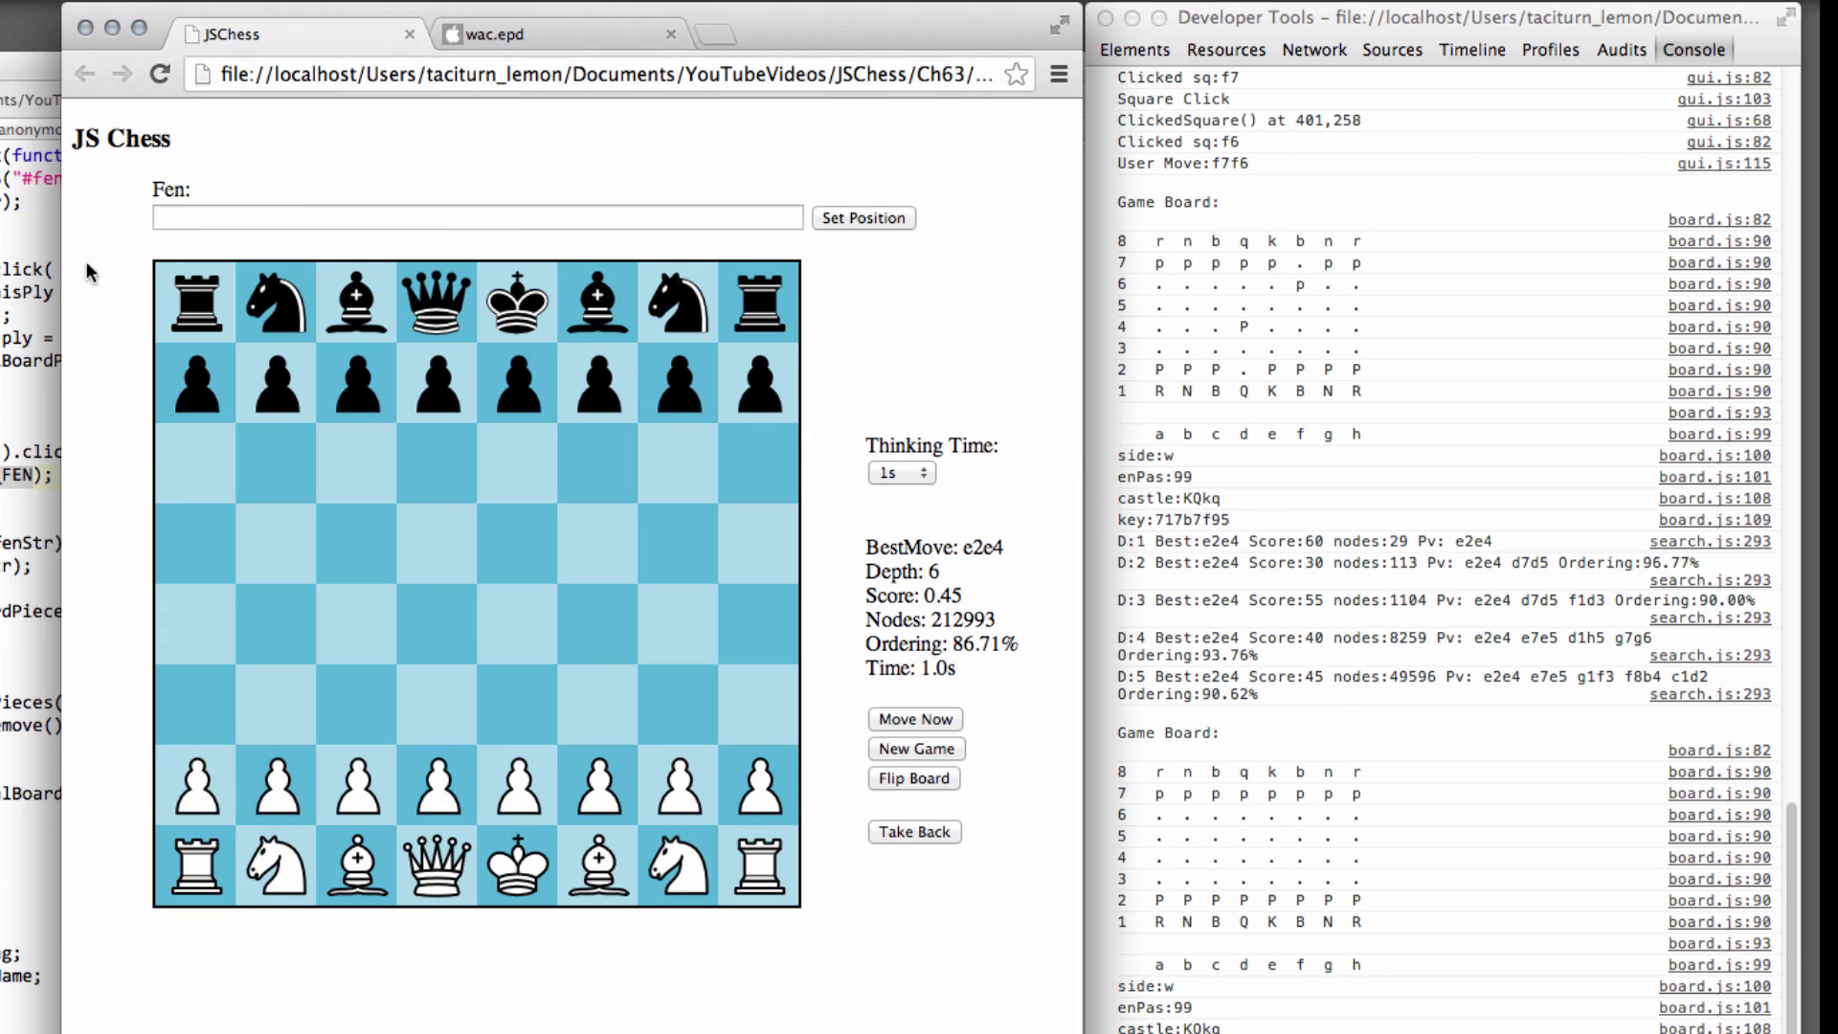
pyautogui.moveTo(756, 285)
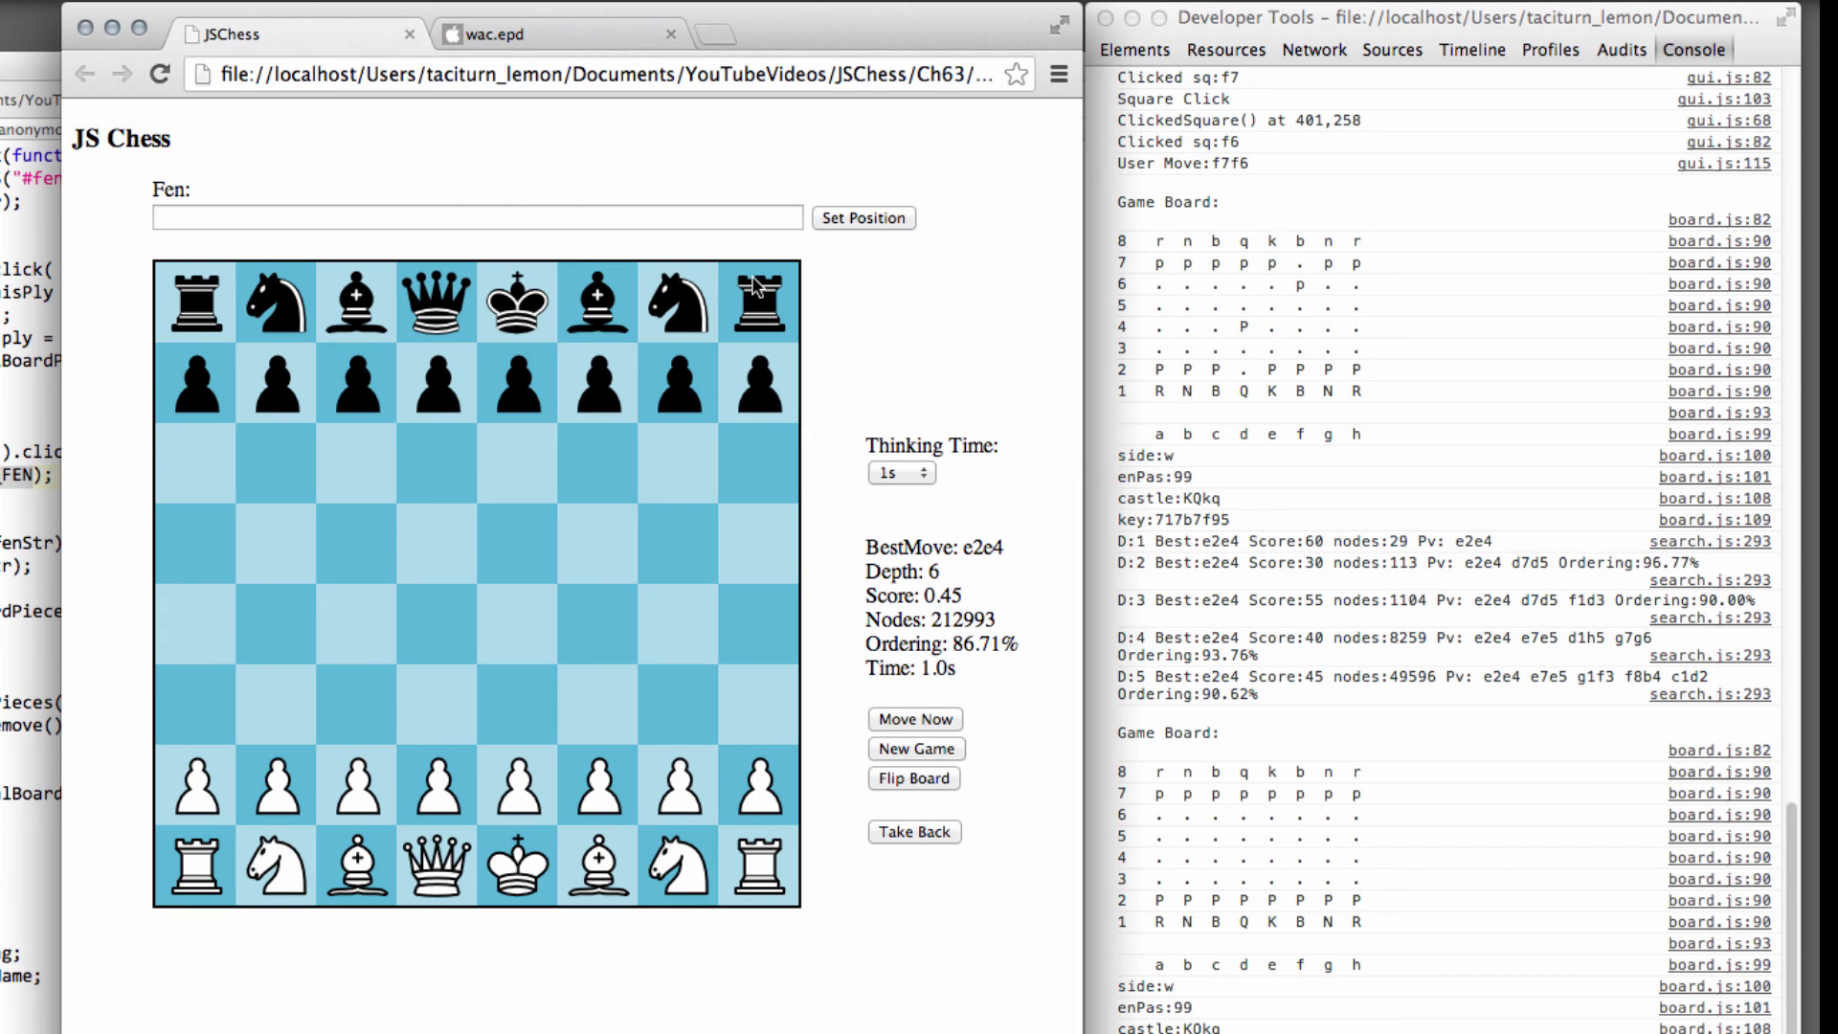
pyautogui.moveTo(944, 277)
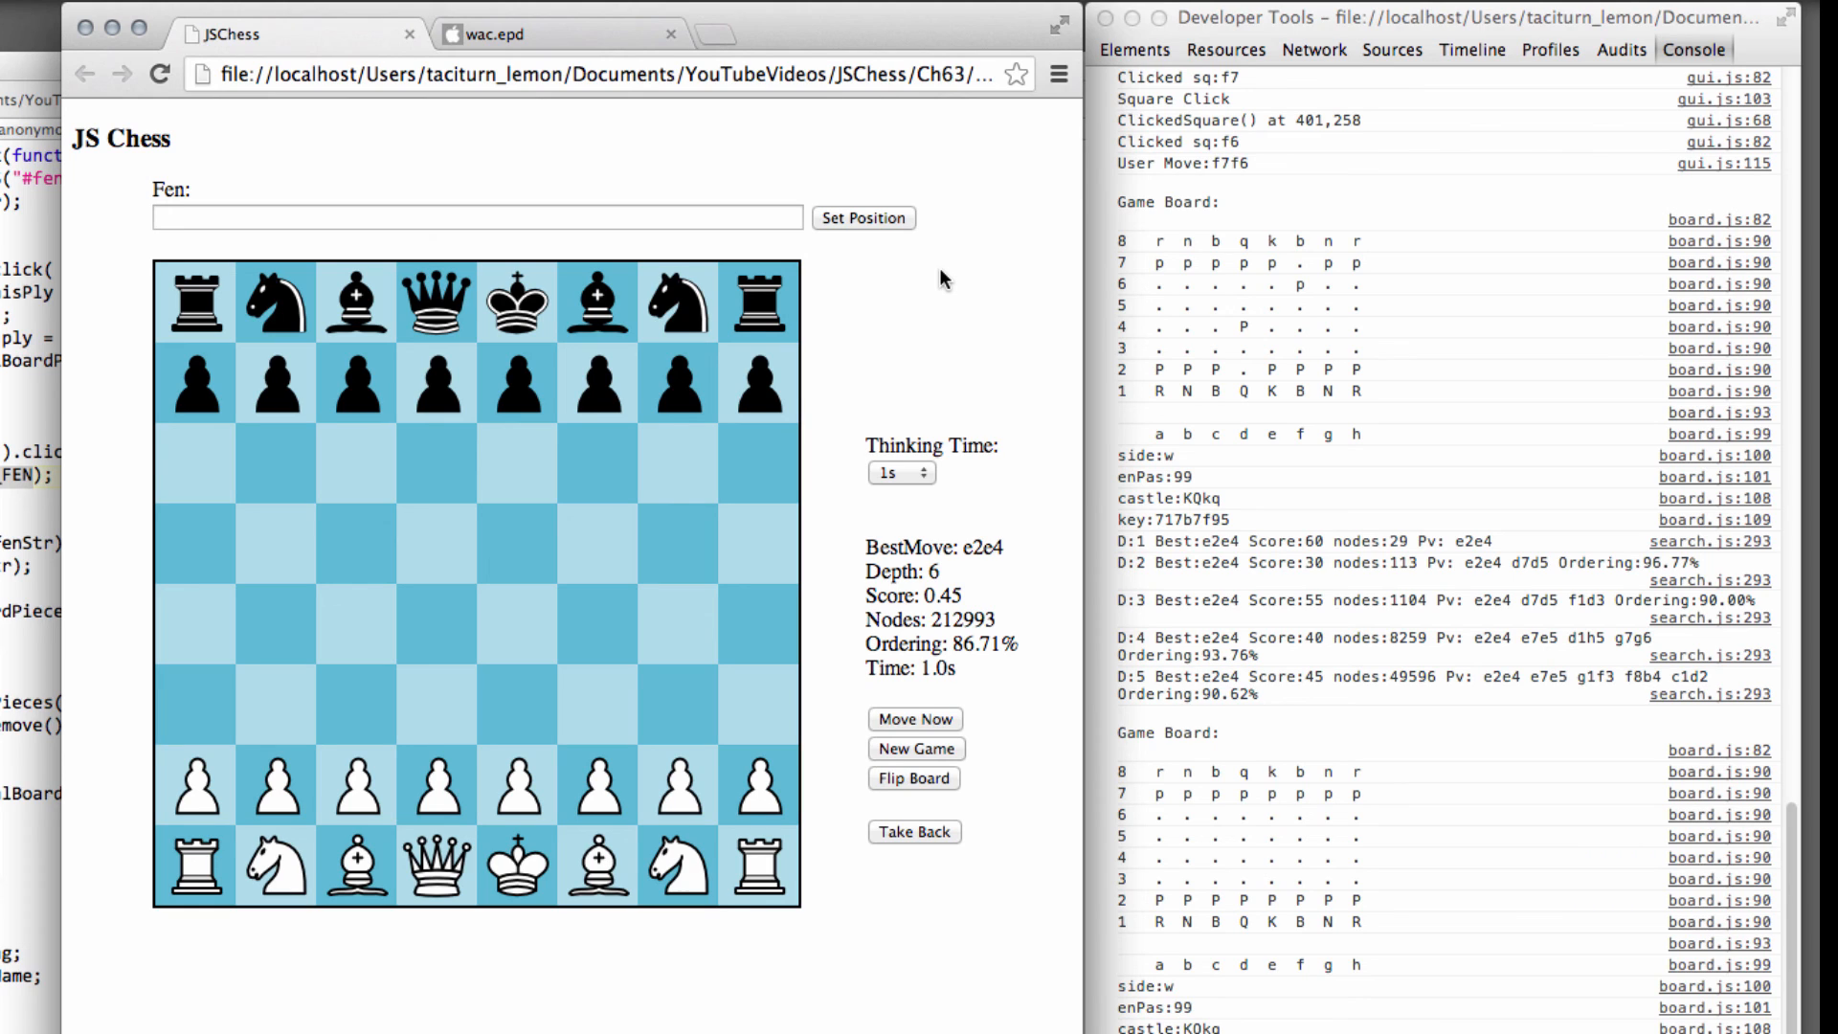
pyautogui.moveTo(157, 176)
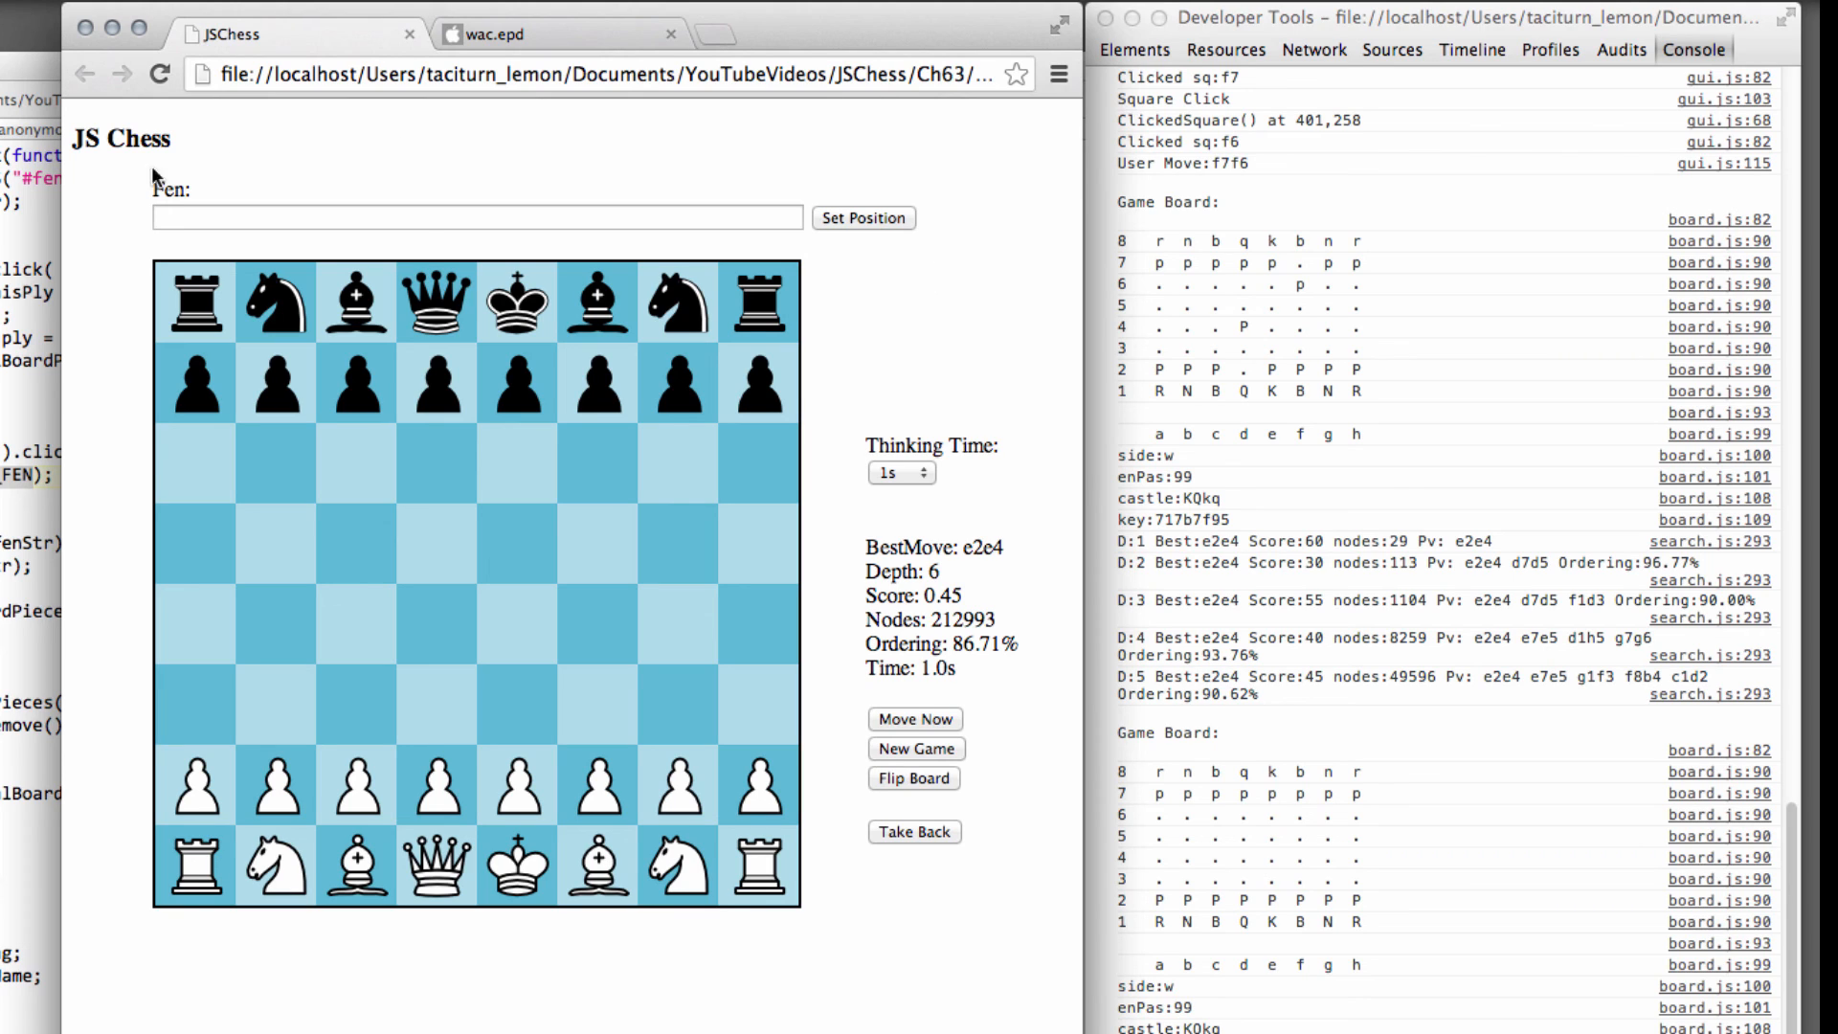
pyautogui.moveTo(96, 610)
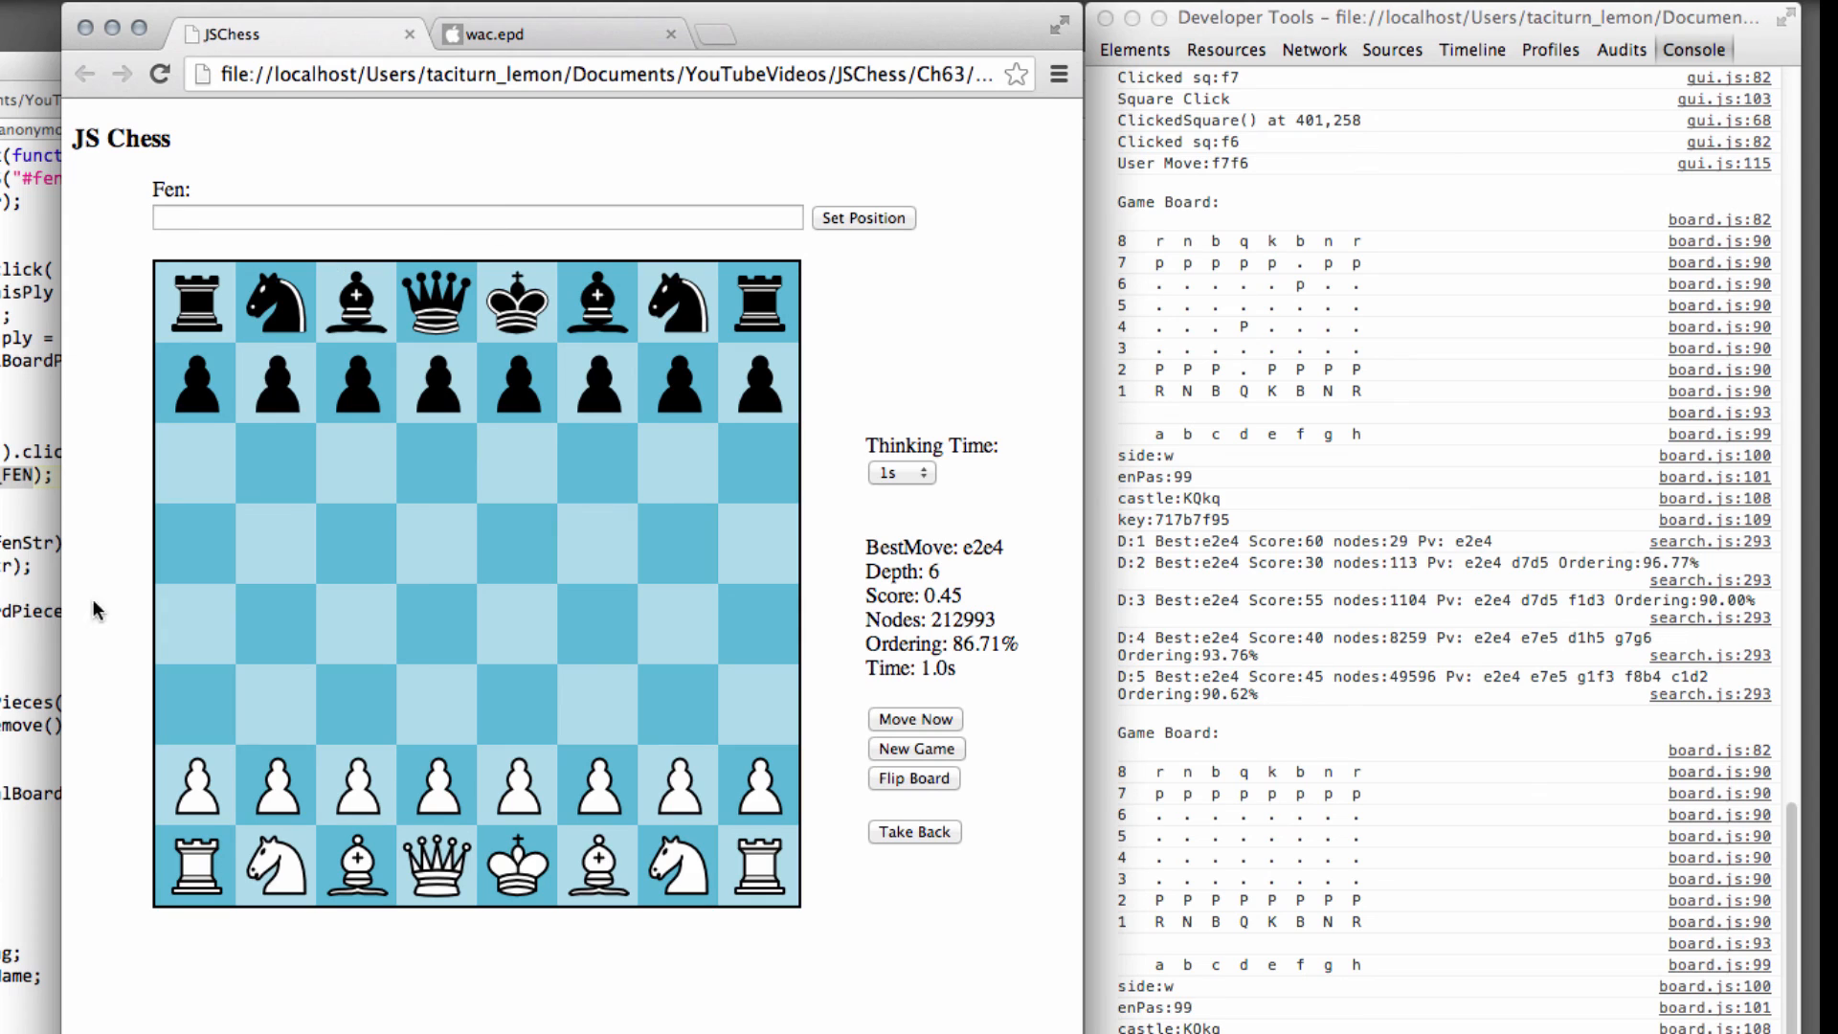